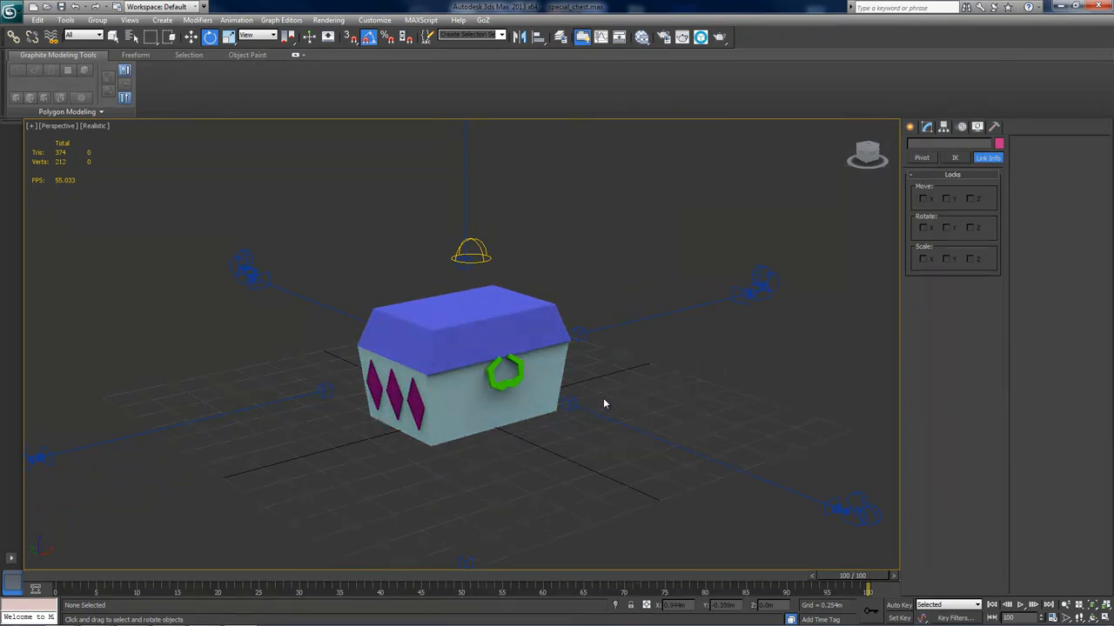
{"action": "mouse_move", "coordinate": [618, 420]}
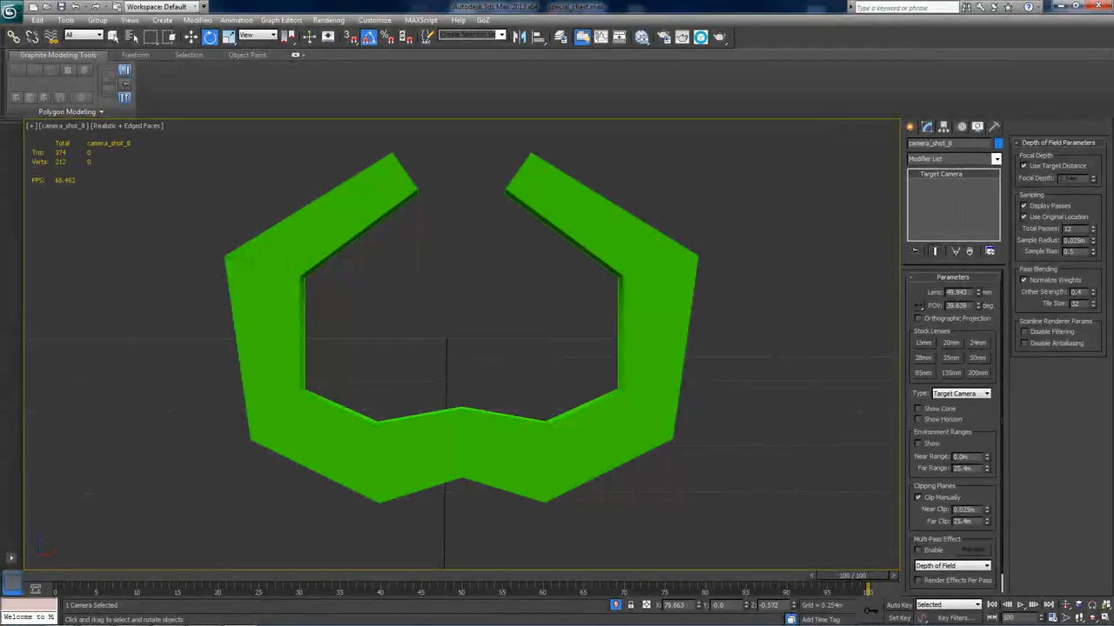
- Switch camera_shot_8 to orthographic projection, framing the green octagonal clasp straight-on
{"action": "scroll", "scroll_direction": "down", "scroll_amount": 3}
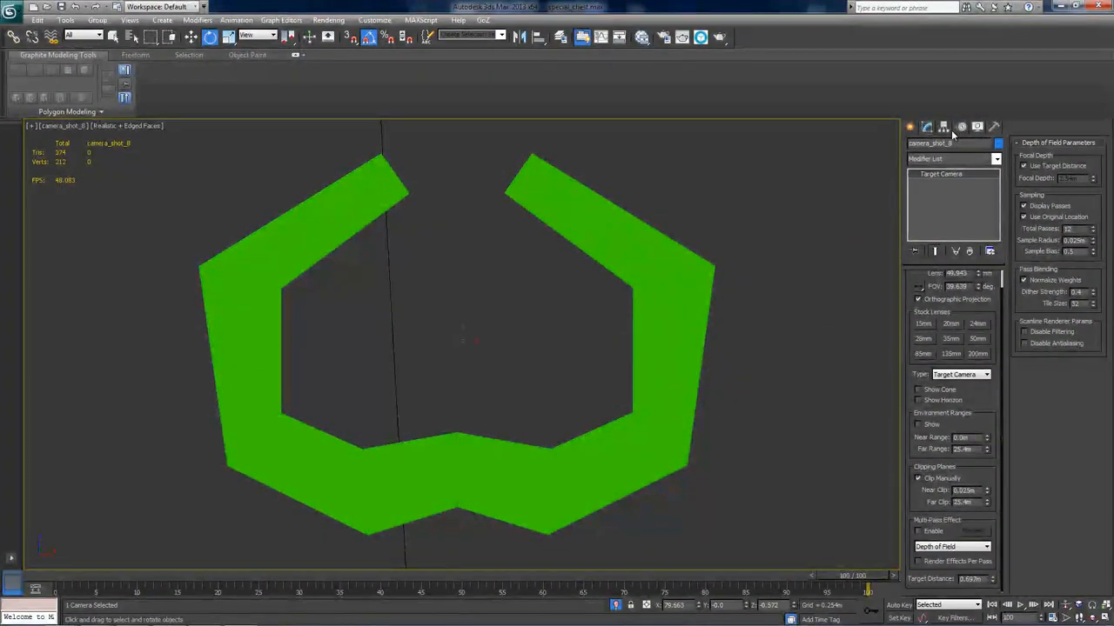
{"action": "left_click", "coordinate": [943, 126]}
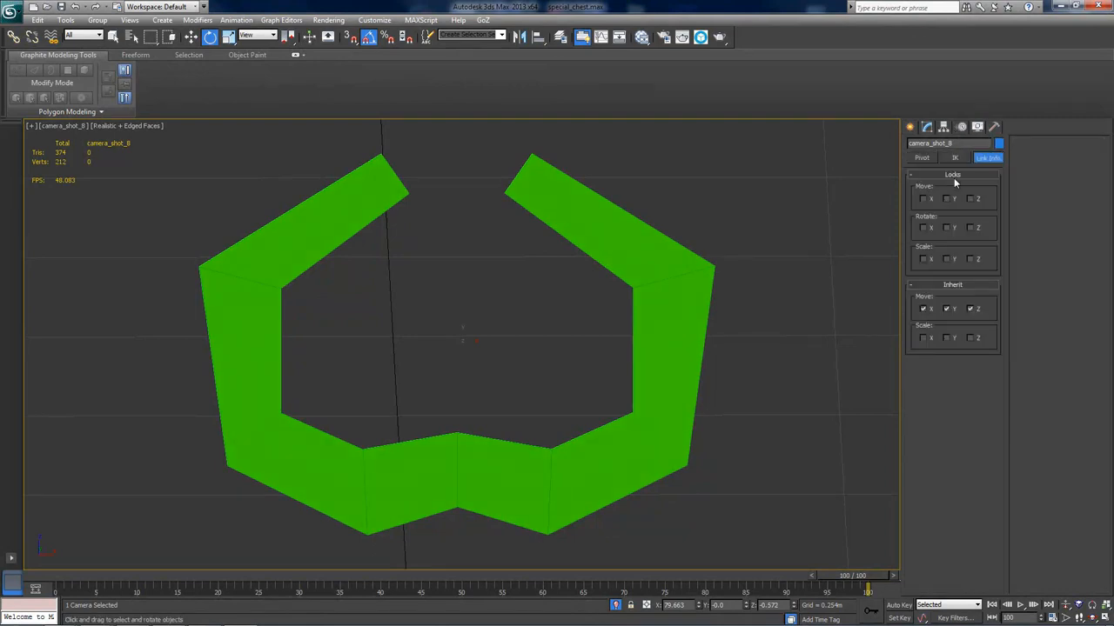
{"action": "left_click", "coordinate": [923, 198]}
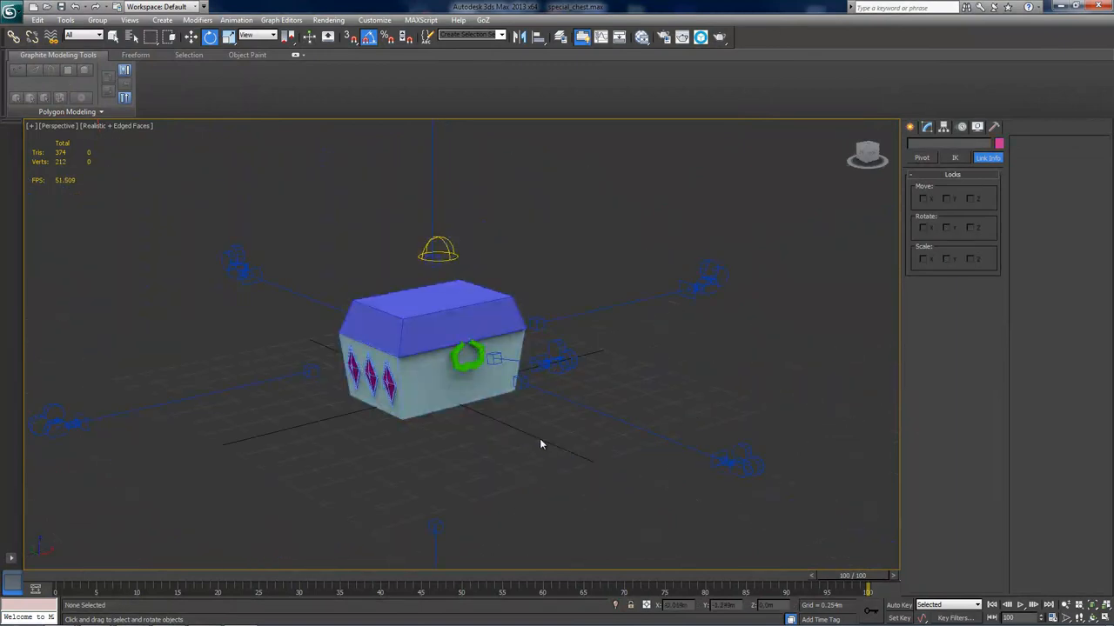
{"action": "mouse_move", "coordinate": [529, 450]}
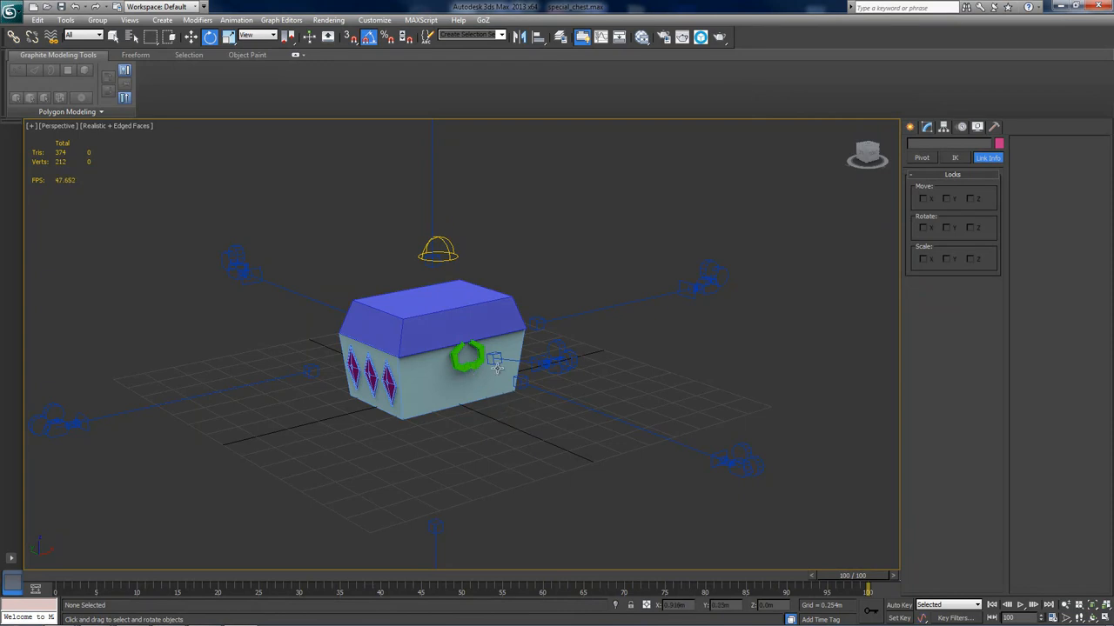
- Add a Checker map with a light-grey Color 1 and 10 by 20 tiling
{"action": "left_click", "coordinate": [437, 251]}
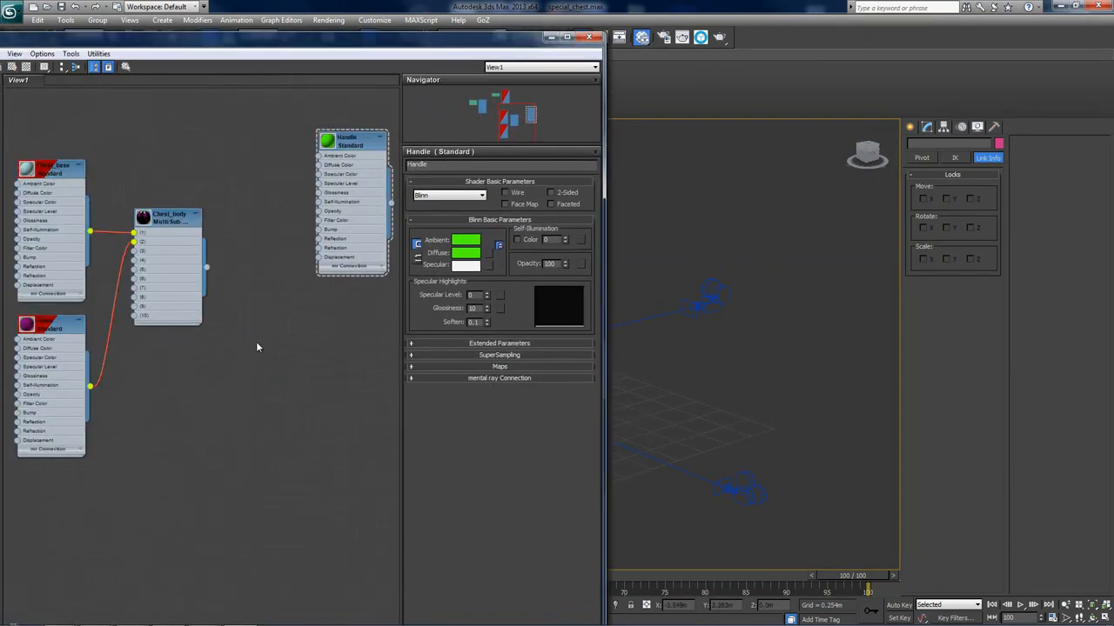
{"action": "right_click", "coordinate": [258, 347]}
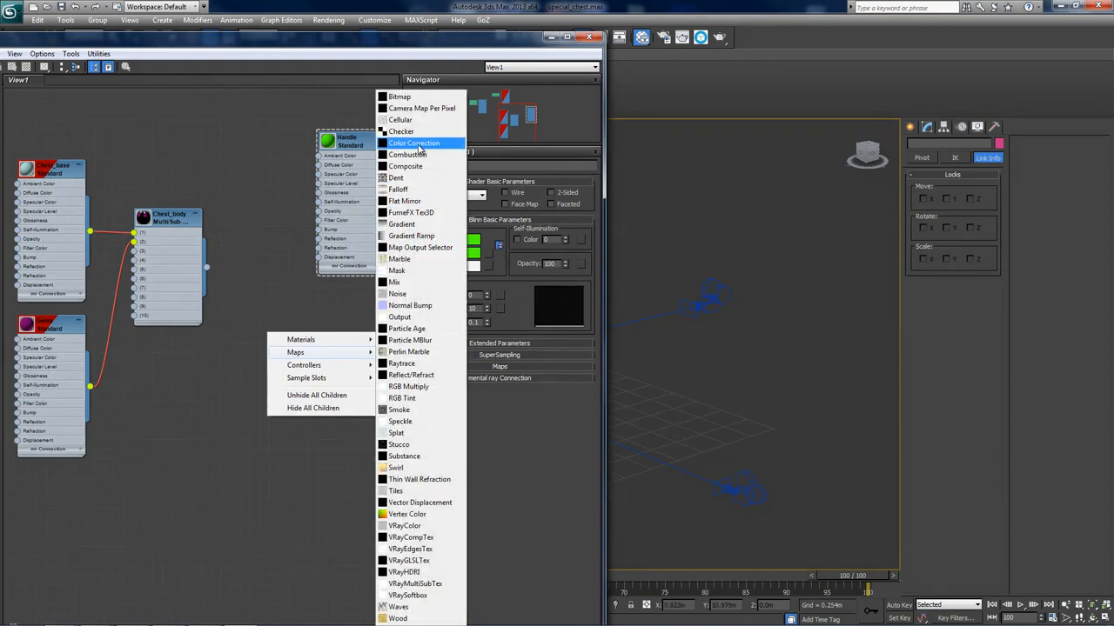
{"action": "left_click", "coordinate": [401, 130]}
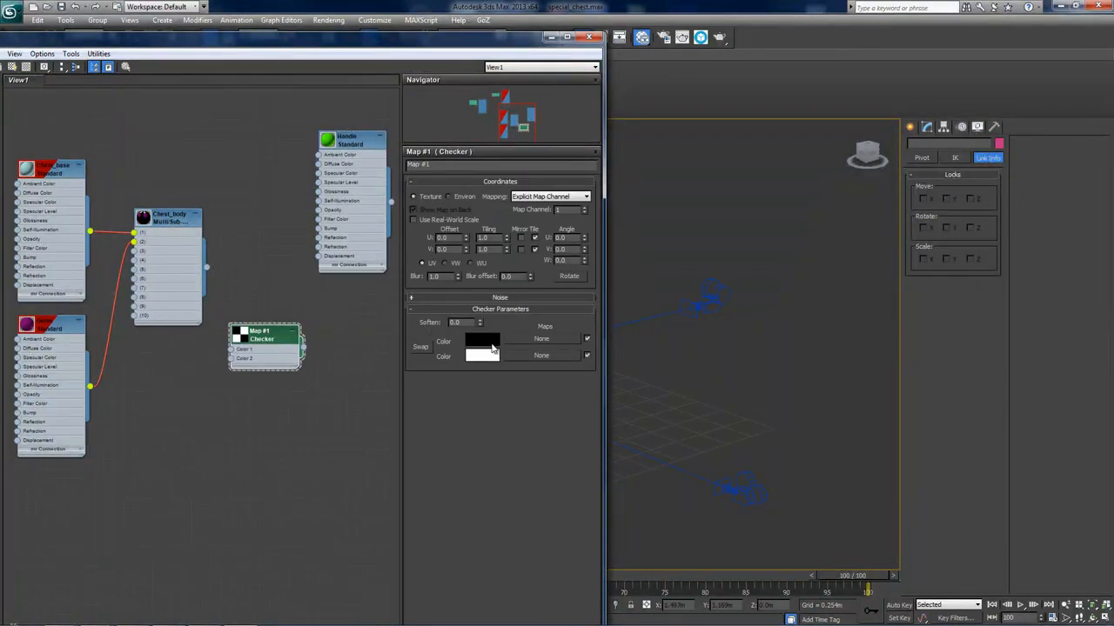
{"action": "left_click", "coordinate": [480, 340]}
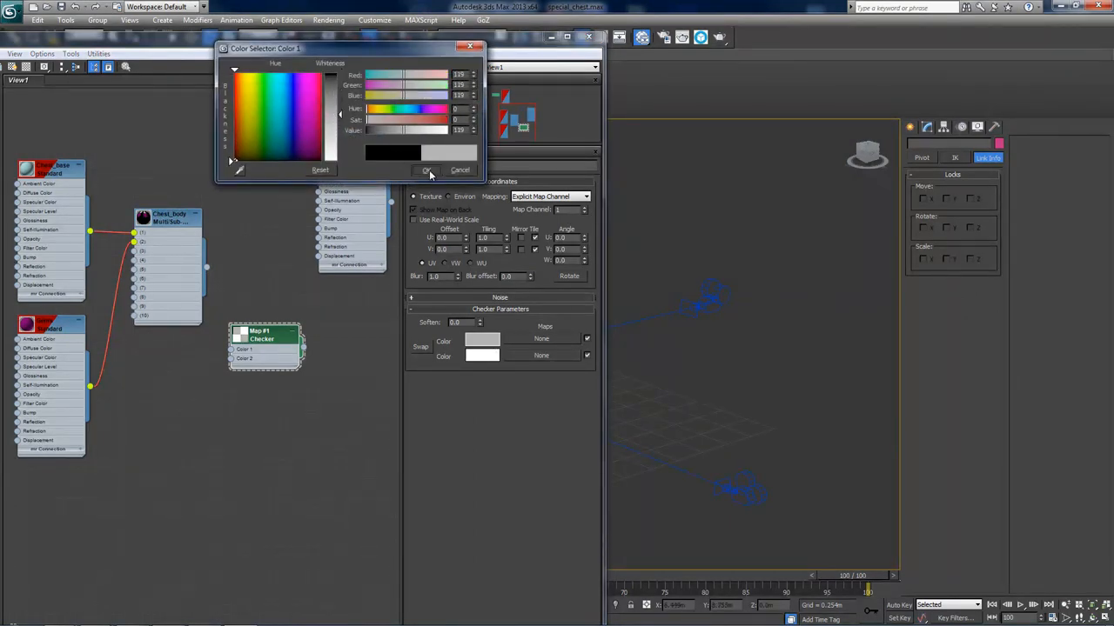
{"action": "left_click", "coordinate": [426, 170]}
{"action": "type", "text": "20"}
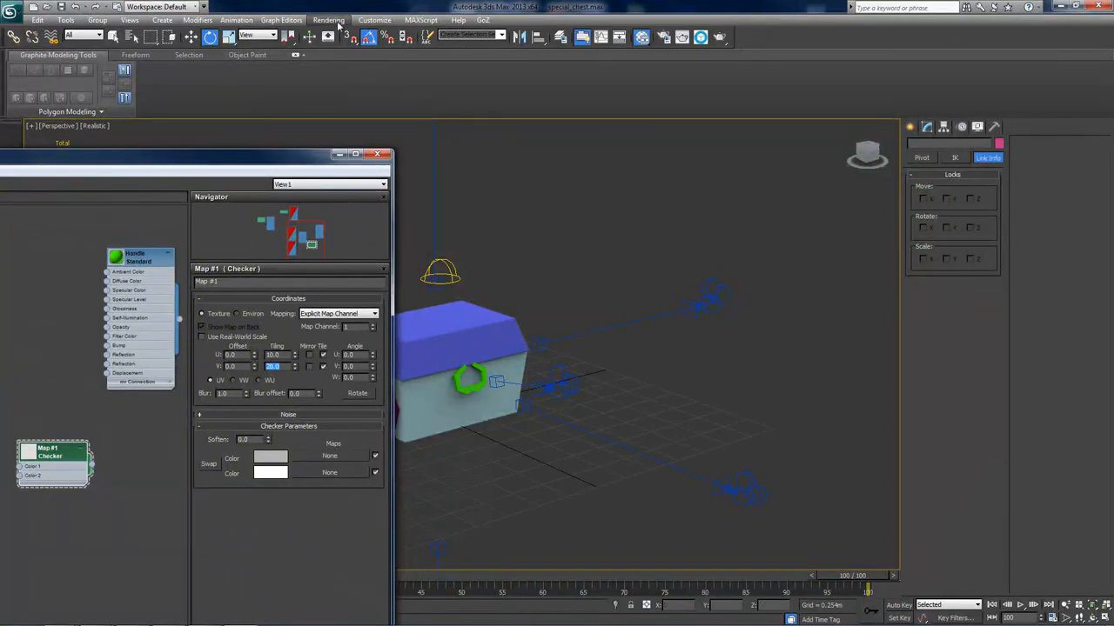
- Instance the Checker map as the enabled Environment Map, then close the Environment dialog
{"action": "left_click", "coordinate": [329, 19]}
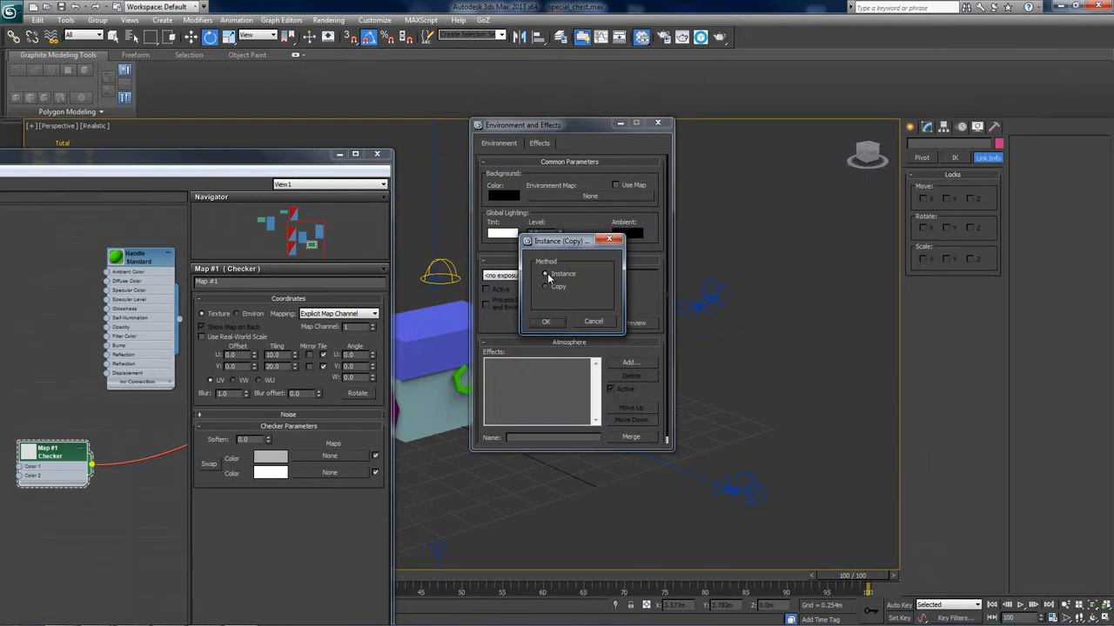
{"action": "left_click", "coordinate": [545, 322]}
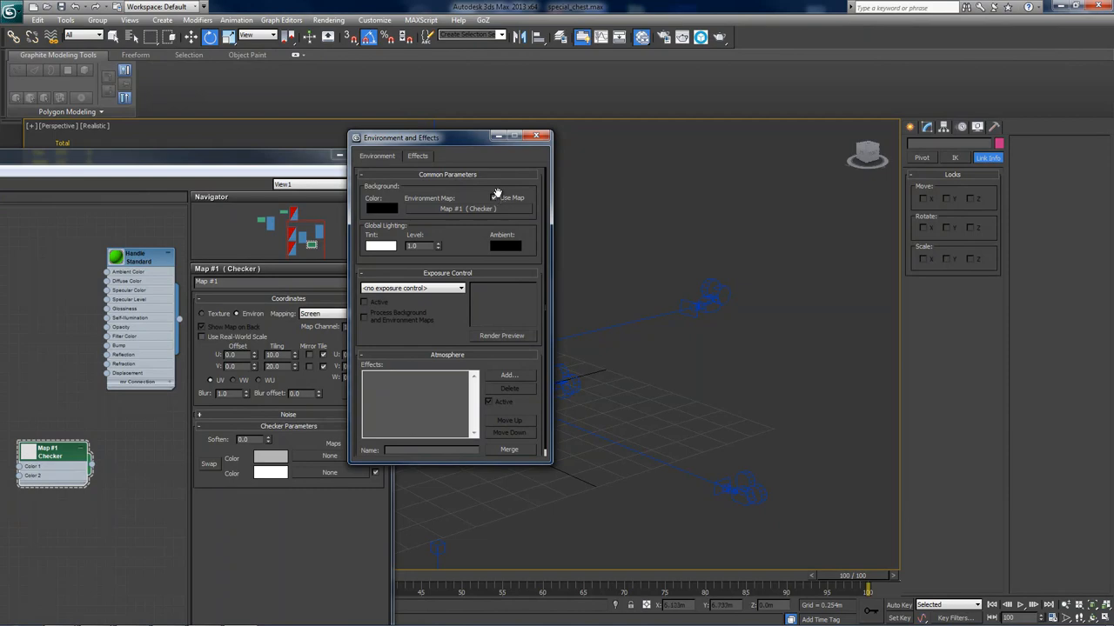
{"action": "left_click", "coordinate": [493, 197]}
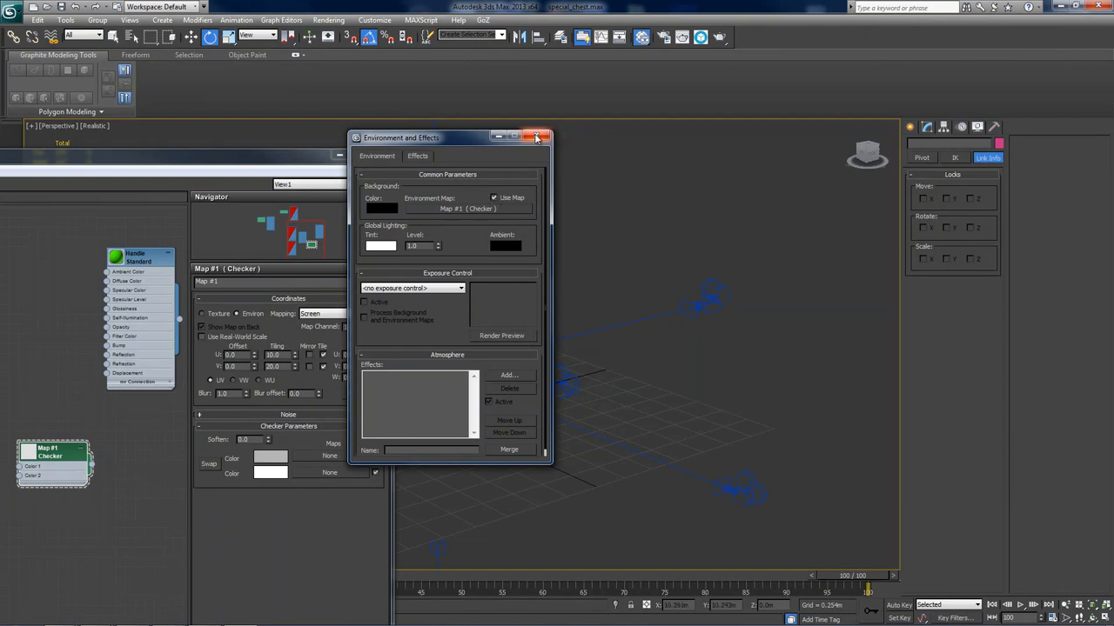
{"action": "left_click", "coordinate": [536, 138]}
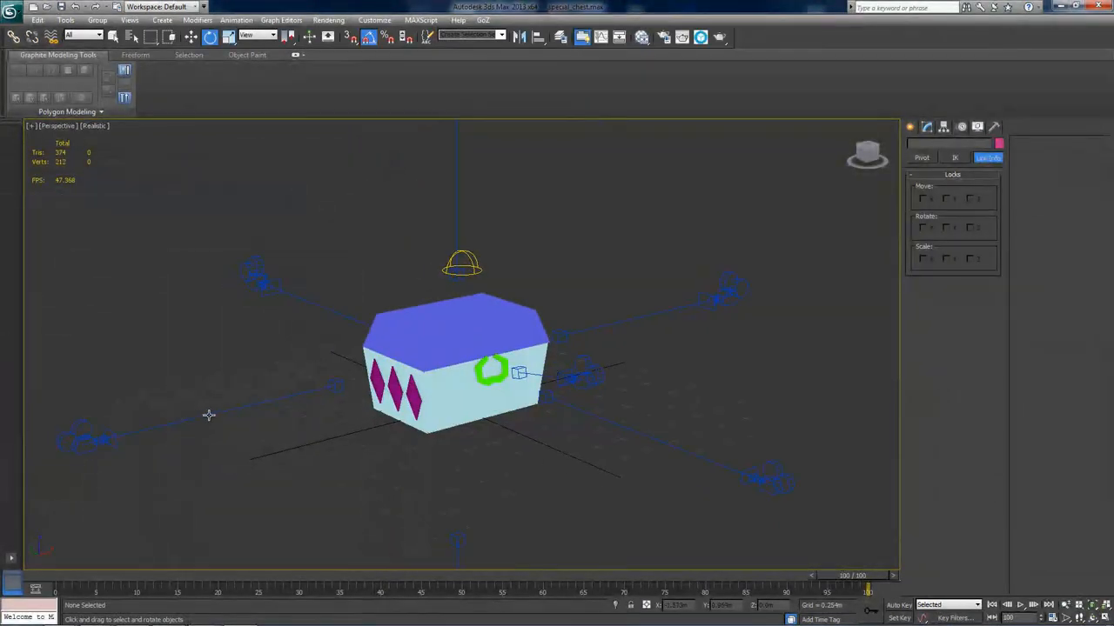
- Use Environment Background in the perspective viewport and close the Slate Material Editor
{"action": "left_click", "coordinate": [99, 126]}
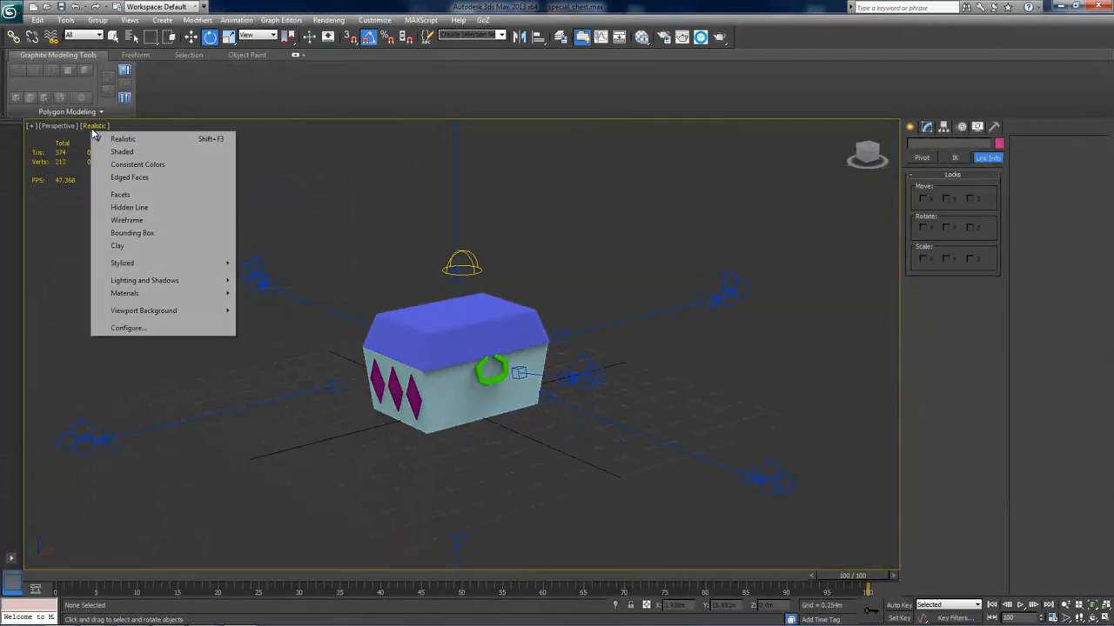
{"action": "mouse_move", "coordinate": [144, 311]}
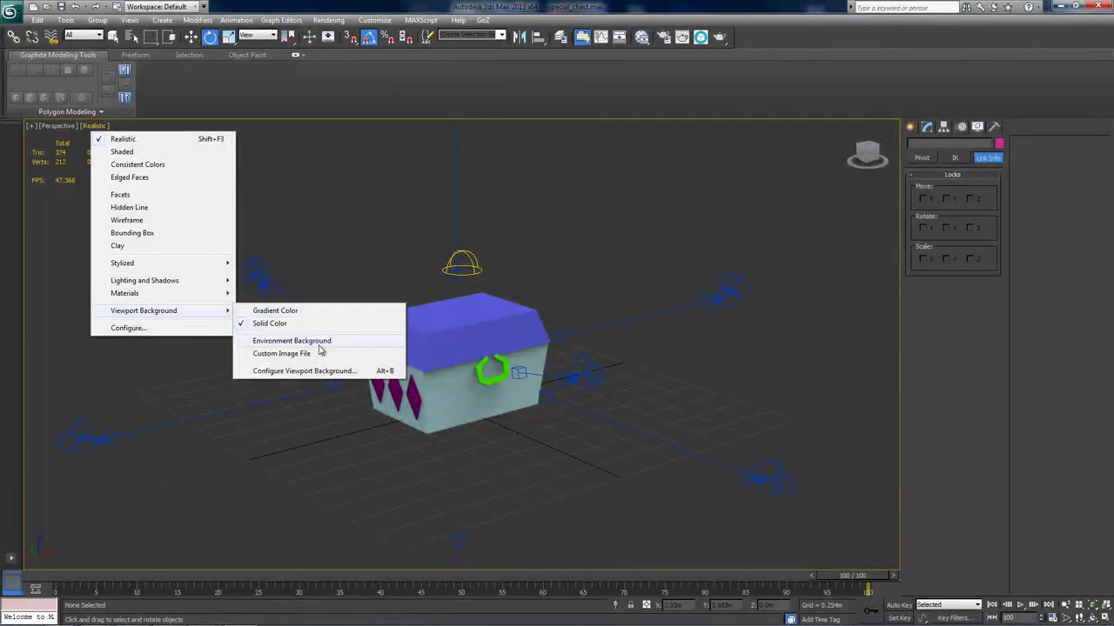
{"action": "left_click", "coordinate": [292, 340]}
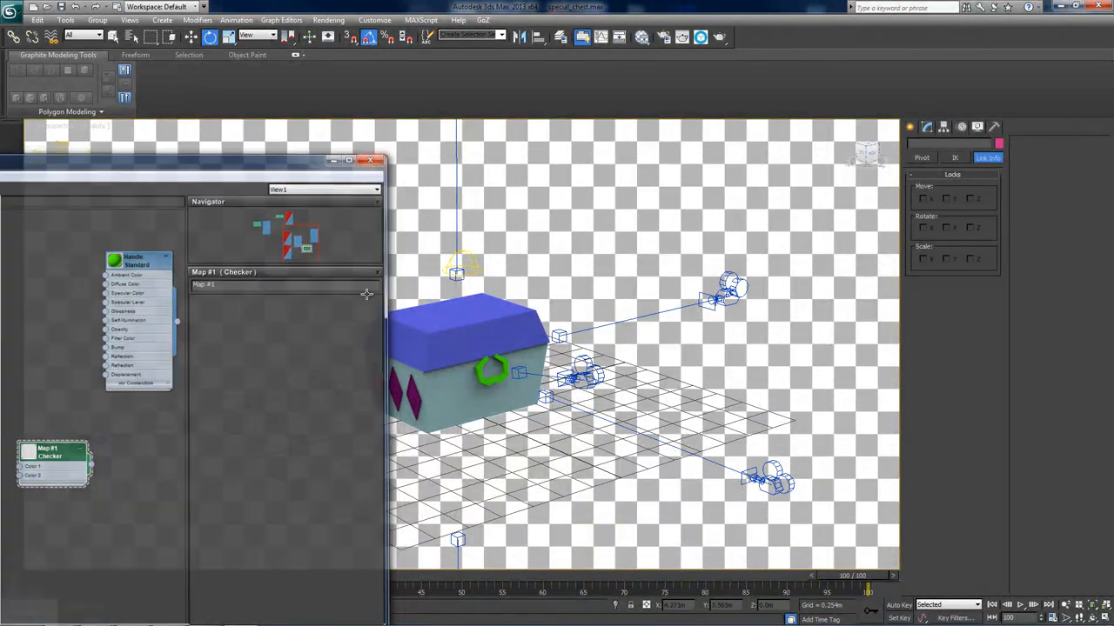
{"action": "left_click", "coordinate": [370, 160]}
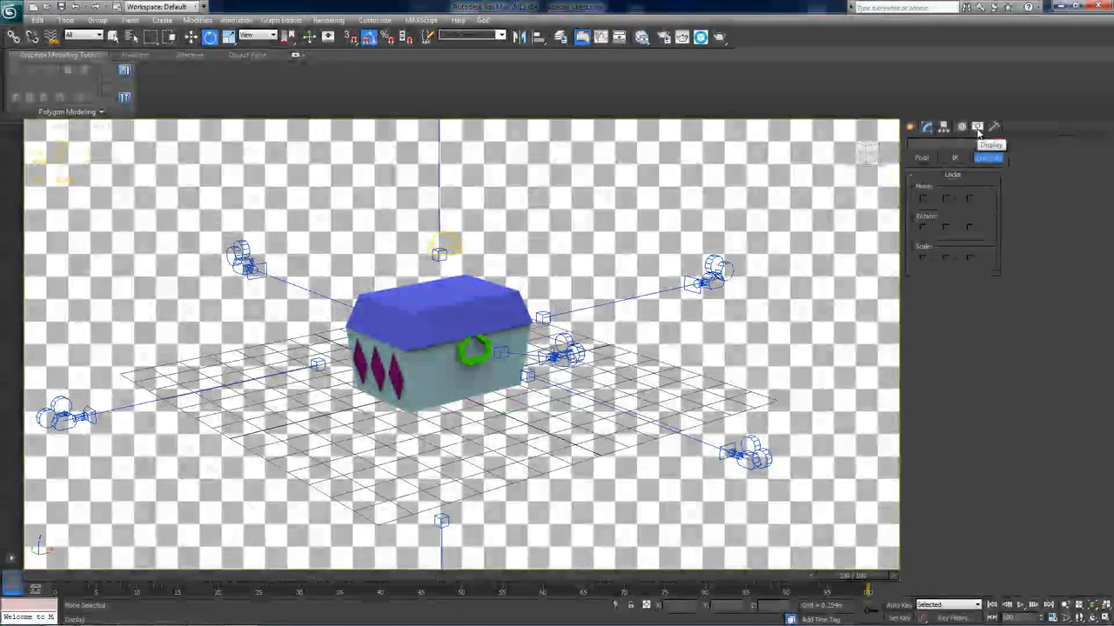
- Tick Lights and Cameras under Hide by Category in the Display panel
{"action": "left_click", "coordinate": [977, 126]}
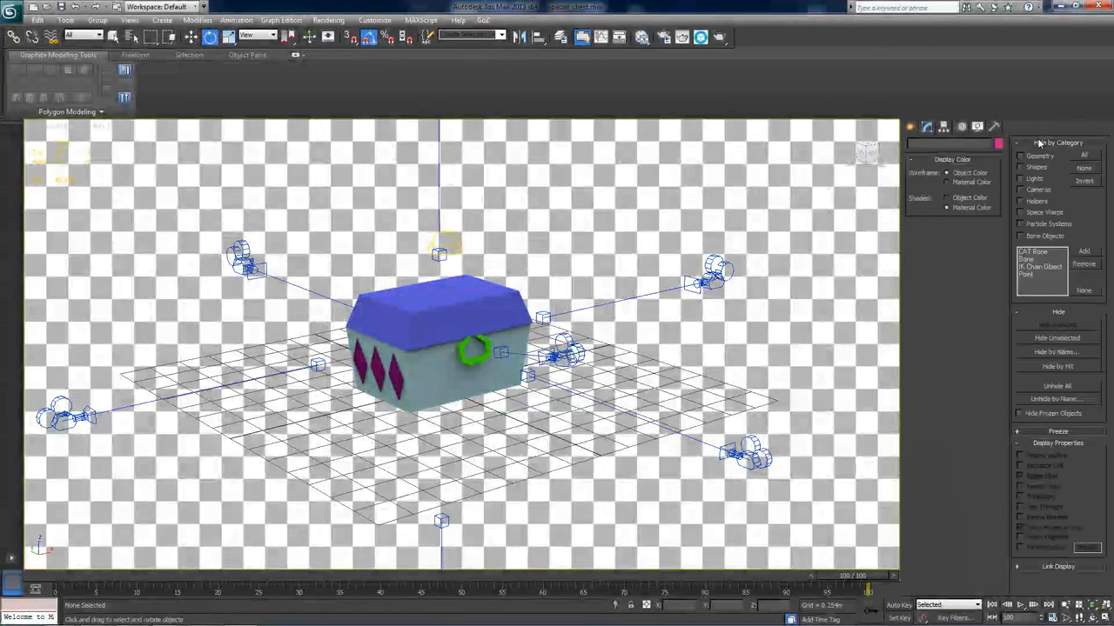
{"action": "mouse_move", "coordinate": [1032, 150]}
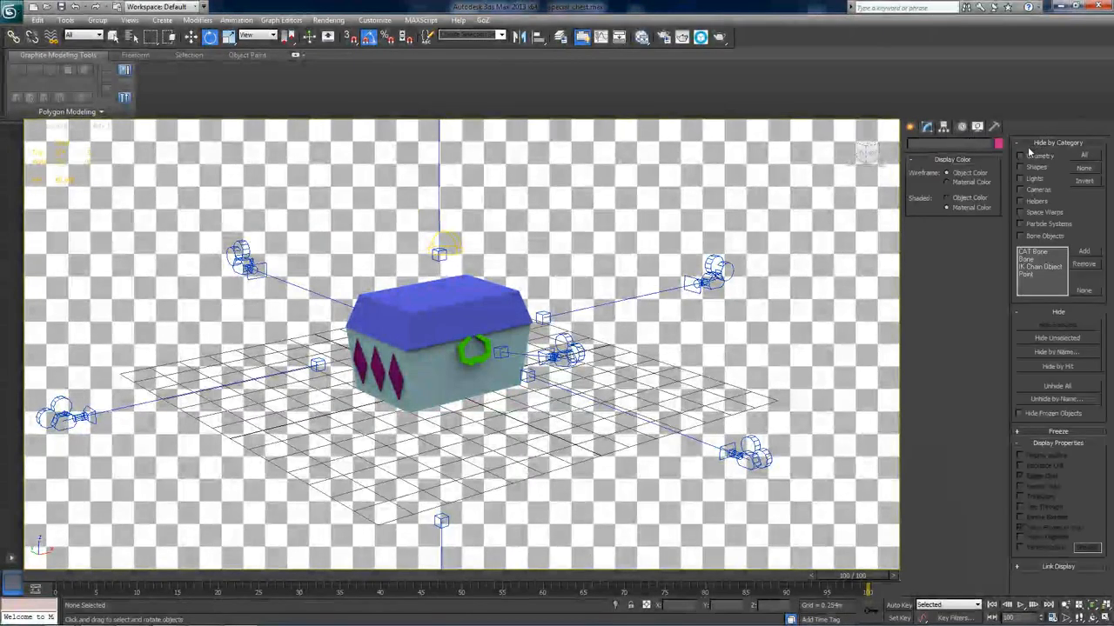
{"action": "left_click", "coordinate": [1020, 179]}
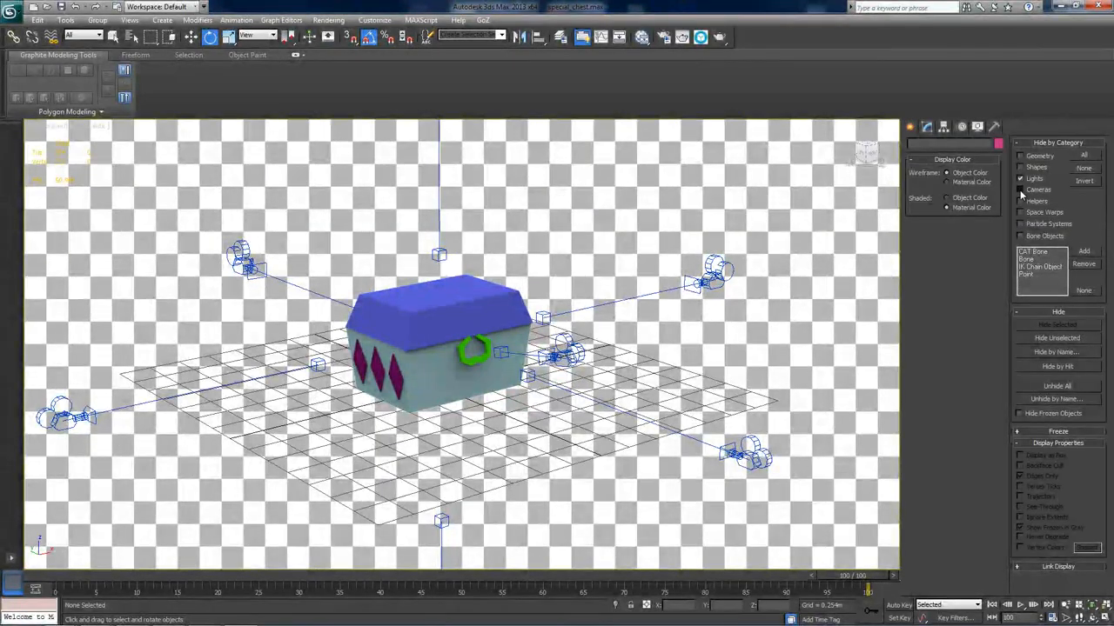
{"action": "left_click", "coordinate": [1019, 190]}
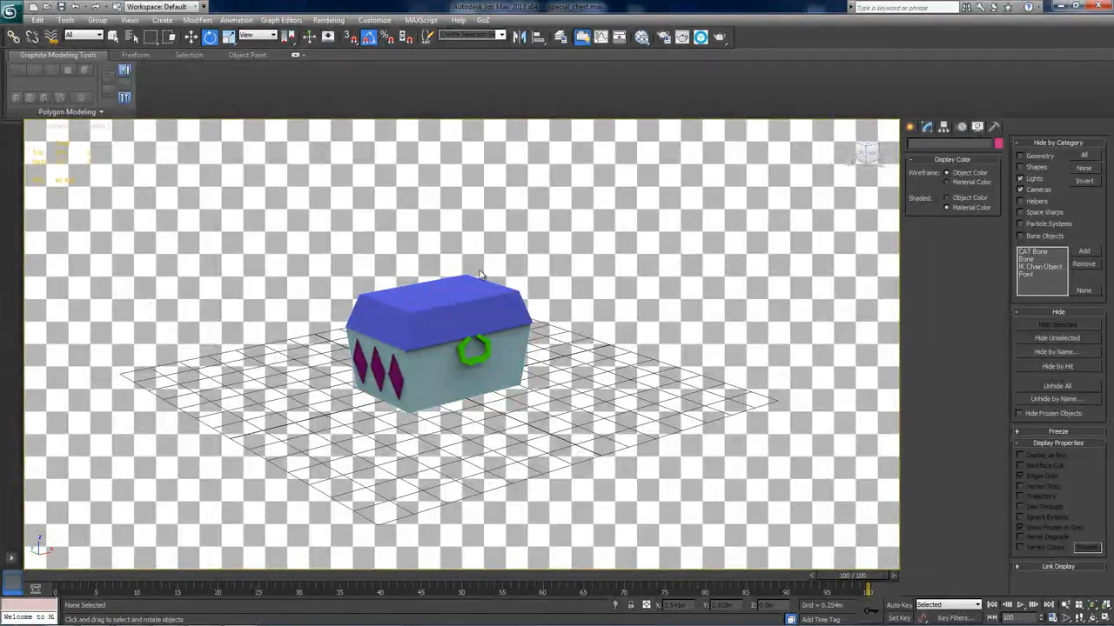
{"action": "mouse_move", "coordinate": [448, 332]}
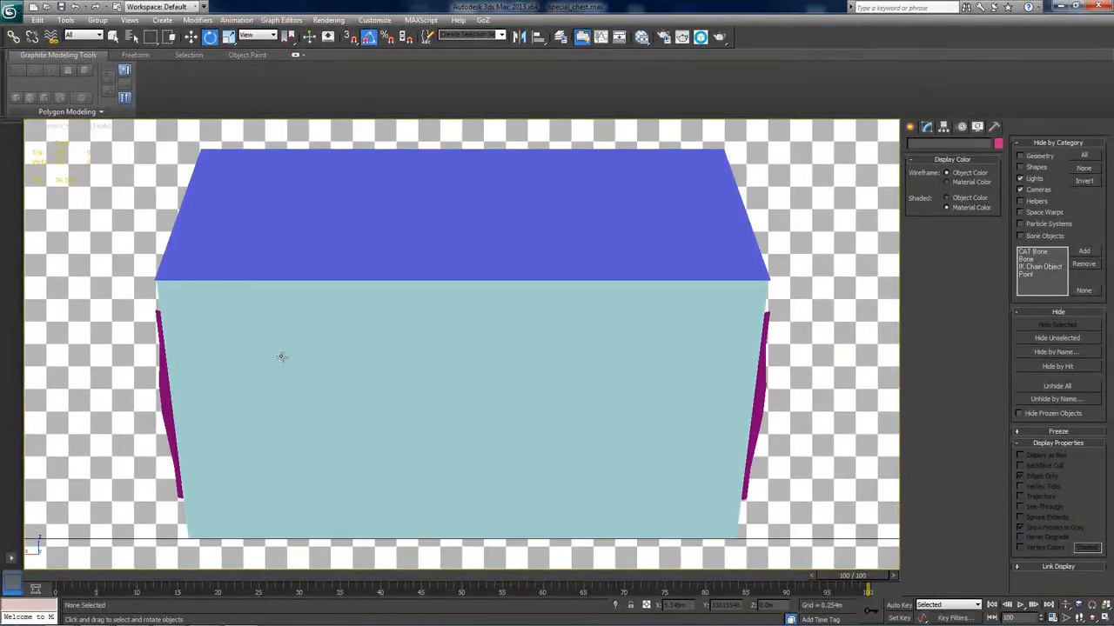
- Grab the back view as a still image labelled 'Shot 1 - The Back Of The Chest'
{"action": "left_click", "coordinate": [65, 19]}
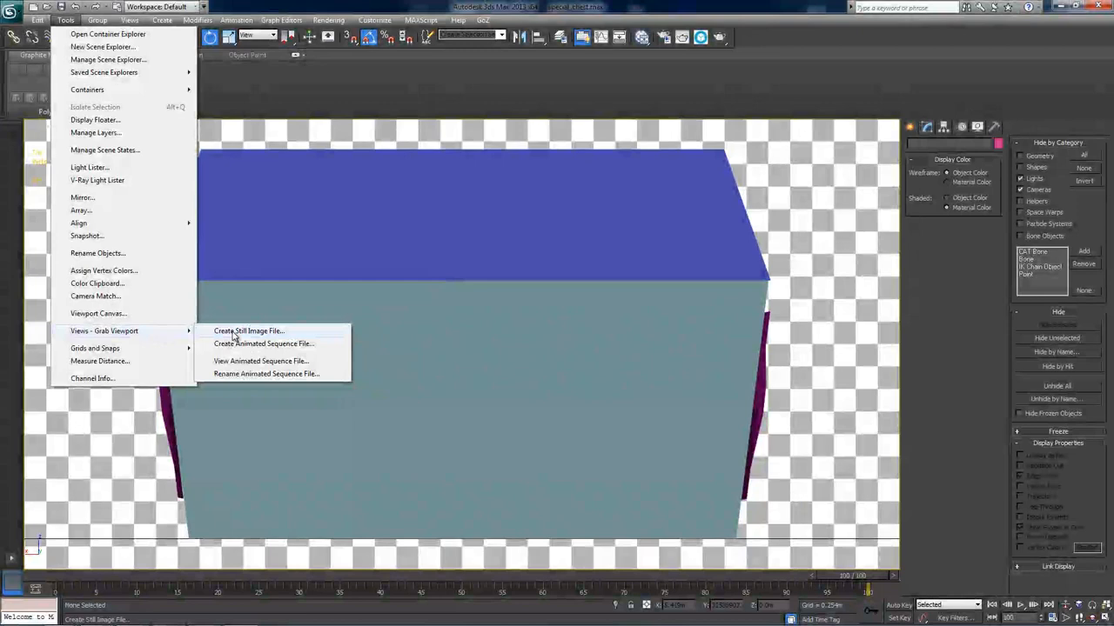
{"action": "left_click", "coordinate": [248, 331]}
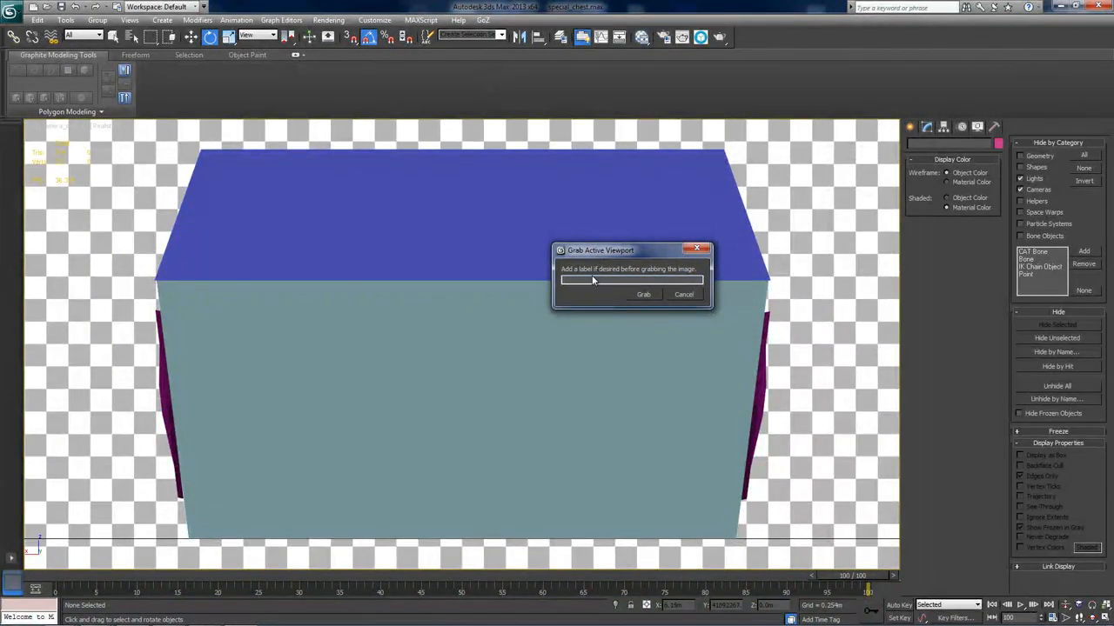
{"action": "left_click_drag", "start_coordinate": [601, 251], "coordinate": [621, 272]}
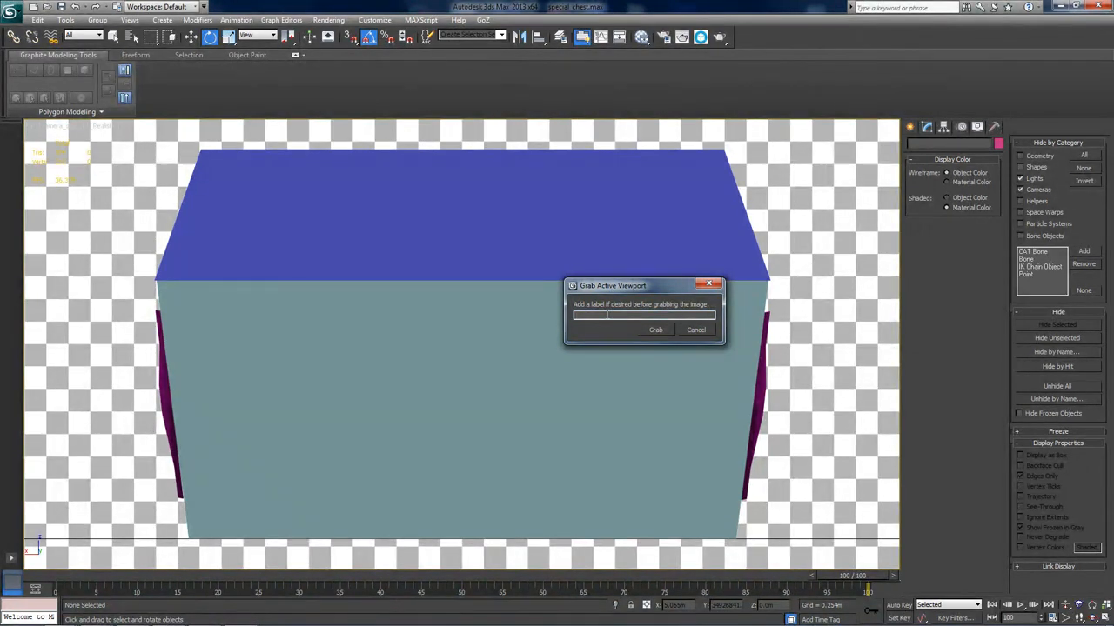
{"action": "type", "text": "Shot 1 - The Back Of The Chest!"}
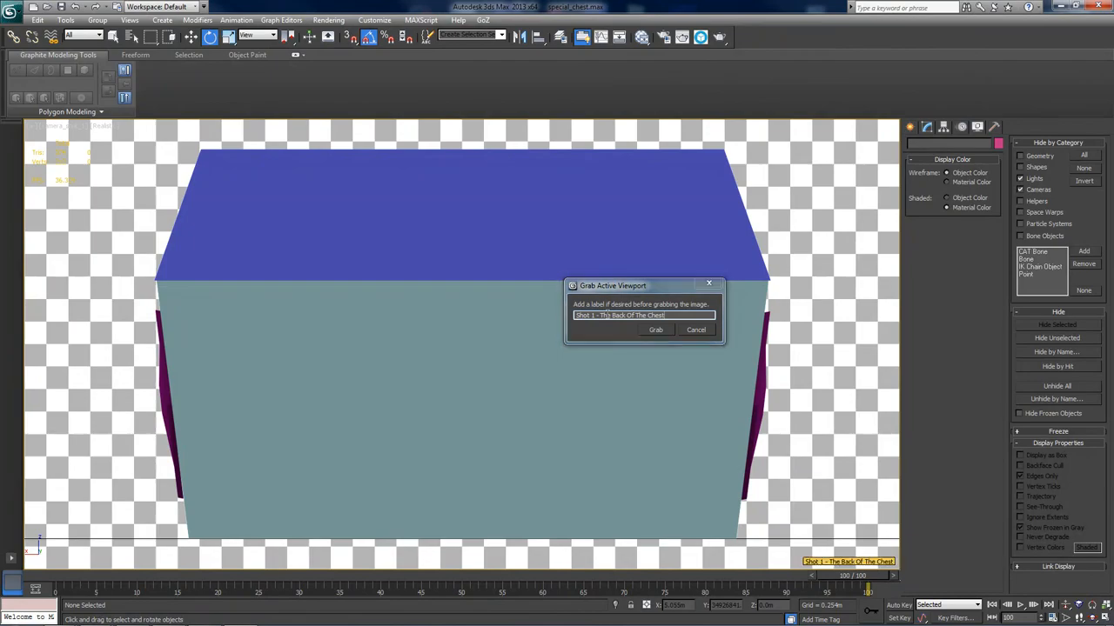
{"action": "left_click", "coordinate": [655, 329]}
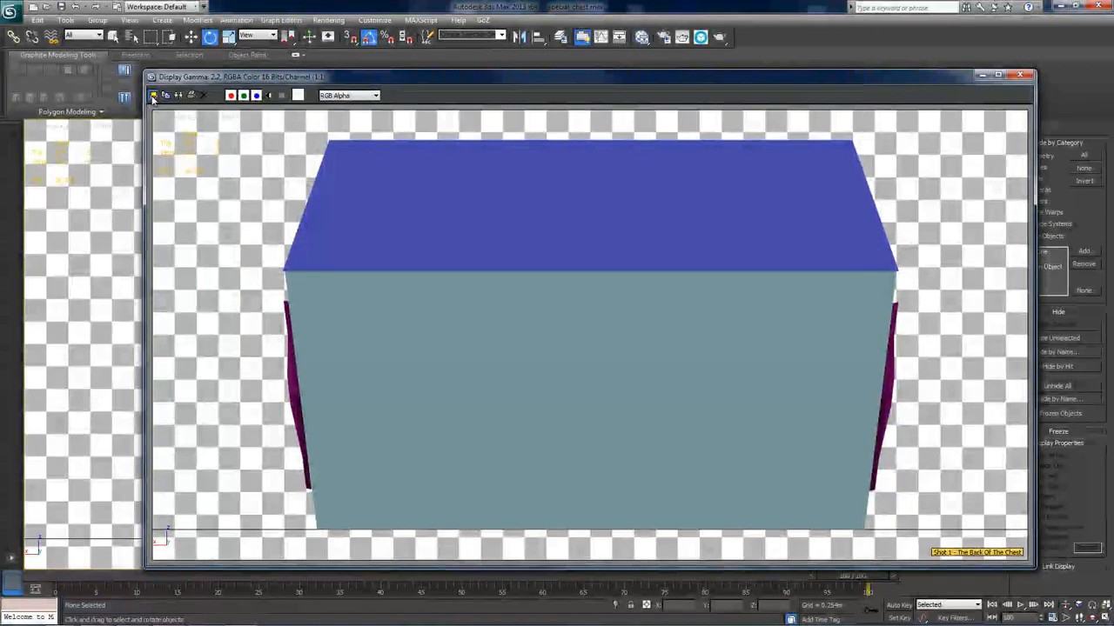
- Save the capture as shot1.tga in Chest_shots, accepting the Targa options
{"action": "left_click", "coordinate": [153, 94]}
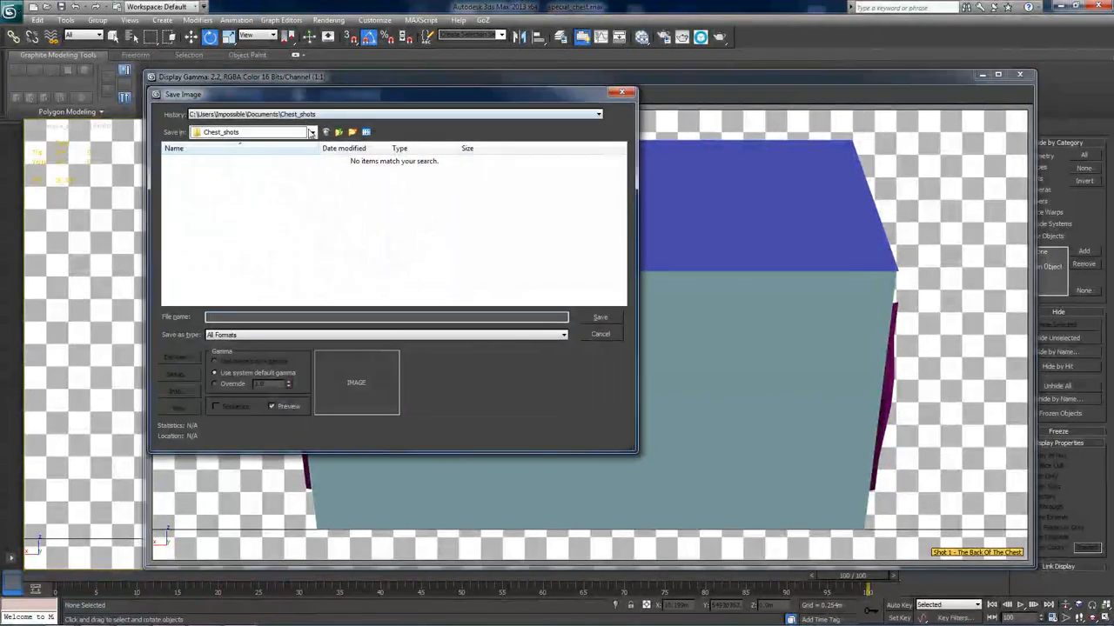
{"action": "left_click", "coordinate": [311, 132]}
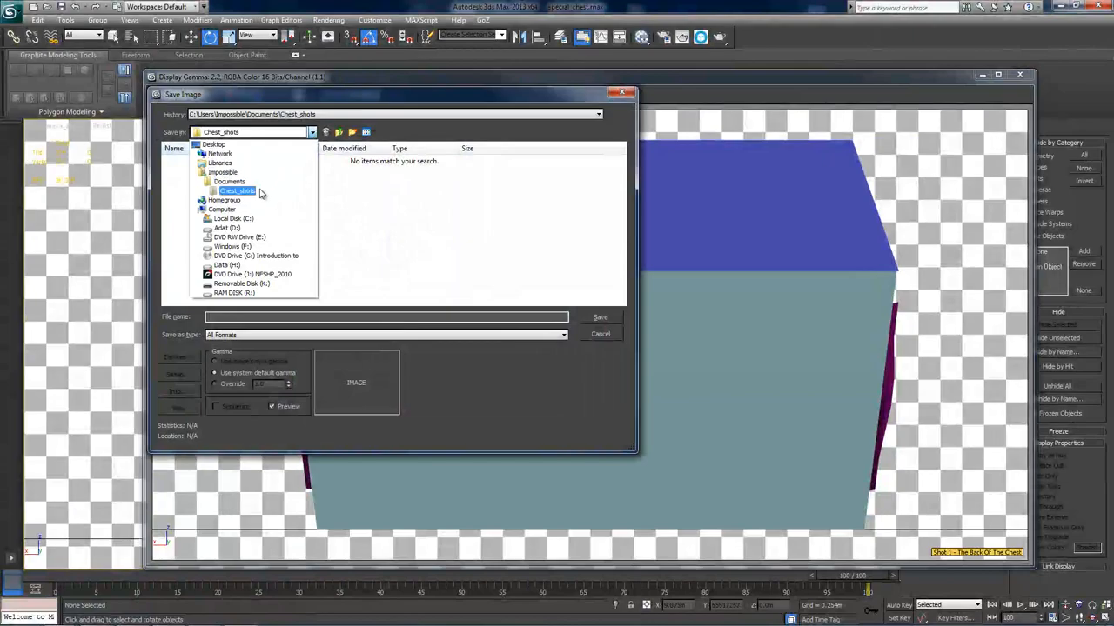
{"action": "left_click", "coordinate": [237, 191]}
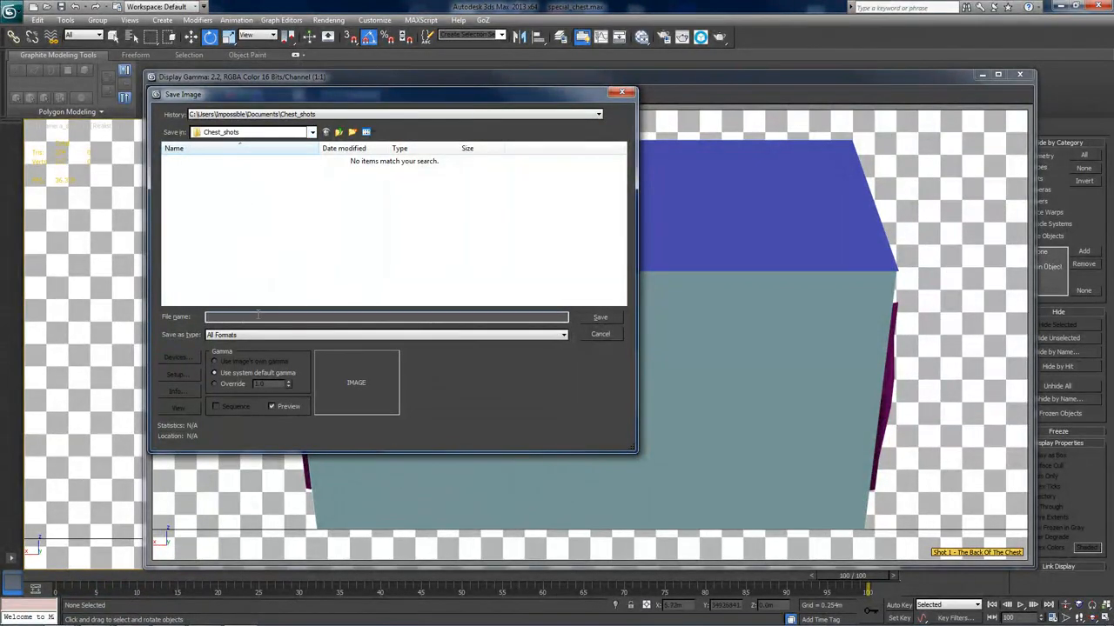
{"action": "type", "text": "shot1"}
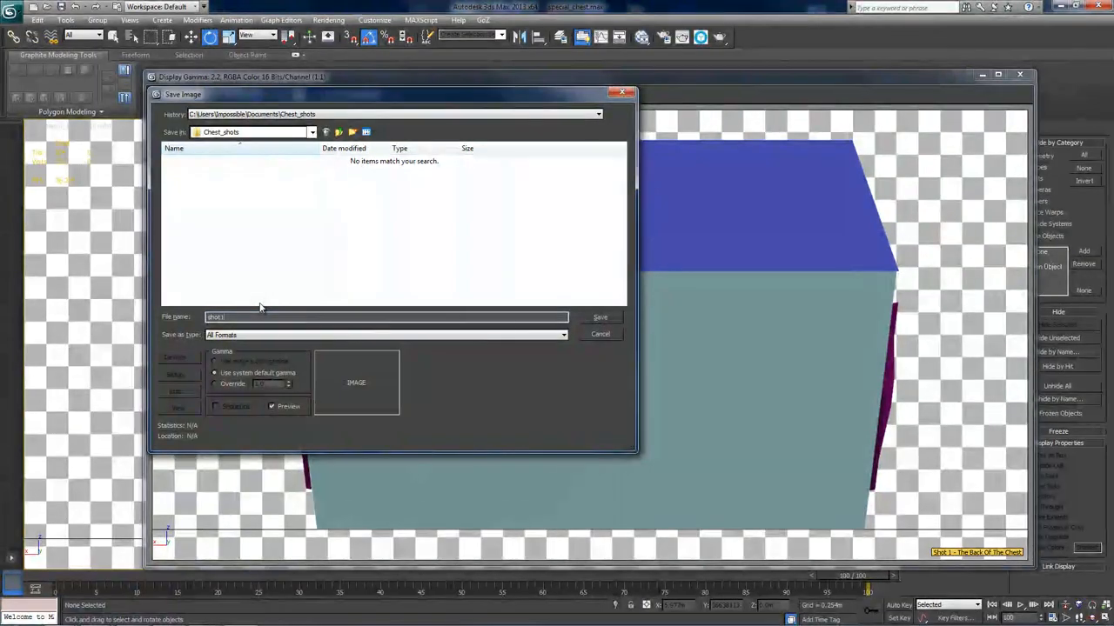
{"action": "left_click", "coordinate": [599, 316]}
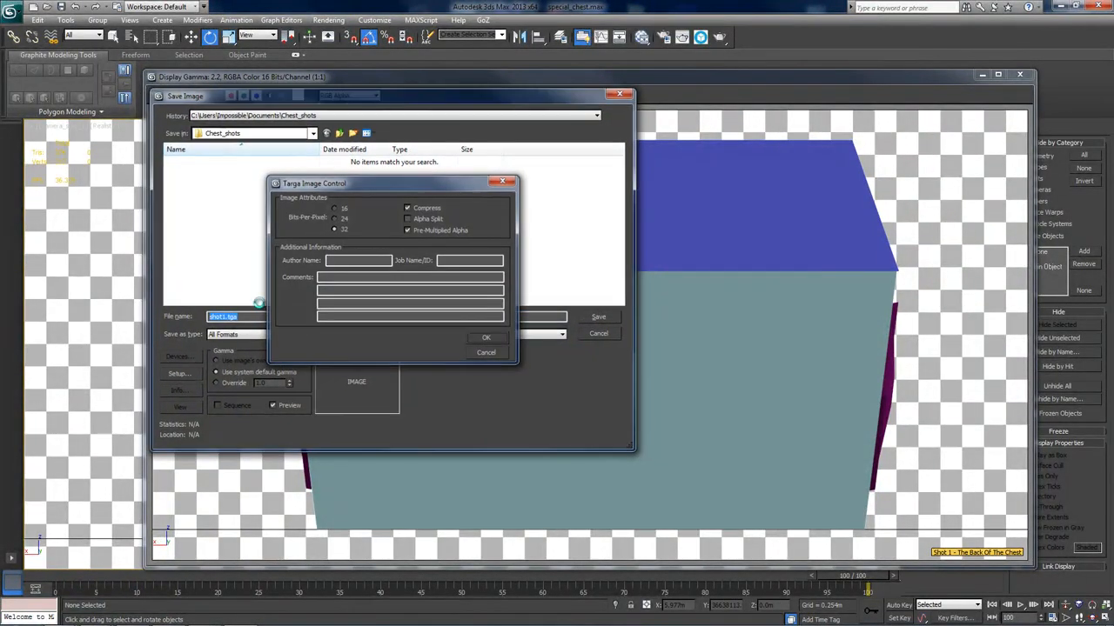
{"action": "left_click", "coordinate": [486, 337]}
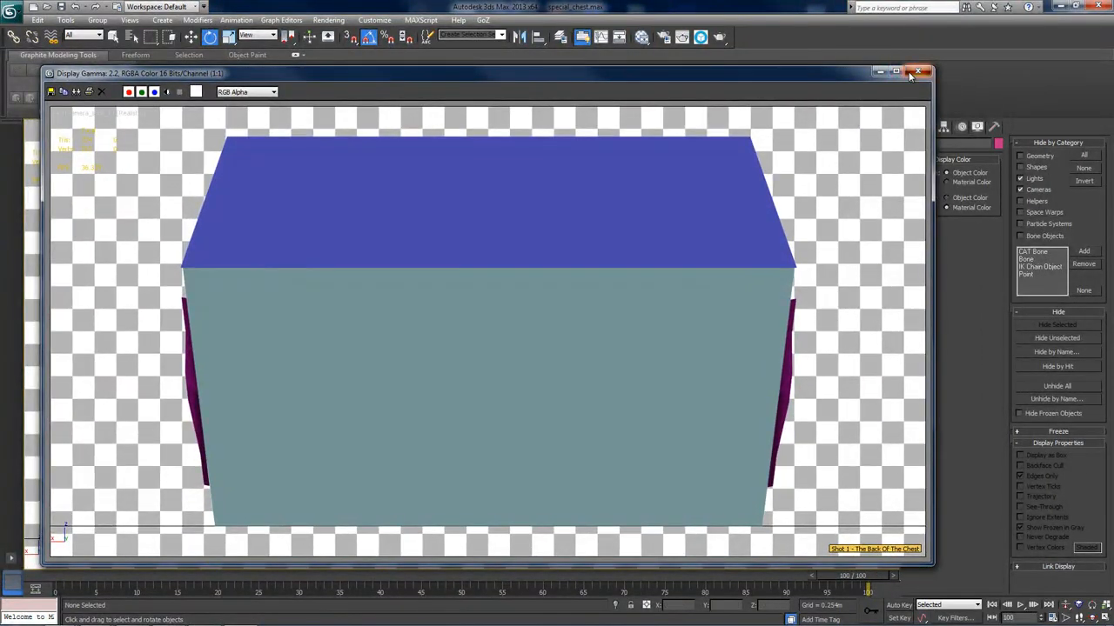
- Close the shot 1 window and grab the front view labelled 'Shot 2 - The Front Of The Chest'
{"action": "left_click", "coordinate": [927, 73]}
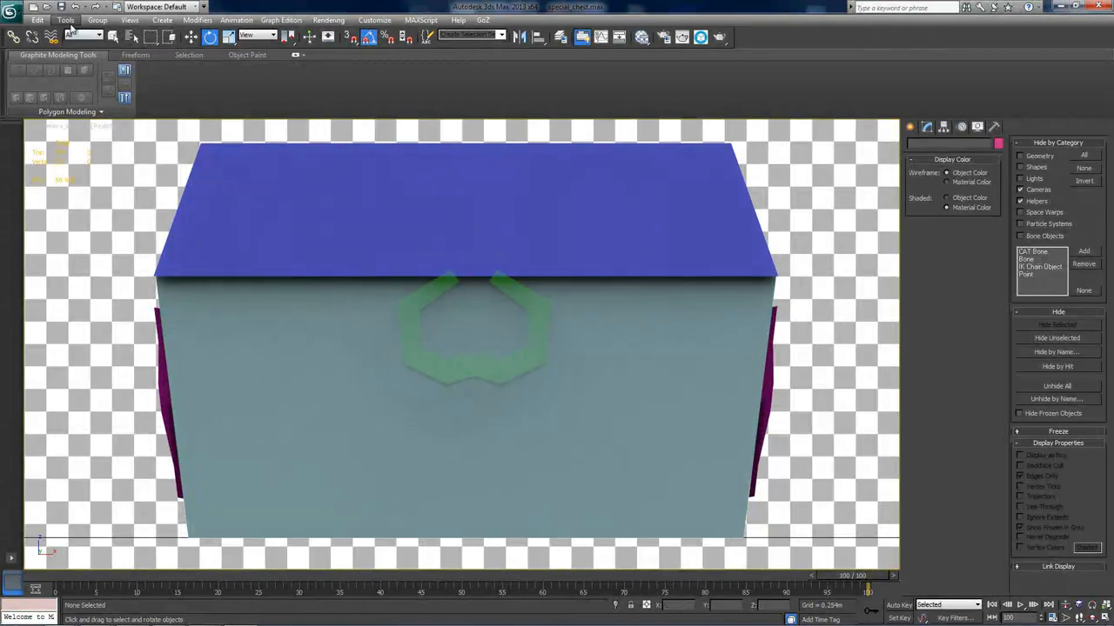
{"action": "left_click", "coordinate": [62, 19]}
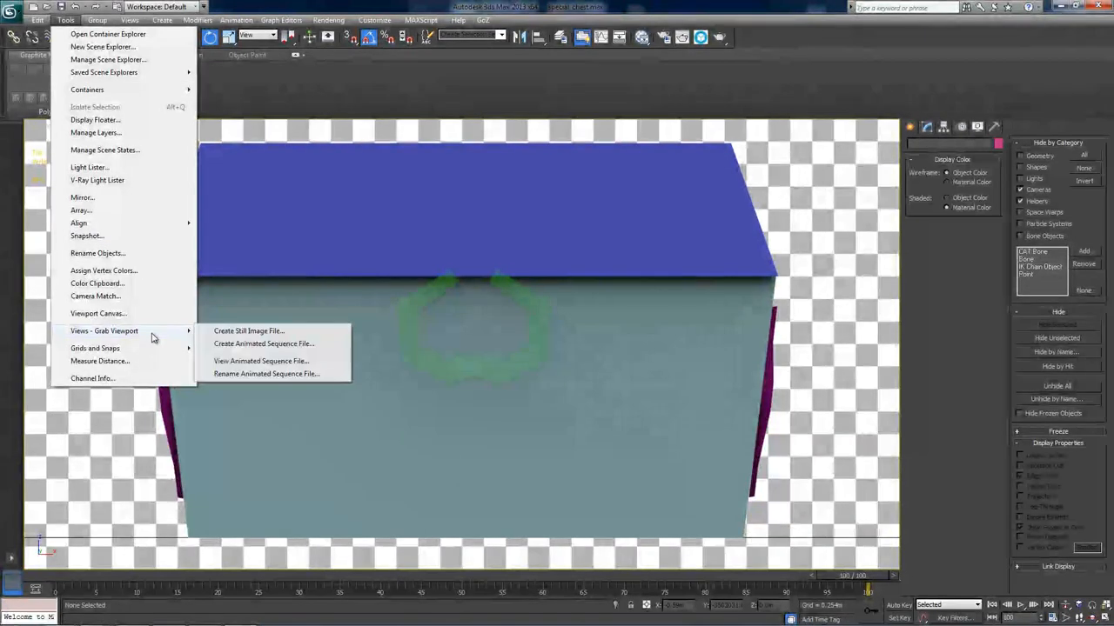
{"action": "mouse_move", "coordinate": [248, 330]}
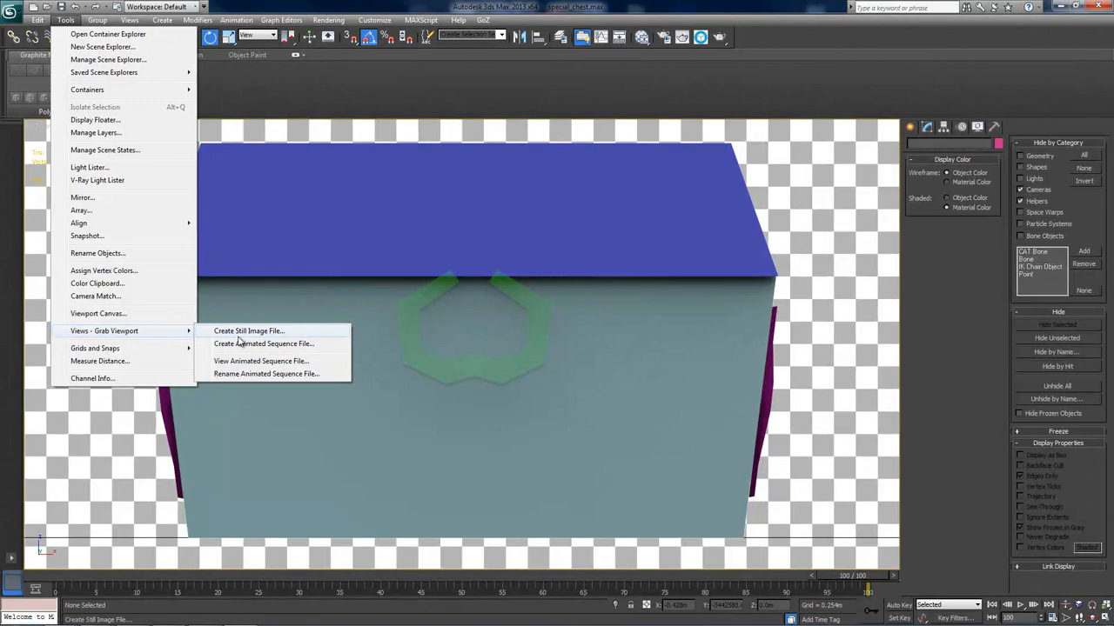
{"action": "left_click", "coordinate": [249, 330]}
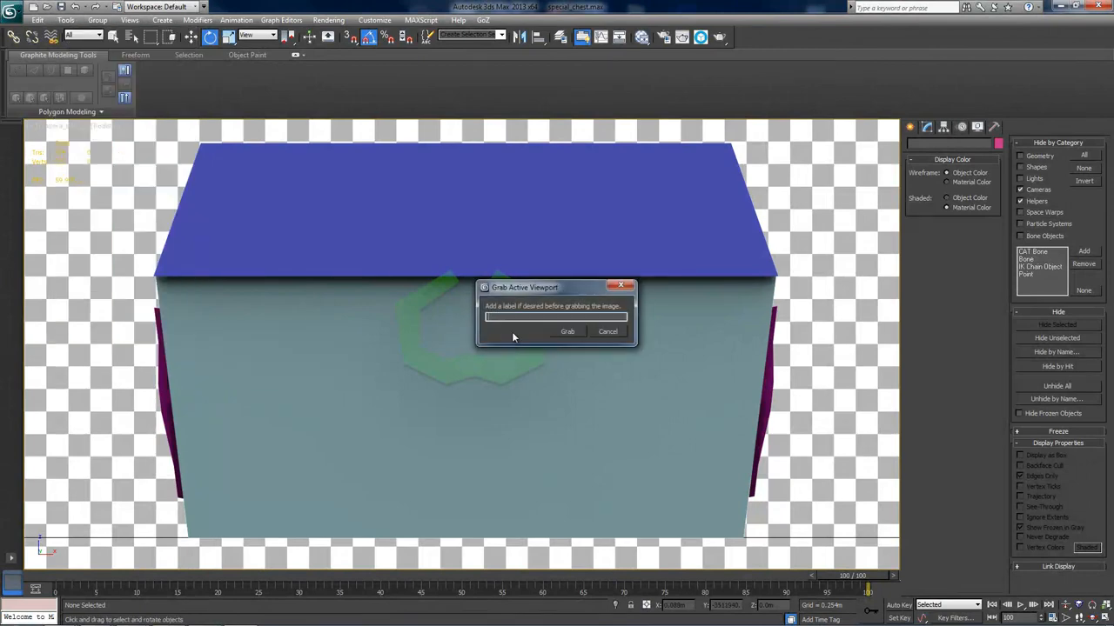
{"action": "type", "text": "Shot 2 - The Front Of The Chest"}
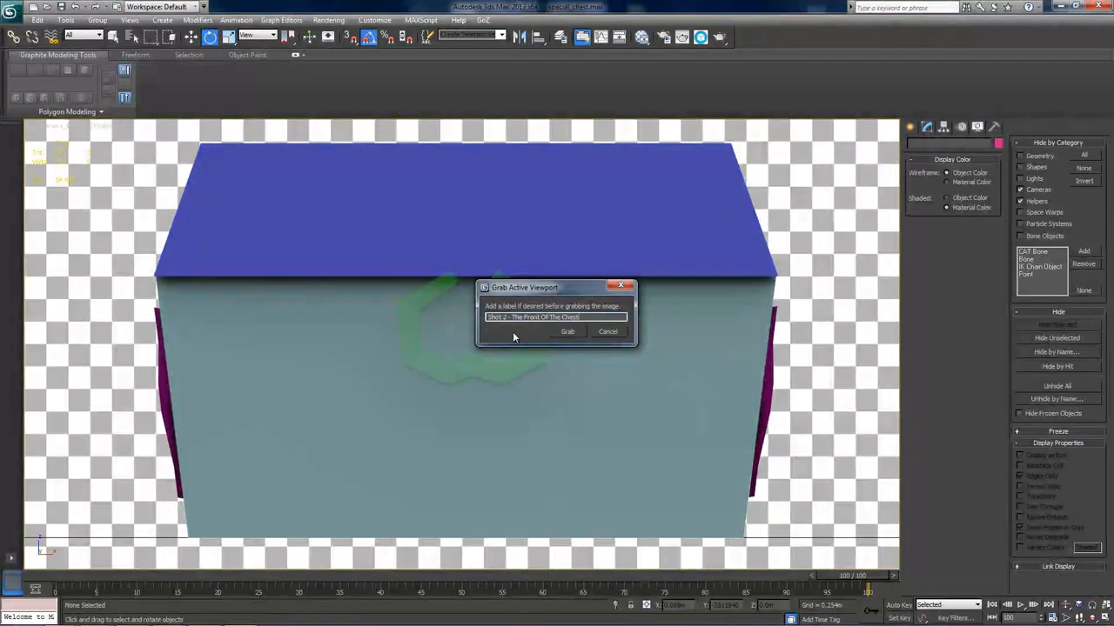
{"action": "left_click", "coordinate": [567, 332]}
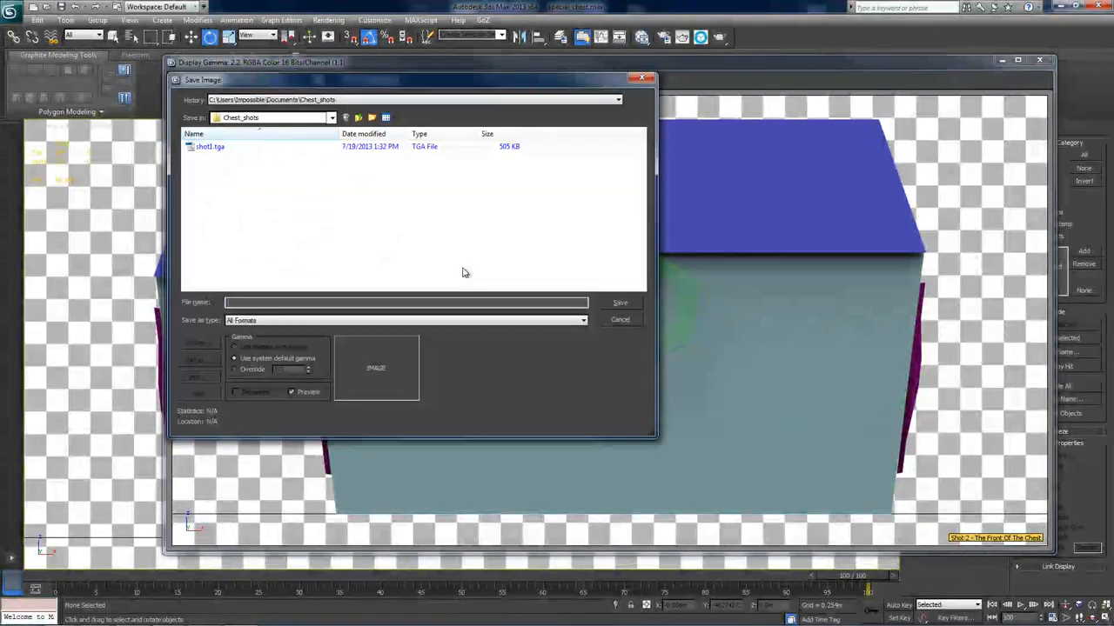
- Save the front capture as shot2.tga, accepting the Targa options
{"action": "type", "text": "shot2.tga"}
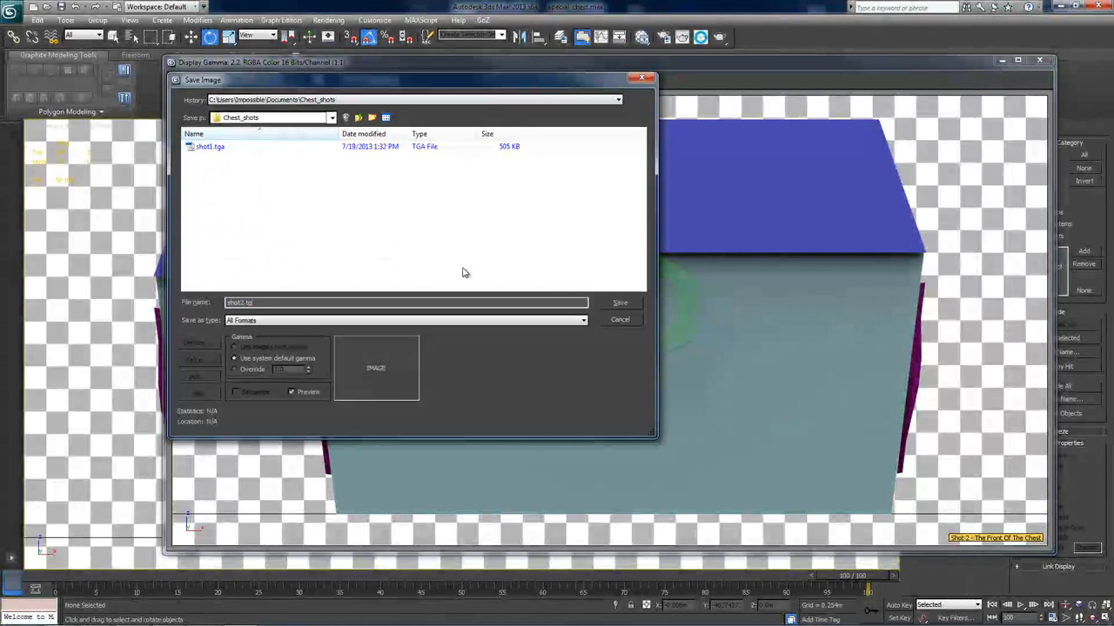
{"action": "left_click", "coordinate": [619, 301]}
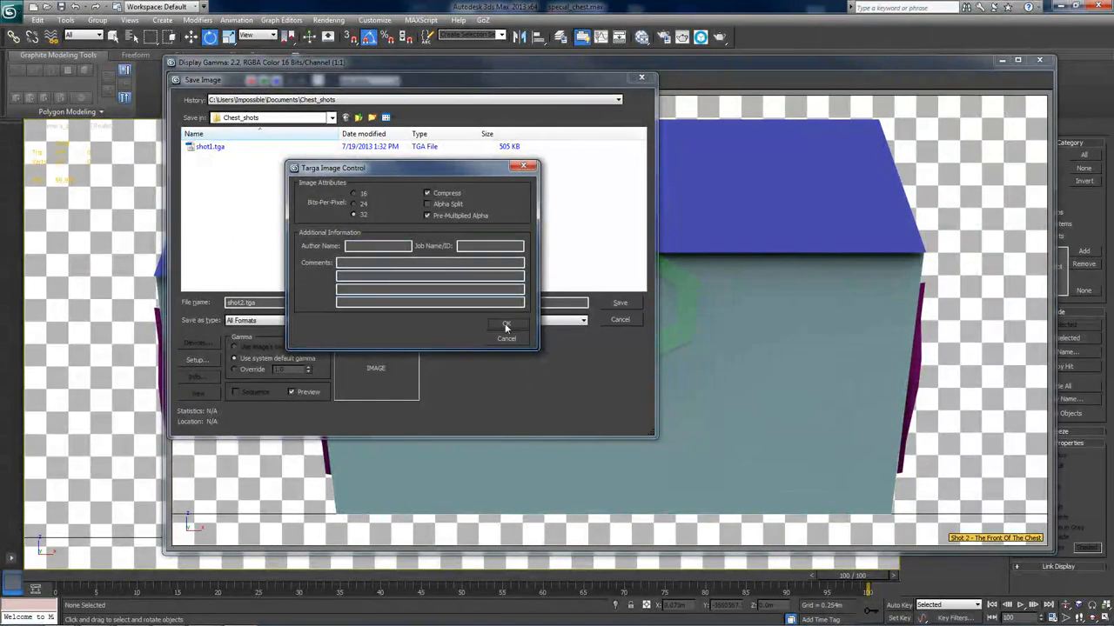
{"action": "left_click", "coordinate": [505, 326]}
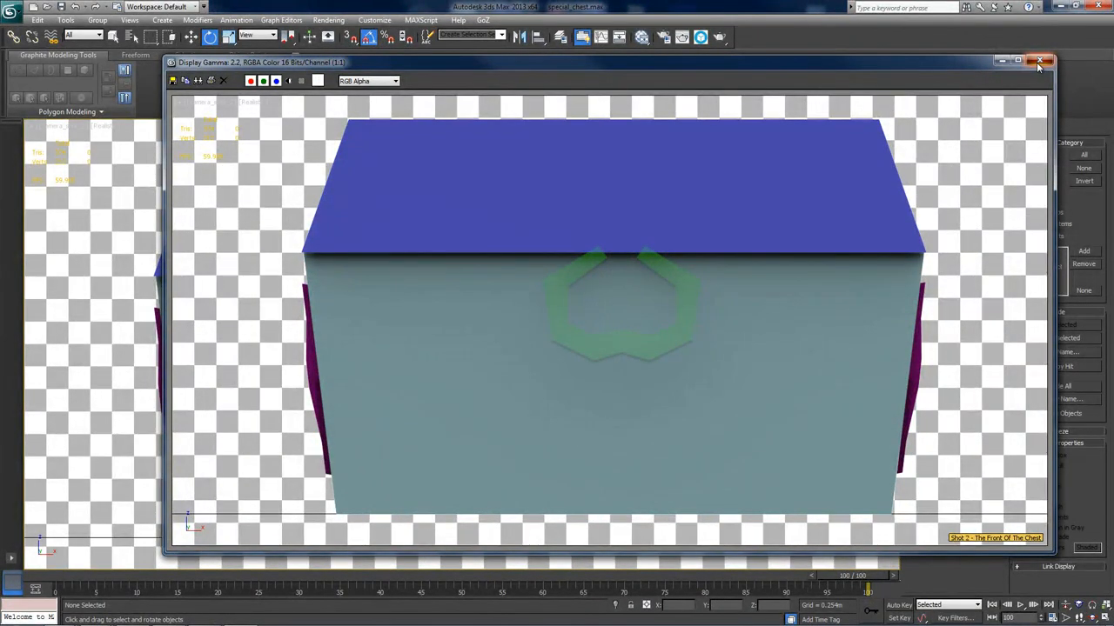
- Close shot 2, grab the left side labelled 'Shot 3 - The Left Side Of The…', and ready the file name
{"action": "left_click", "coordinate": [1037, 60]}
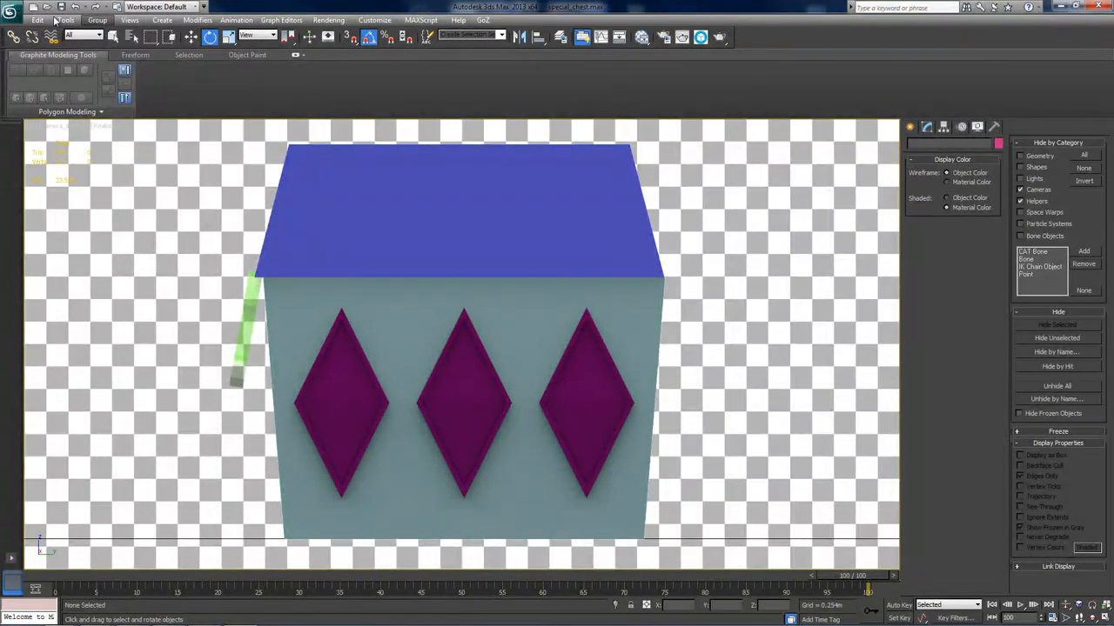
{"action": "left_click", "coordinate": [68, 20]}
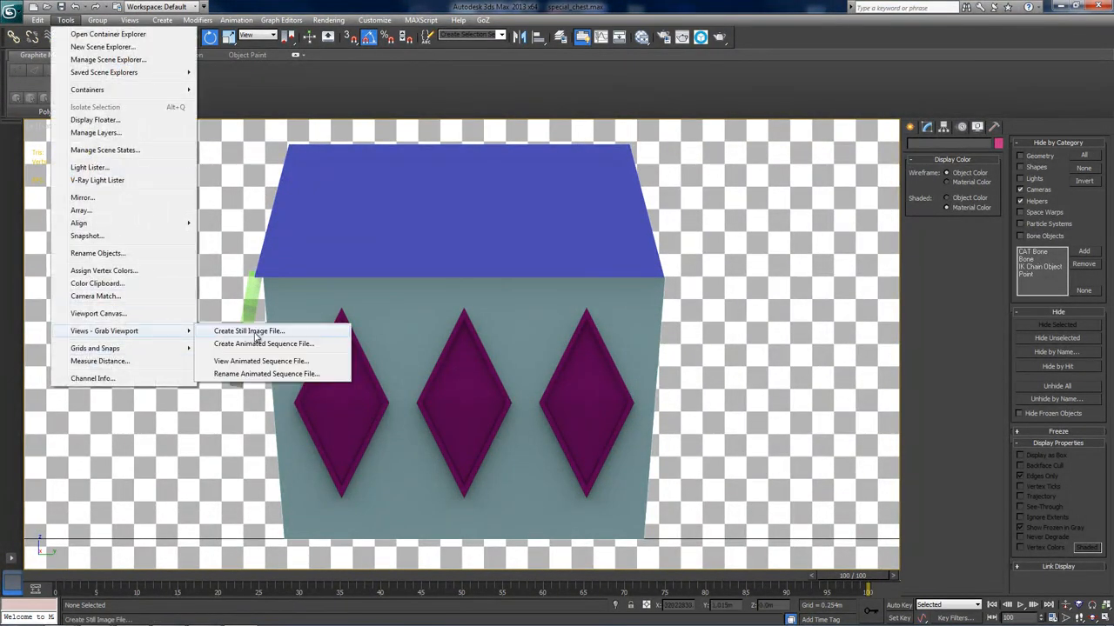
{"action": "left_click", "coordinate": [249, 330]}
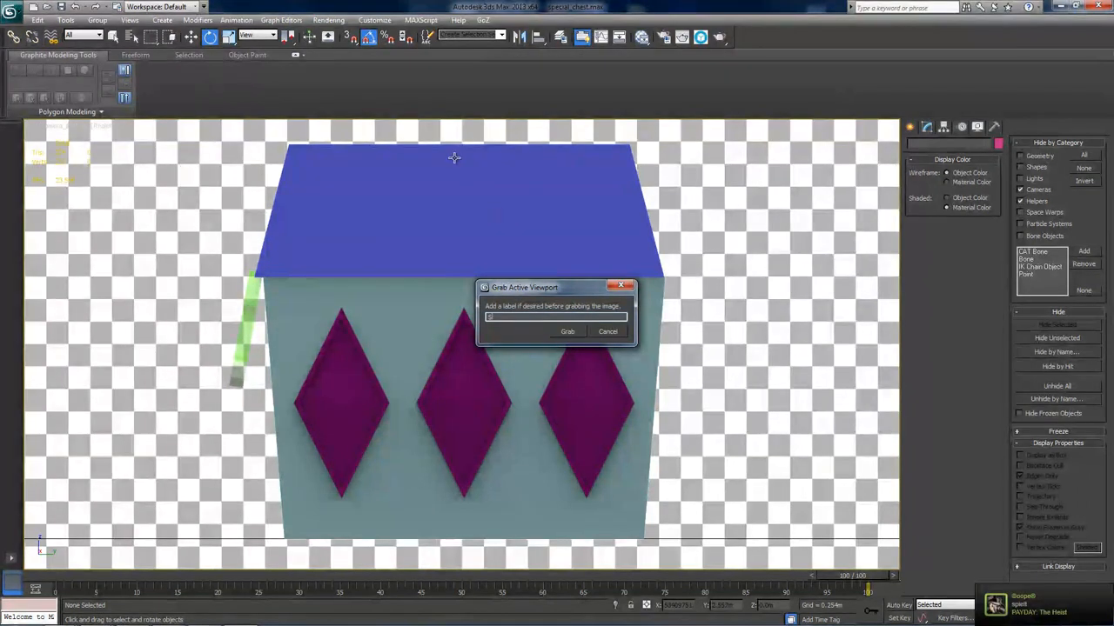
{"action": "type", "text": "Shot 3 - T"}
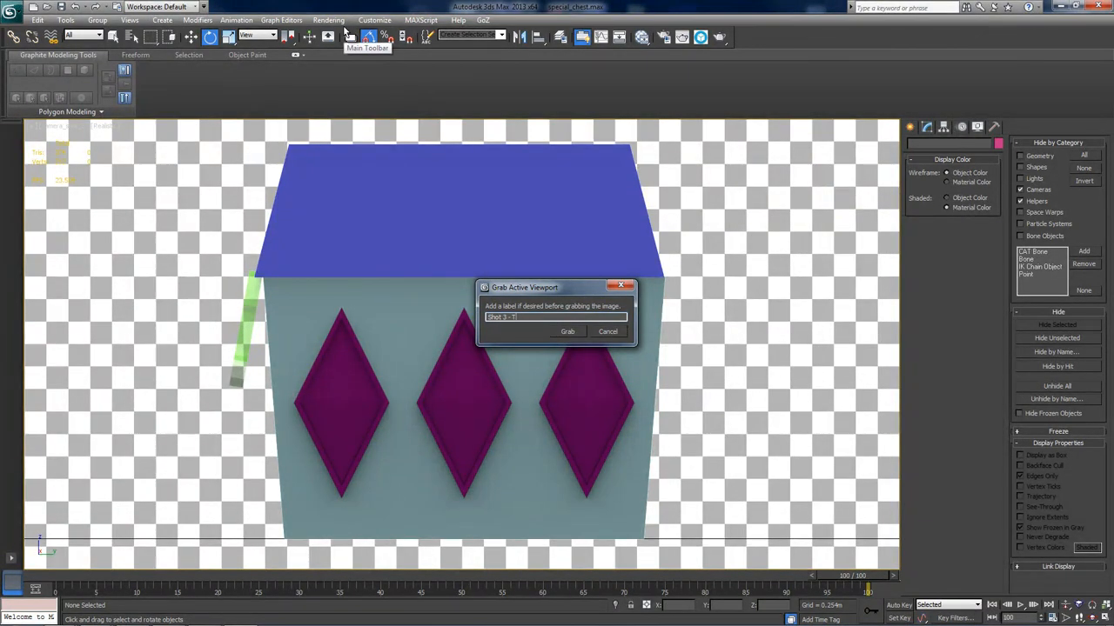
{"action": "type", "text": "he Left Side Of The"}
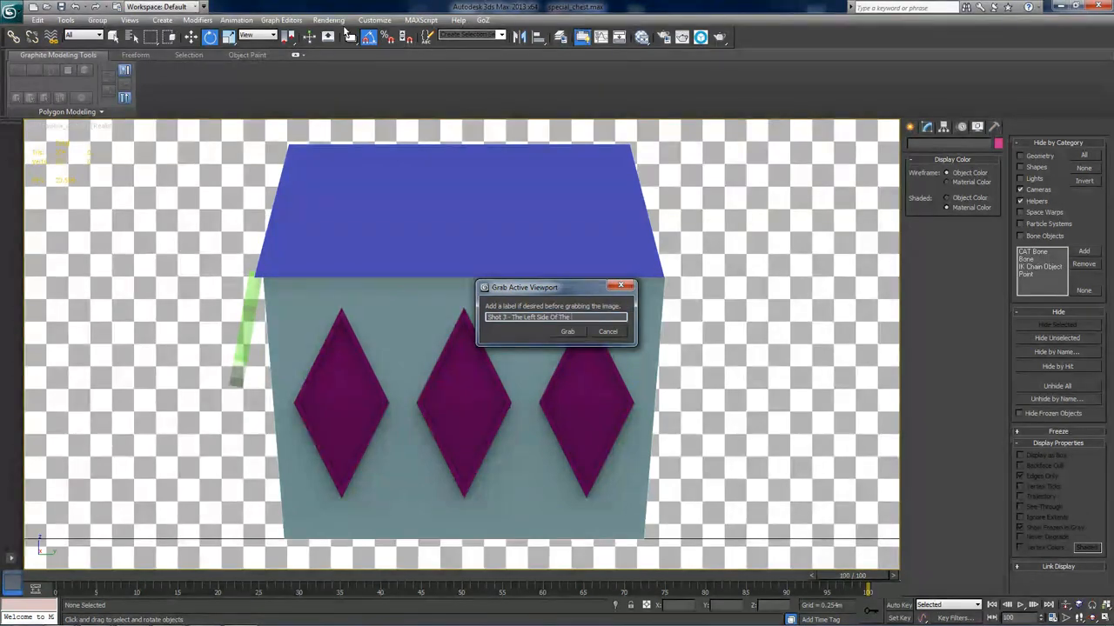
{"action": "left_click", "coordinate": [567, 331]}
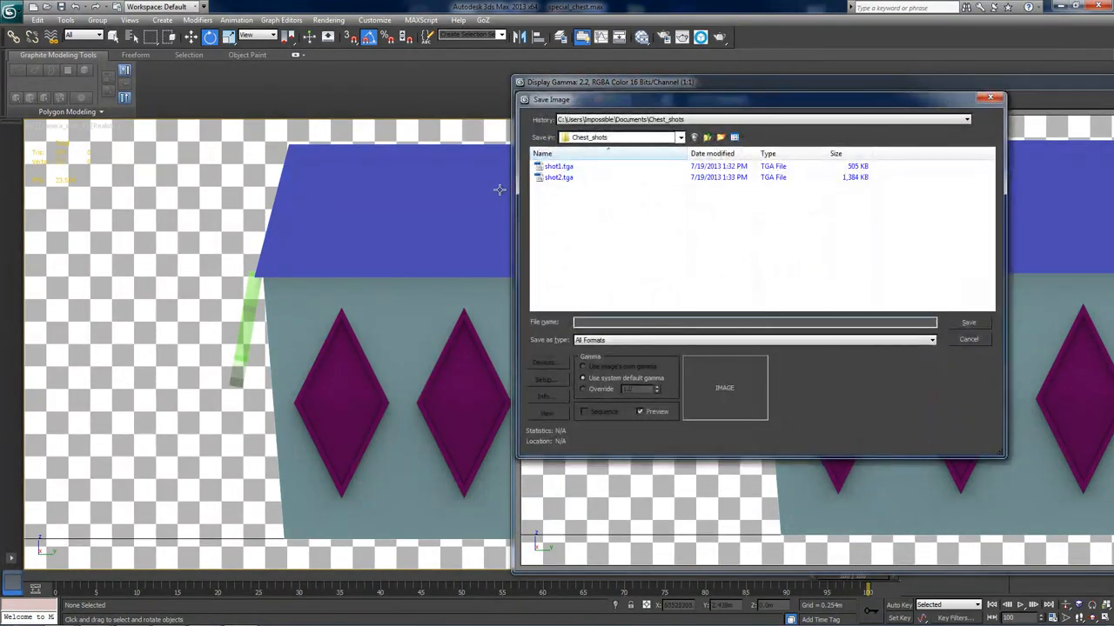
{"action": "left_click", "coordinate": [967, 321]}
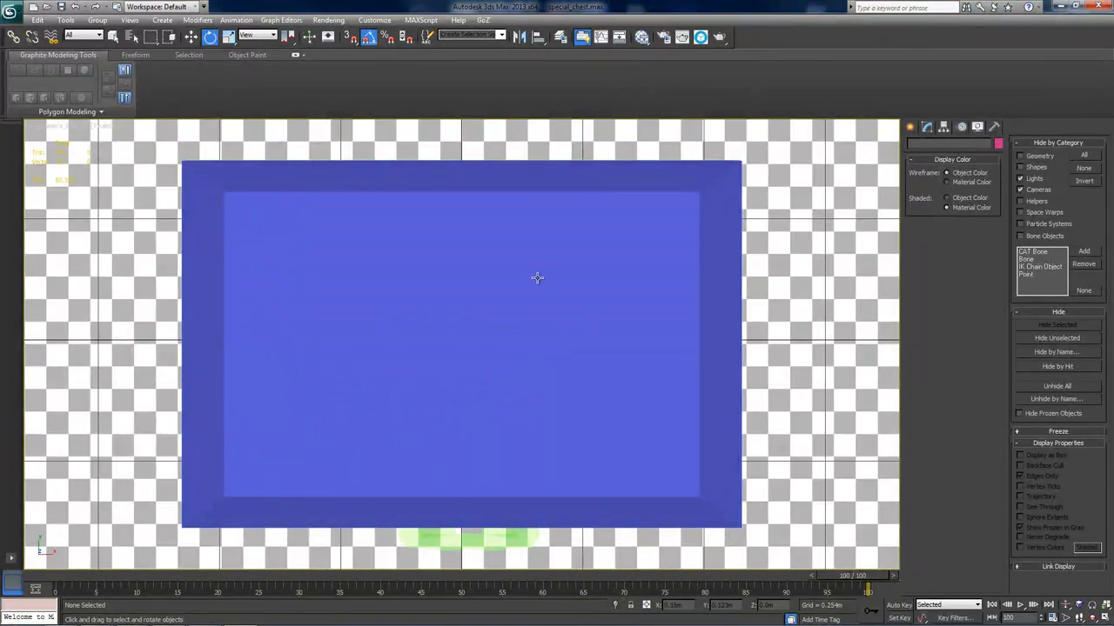
{"action": "mouse_move", "coordinate": [330, 276]}
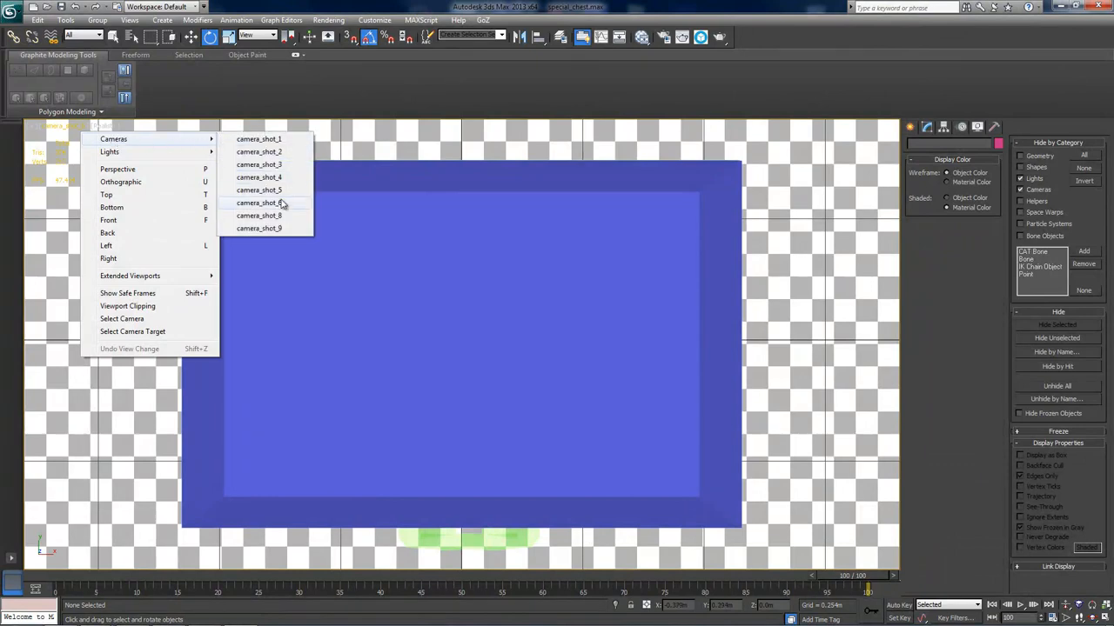
- Grab the camera_shot_6 handle view labelled 'Shot 6 - Handle' and start saving it
{"action": "left_click", "coordinate": [259, 215]}
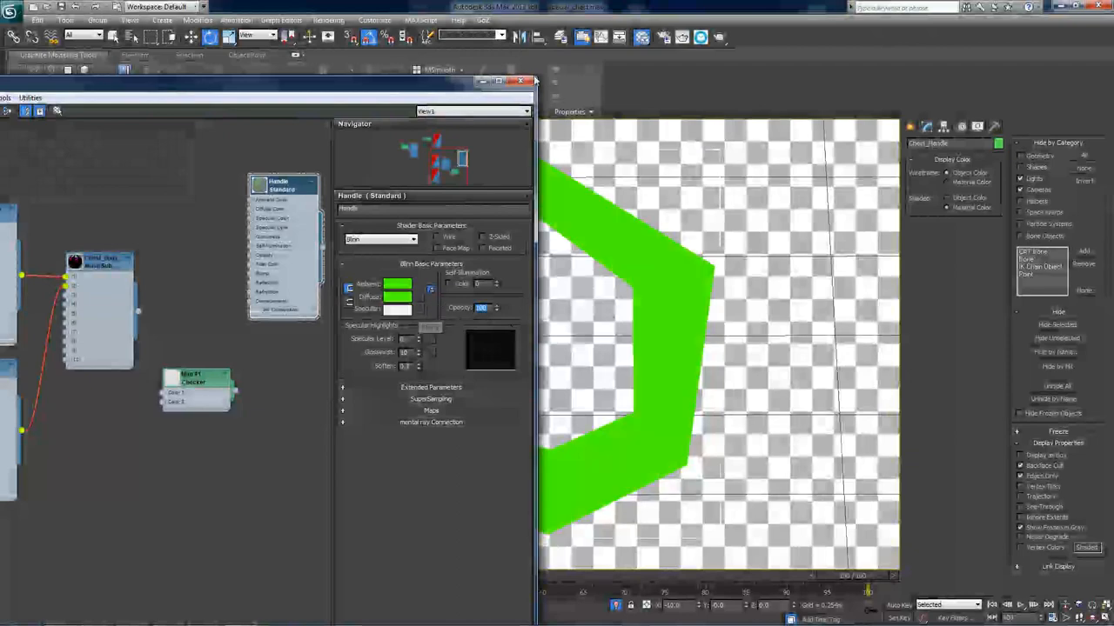
{"action": "left_click", "coordinate": [519, 82]}
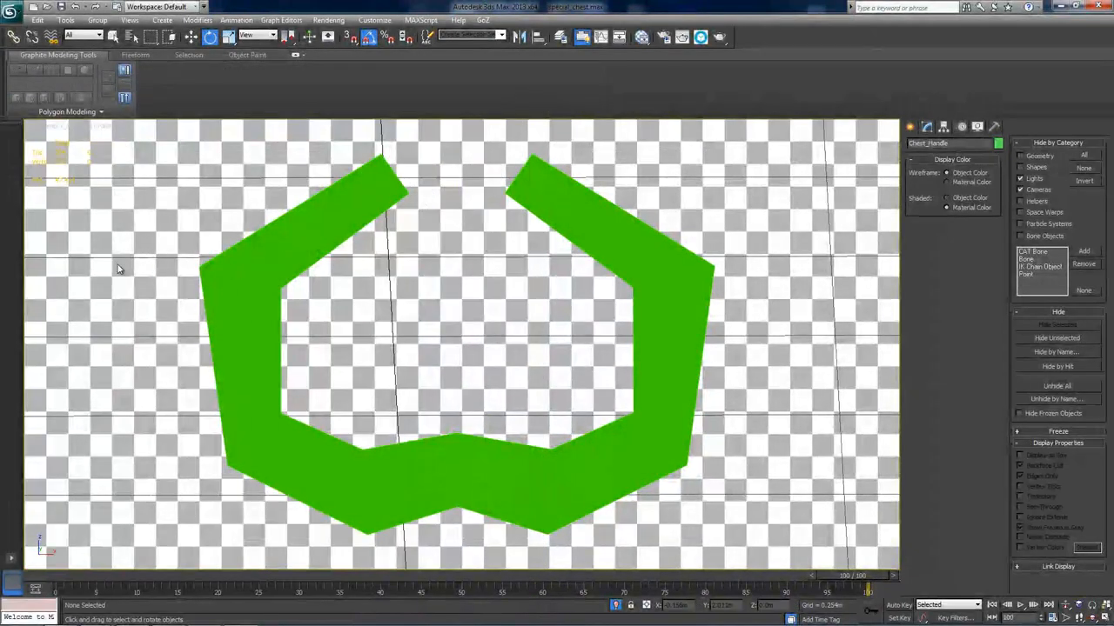
{"action": "left_click", "coordinate": [59, 20]}
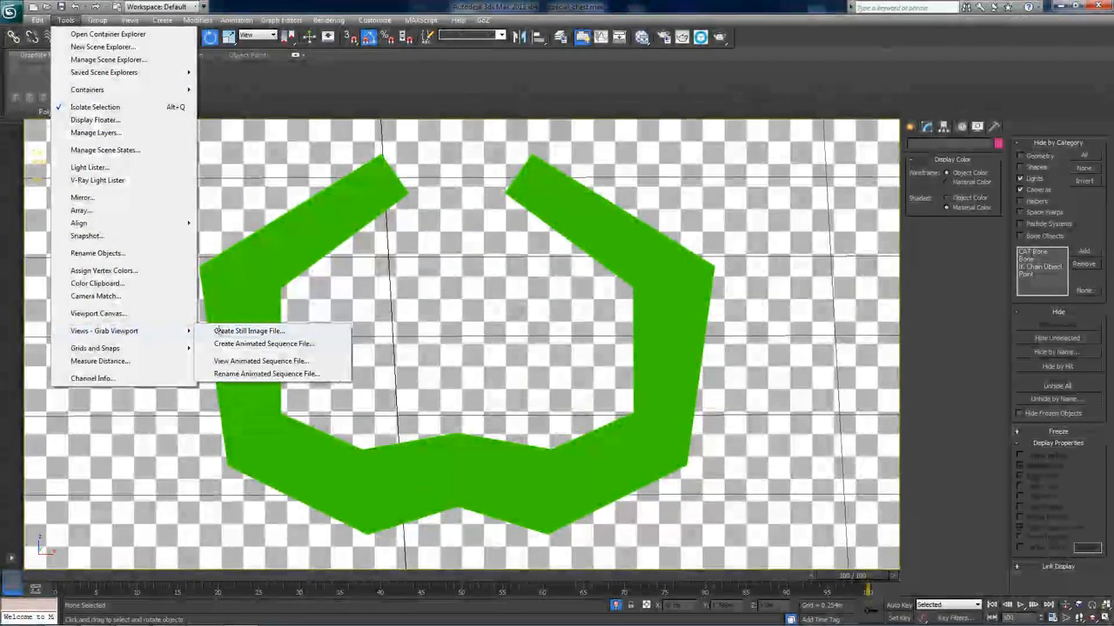
{"action": "left_click", "coordinate": [250, 332]}
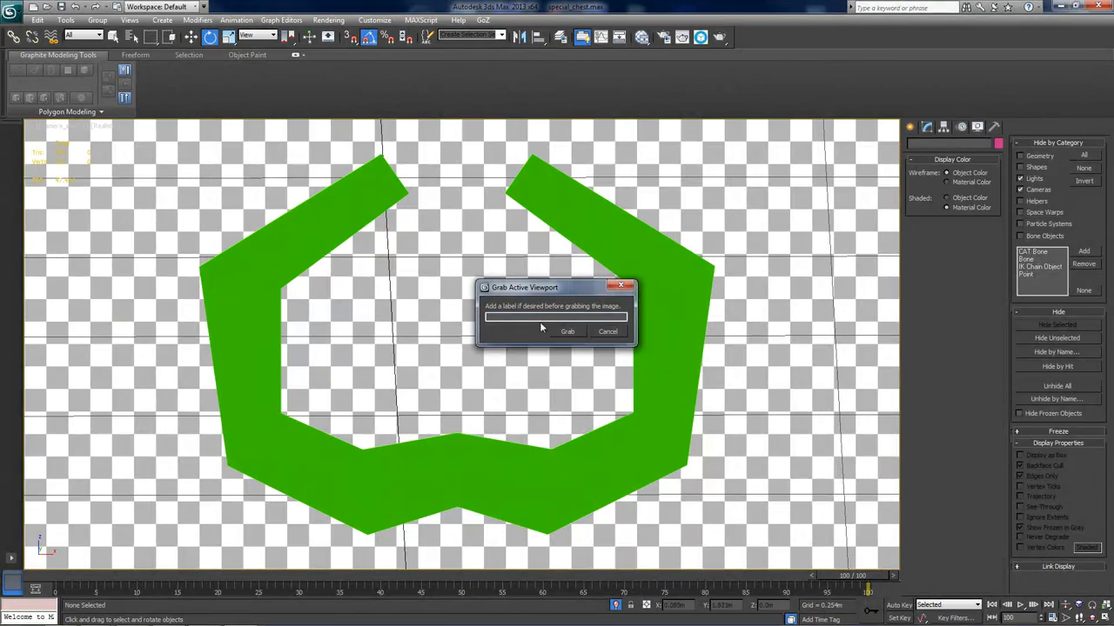
{"action": "type", "text": "Shot 6"}
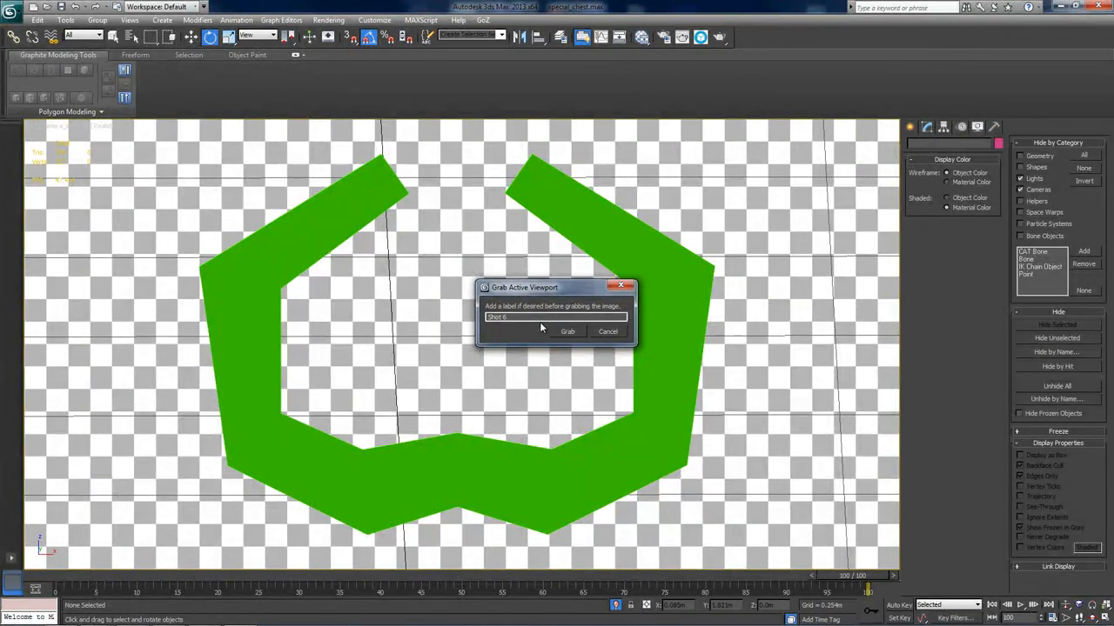
{"action": "type", "text": "- Handle"}
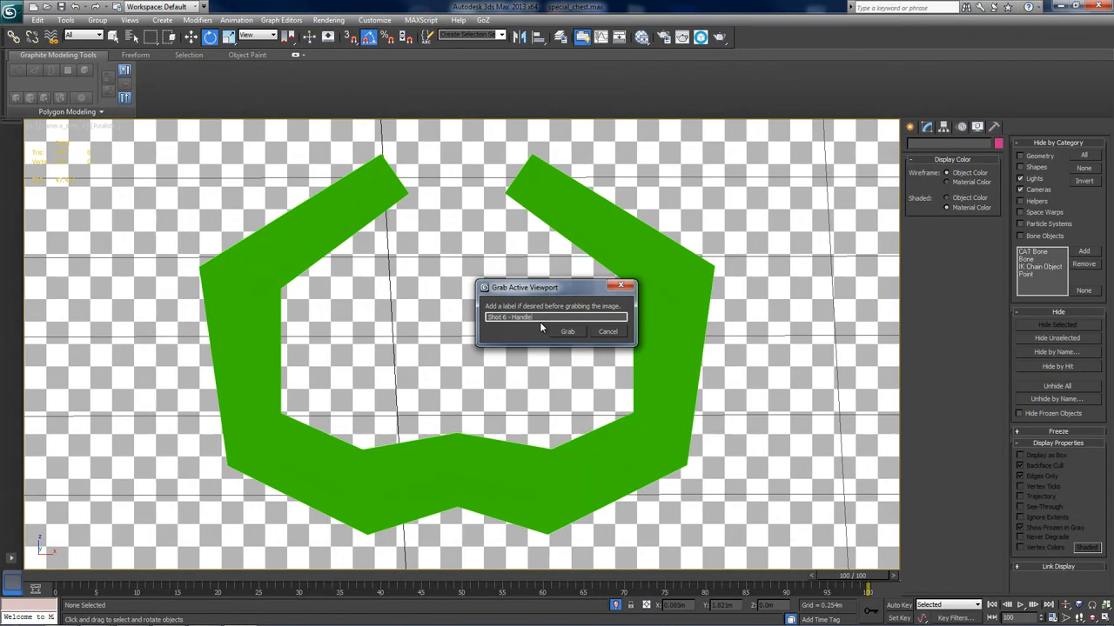
{"action": "left_click", "coordinate": [567, 331]}
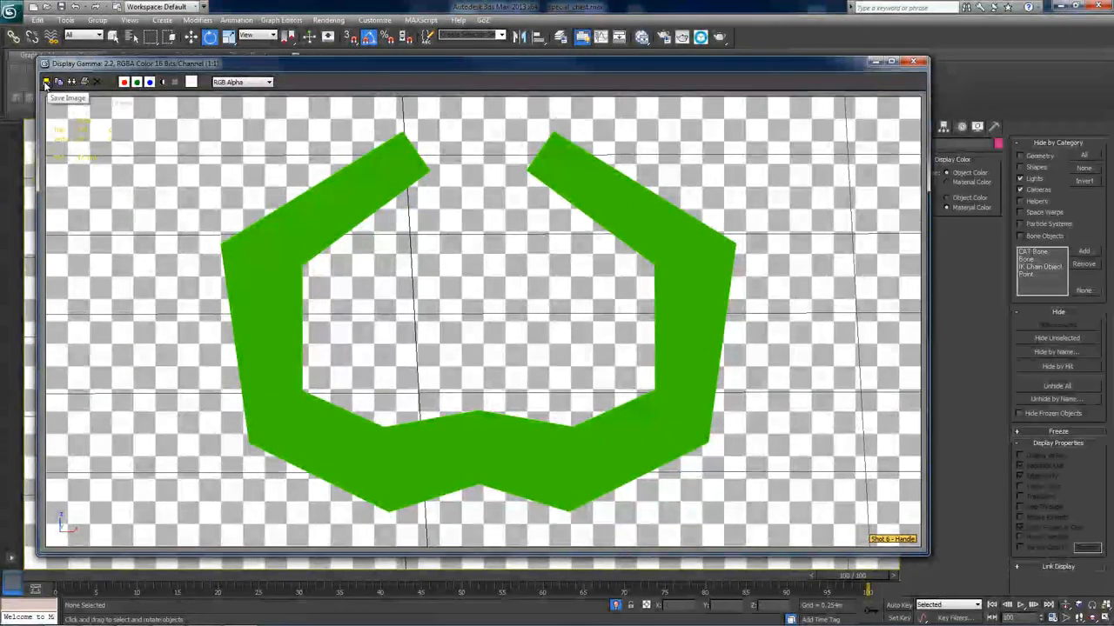
{"action": "left_click", "coordinate": [47, 82]}
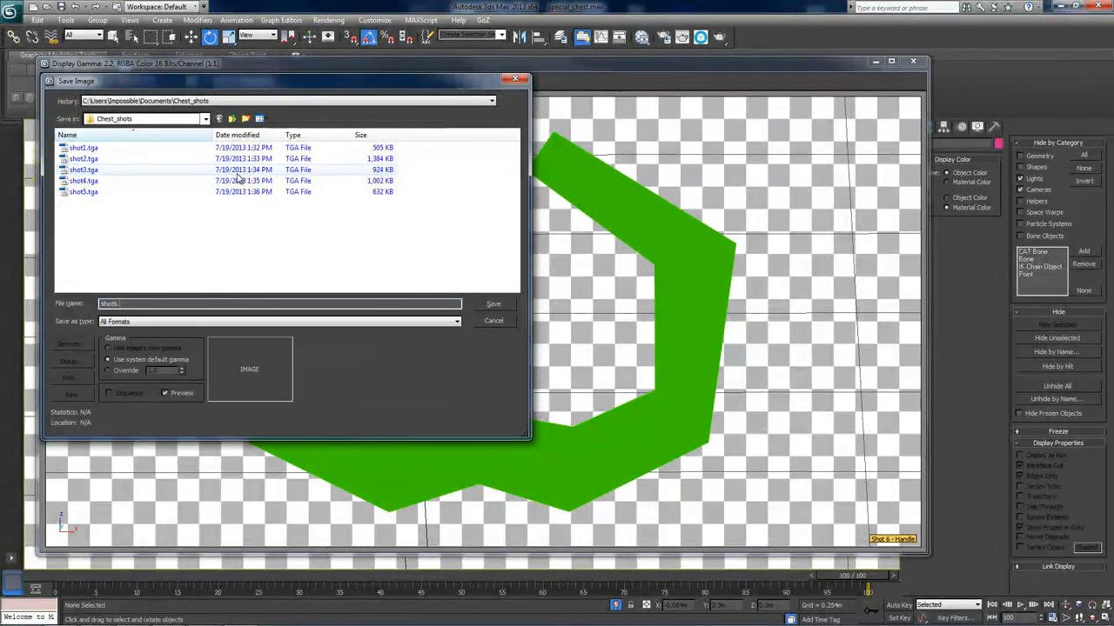
{"action": "left_click", "coordinate": [492, 304]}
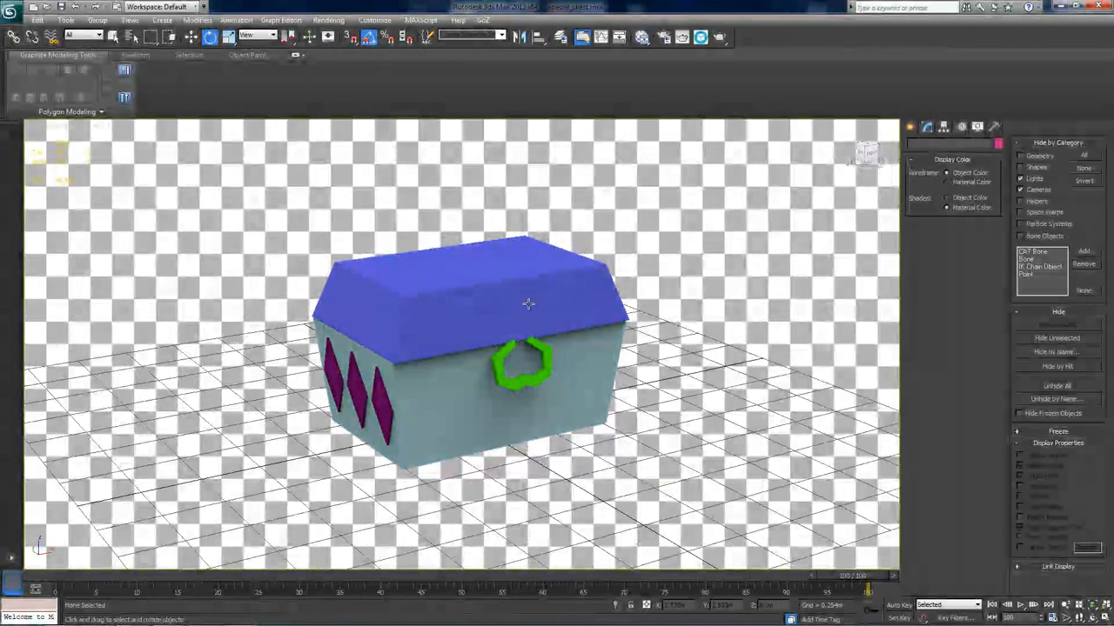
{"action": "mouse_move", "coordinate": [570, 350]}
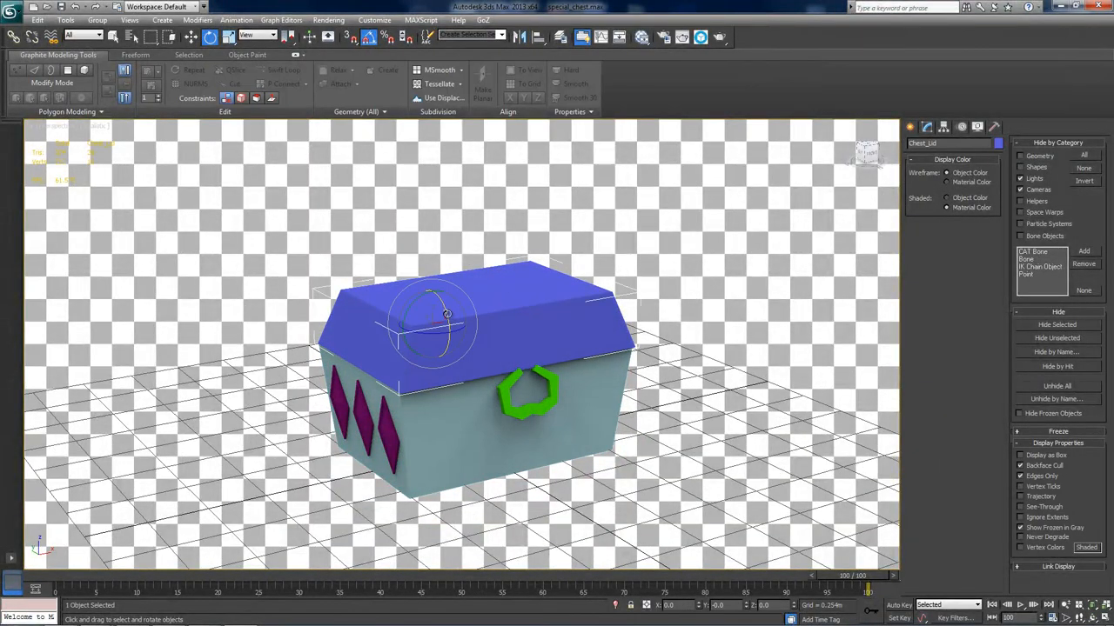
- Swing the chest lid open, grab a labelled top-down view for Shot 7, and save it
{"action": "left_click_drag", "start_coordinate": [446, 314], "coordinate": [375, 224]}
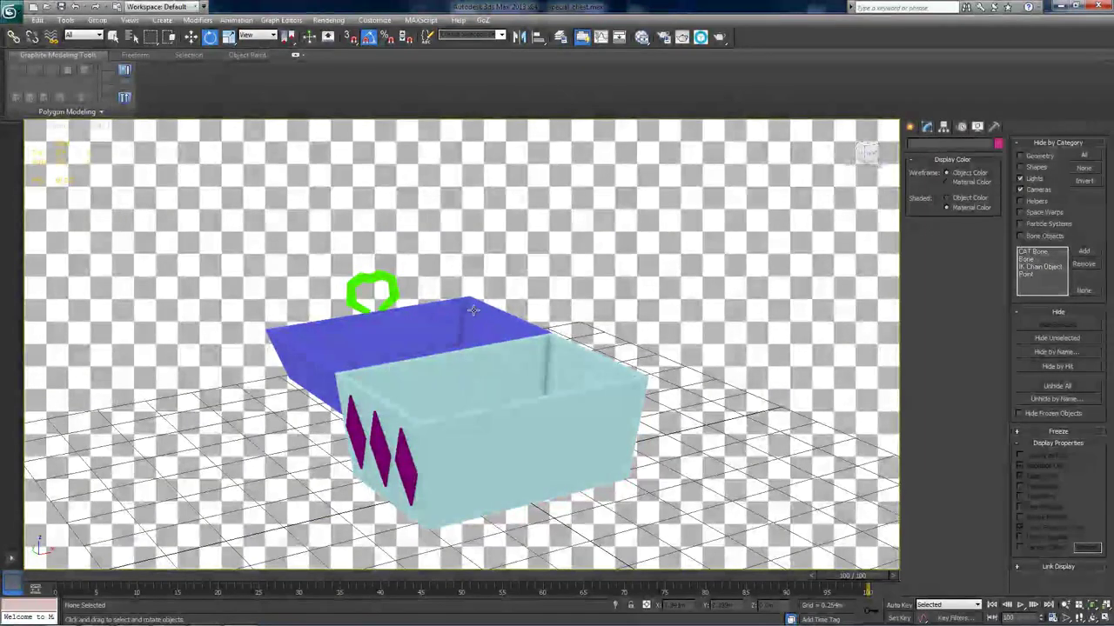
{"action": "left_click", "coordinate": [56, 128]}
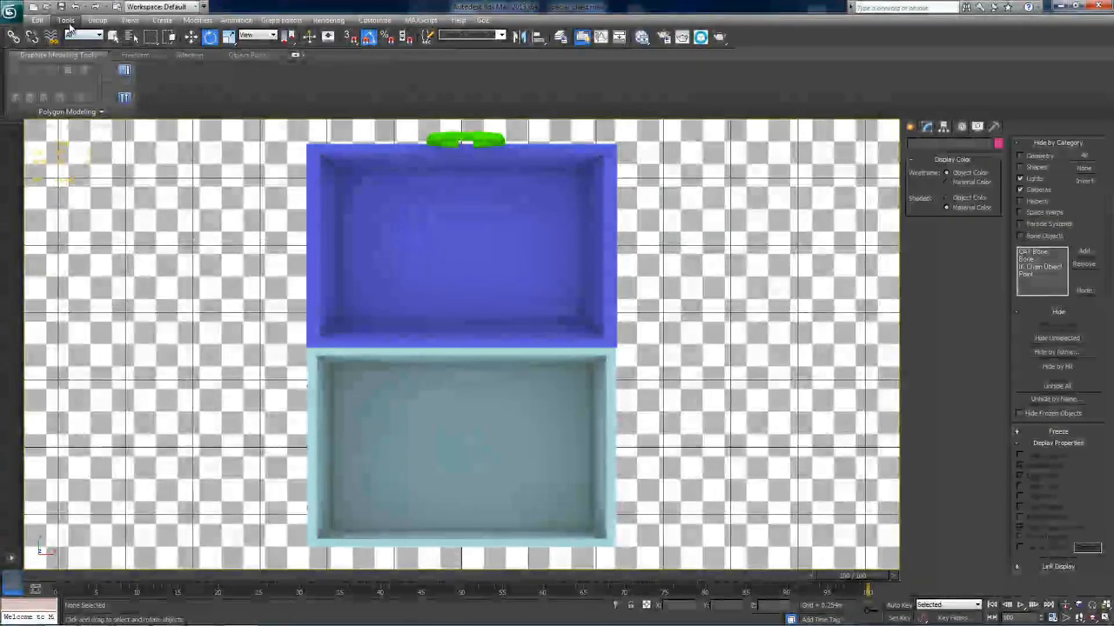
{"action": "left_click", "coordinate": [68, 18]}
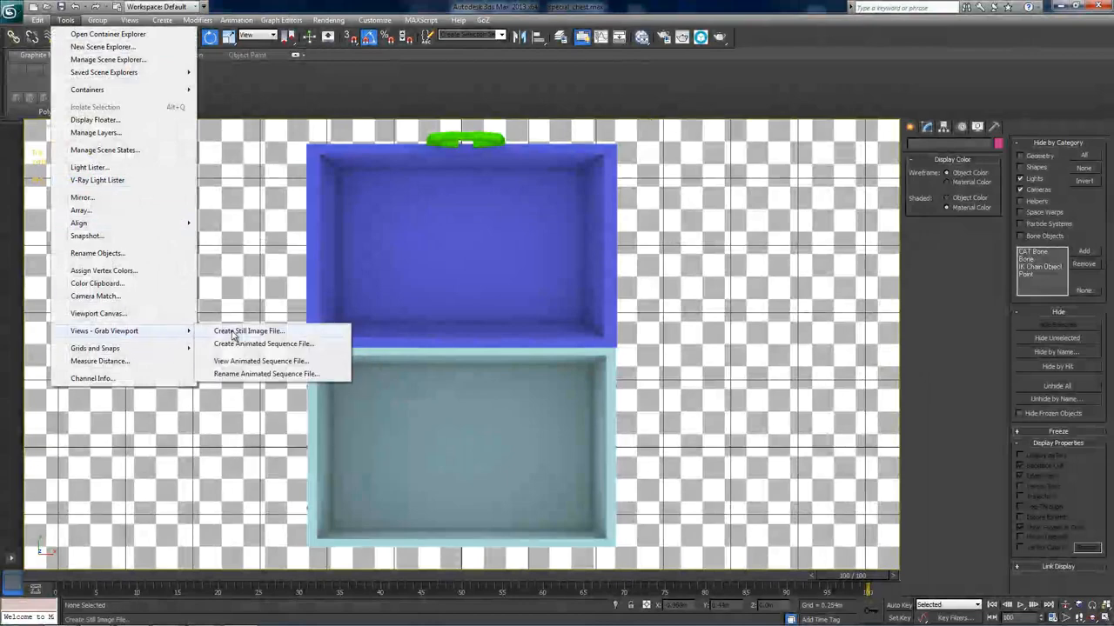
{"action": "left_click", "coordinate": [248, 330]}
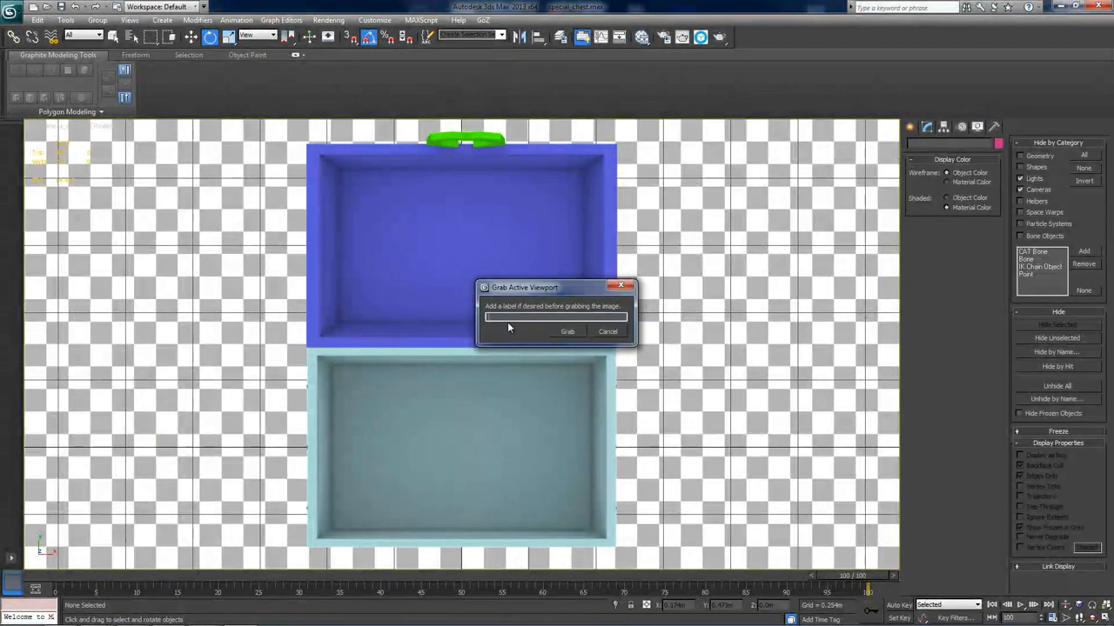
{"action": "left_click", "coordinate": [567, 331]}
{"action": "type", "text": "Shot 7 -"}
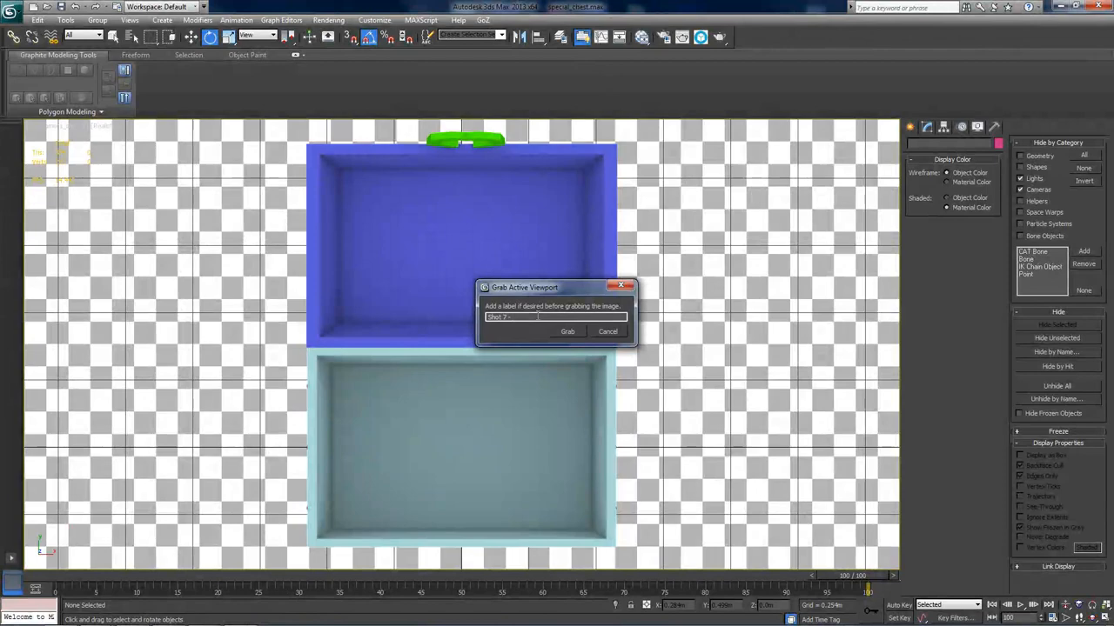
{"action": "type", "text": "The HCe"}
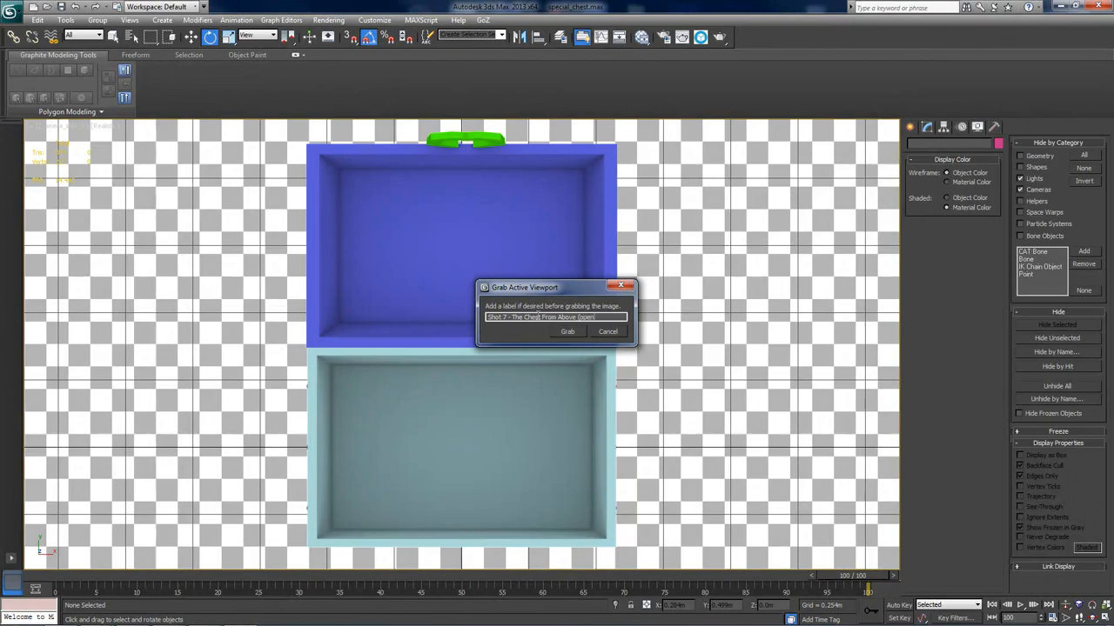
{"action": "left_click", "coordinate": [567, 331]}
{"action": "type", "text": "shot7"}
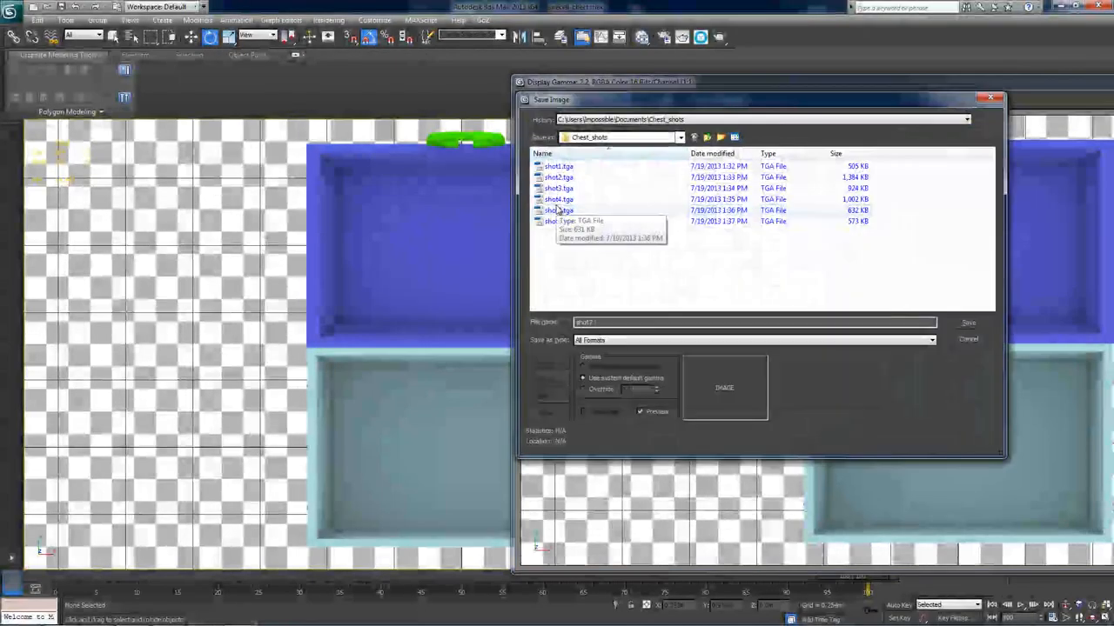
{"action": "left_click", "coordinate": [968, 339]}
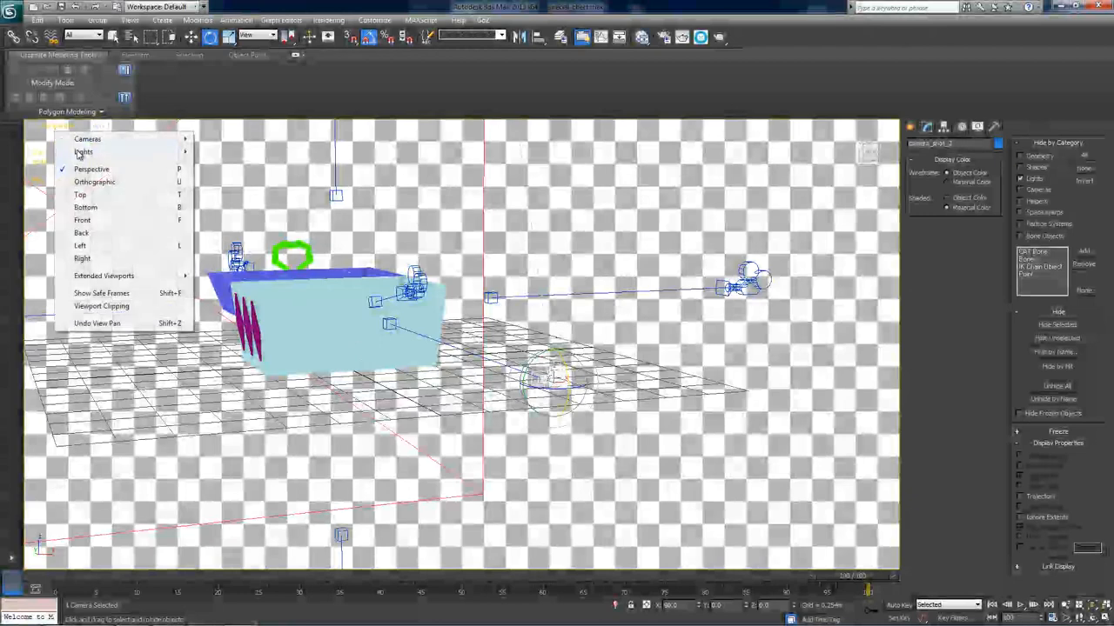
- Switch the viewport to the camera_shot camera aimed inside the chest's front wall
{"action": "left_click", "coordinate": [86, 139]}
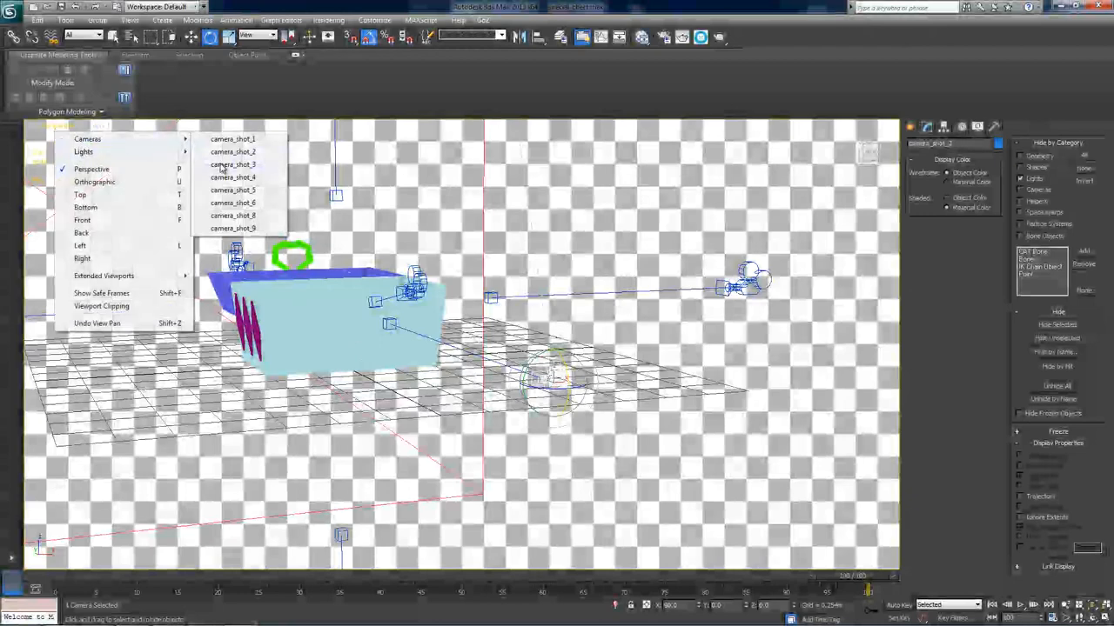
{"action": "left_click", "coordinate": [231, 164]}
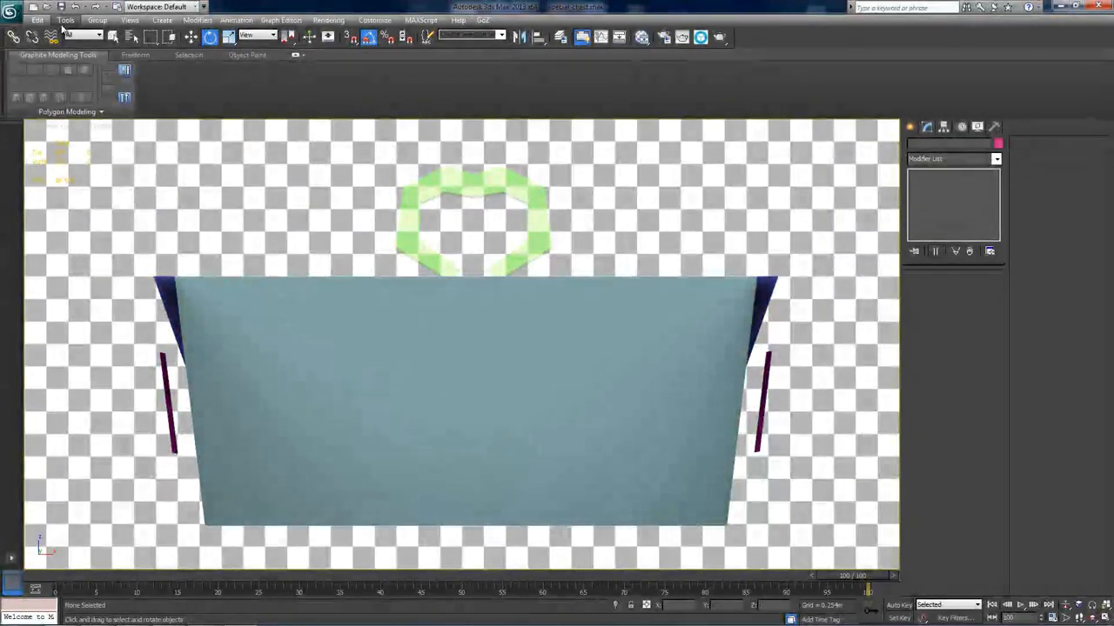
- Grab the viewport labelled 'Shot 8 - The Inside Of The Chest' and save the image
{"action": "left_click", "coordinate": [64, 21]}
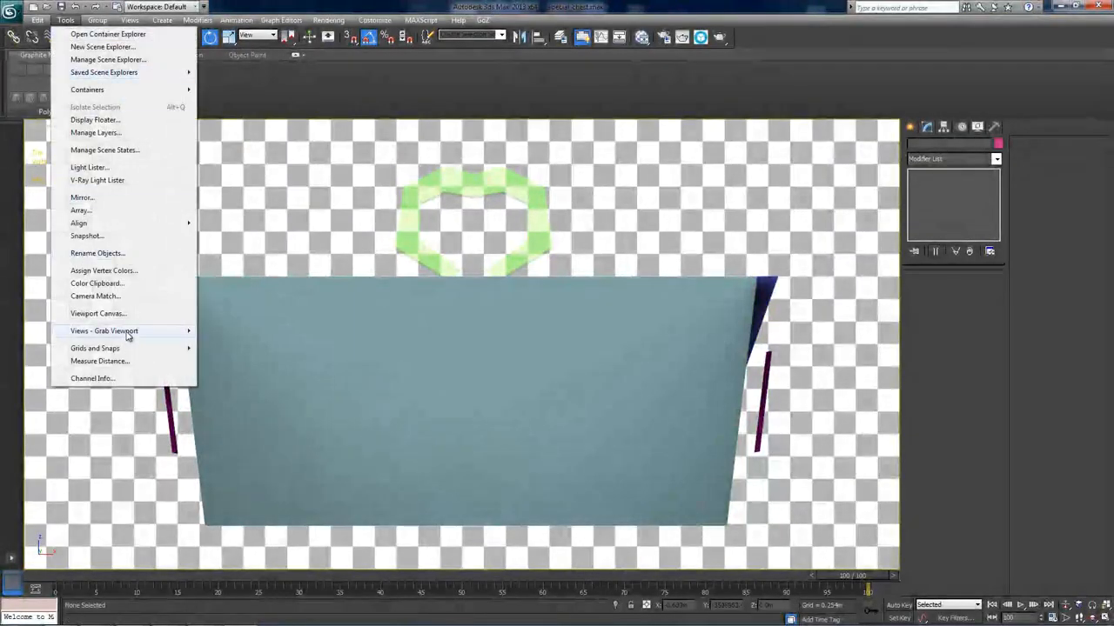
{"action": "left_click", "coordinate": [105, 331]}
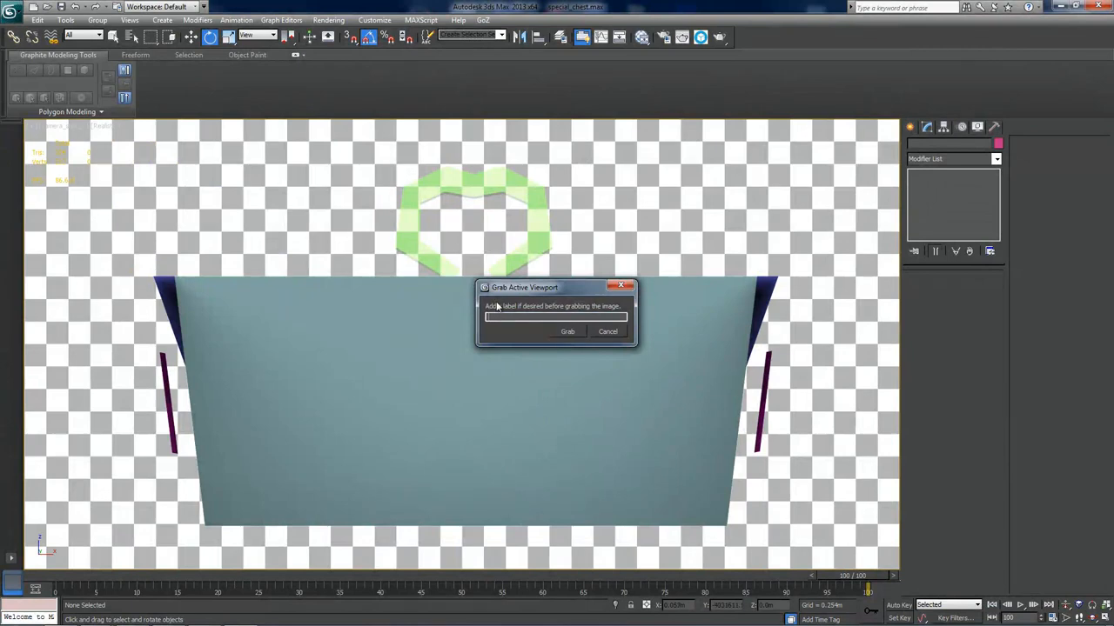
{"action": "type", "text": "Shot 8"}
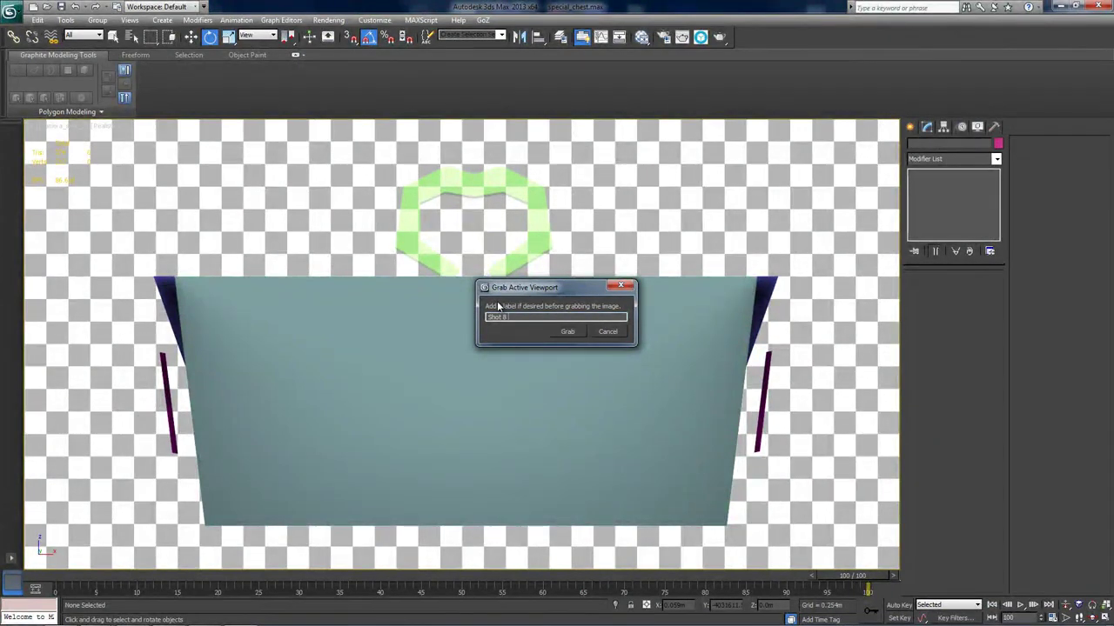
{"action": "type", "text": "- The Inside"}
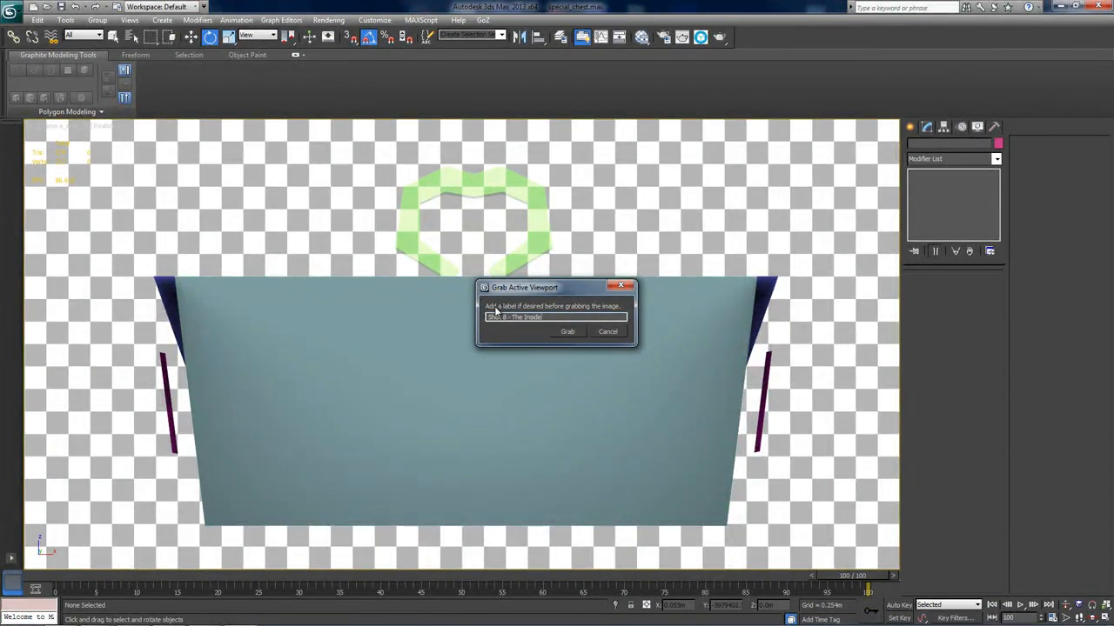
{"action": "type", "text": "Of The Chest"}
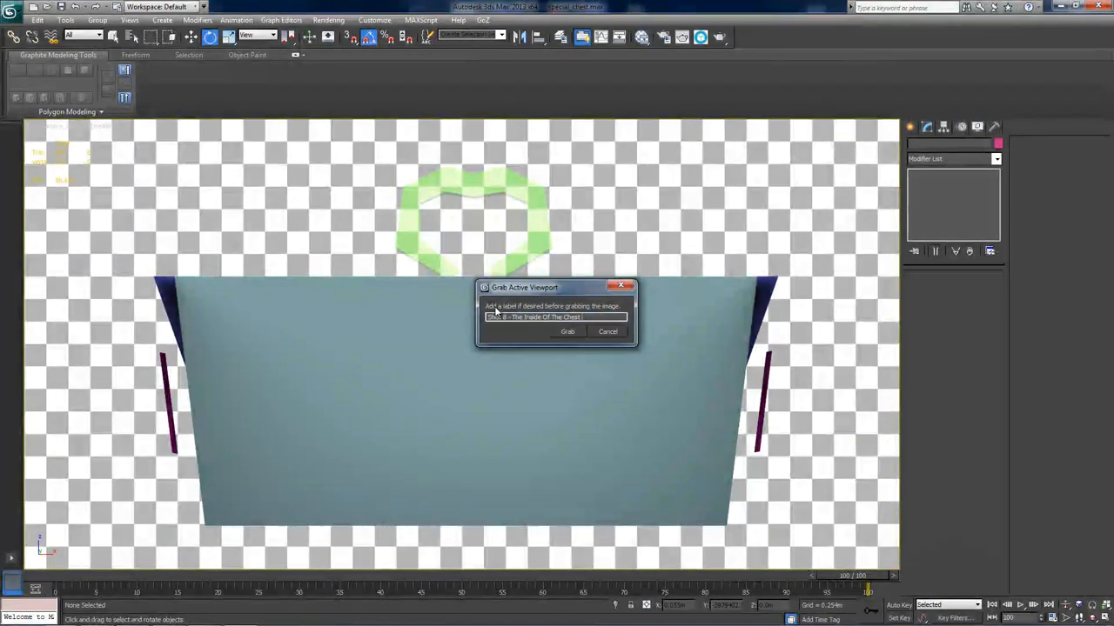
{"action": "type", "text": "(Fr"}
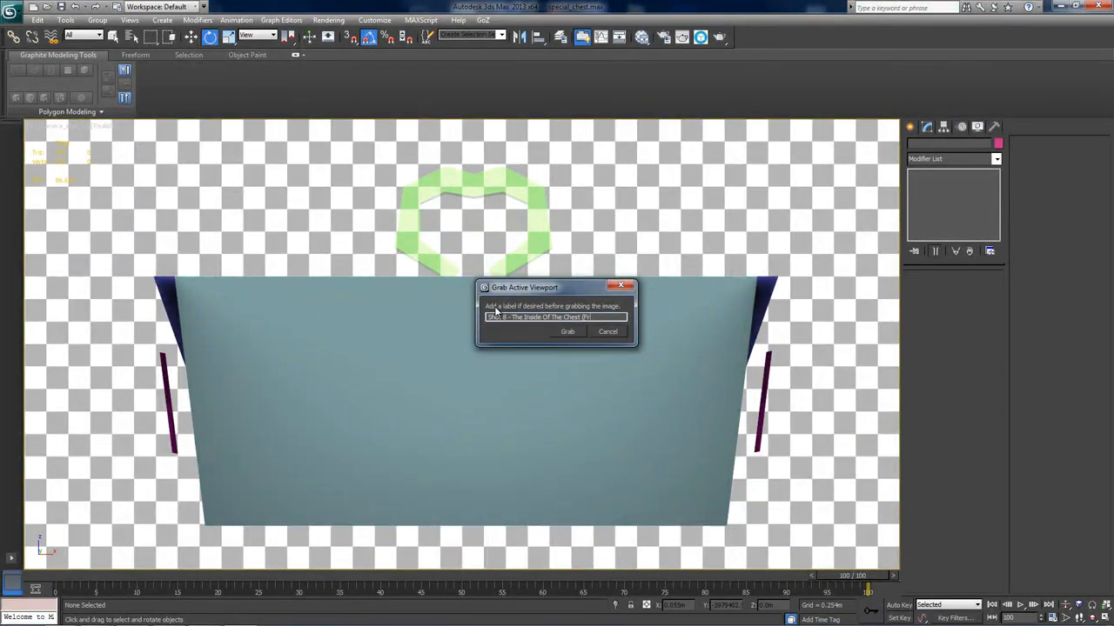
{"action": "left_click", "coordinate": [567, 332]}
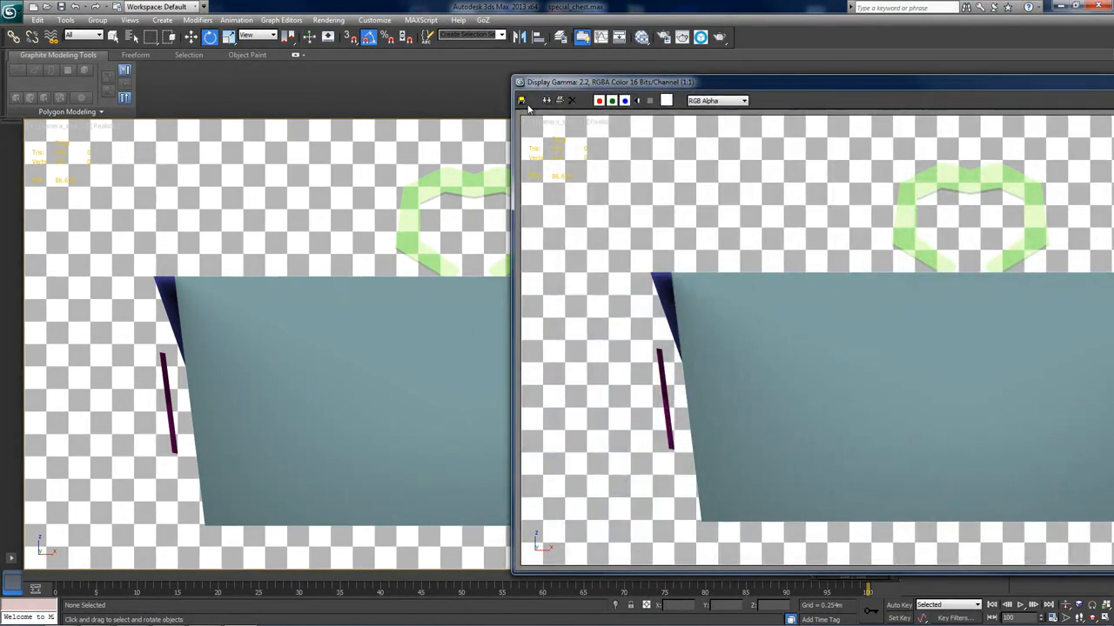
{"action": "left_click", "coordinate": [520, 100]}
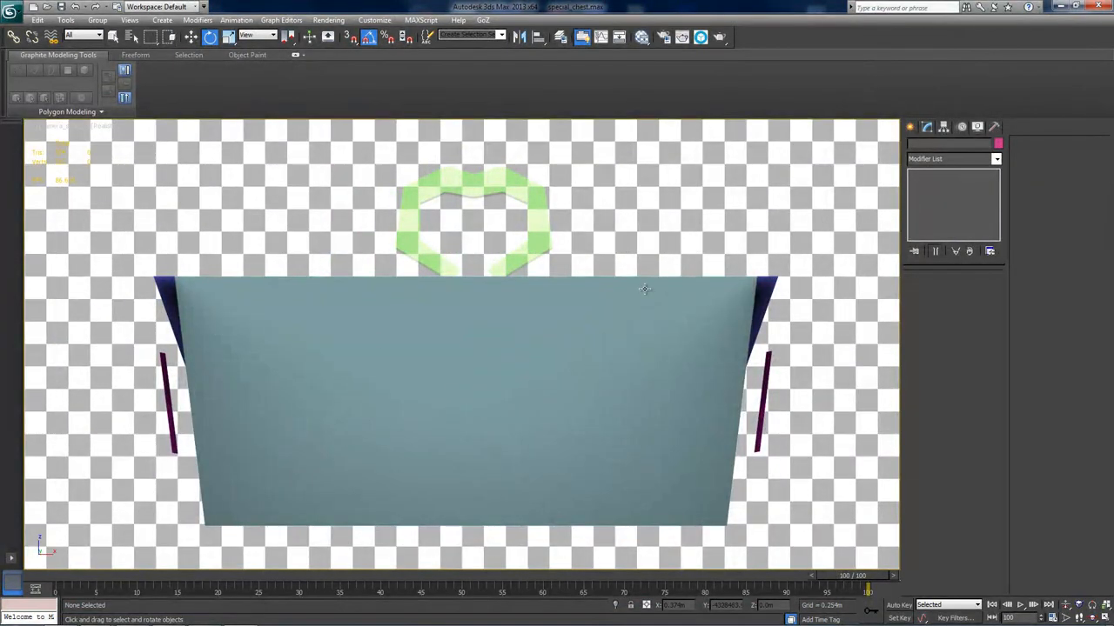
{"action": "mouse_move", "coordinate": [64, 134]}
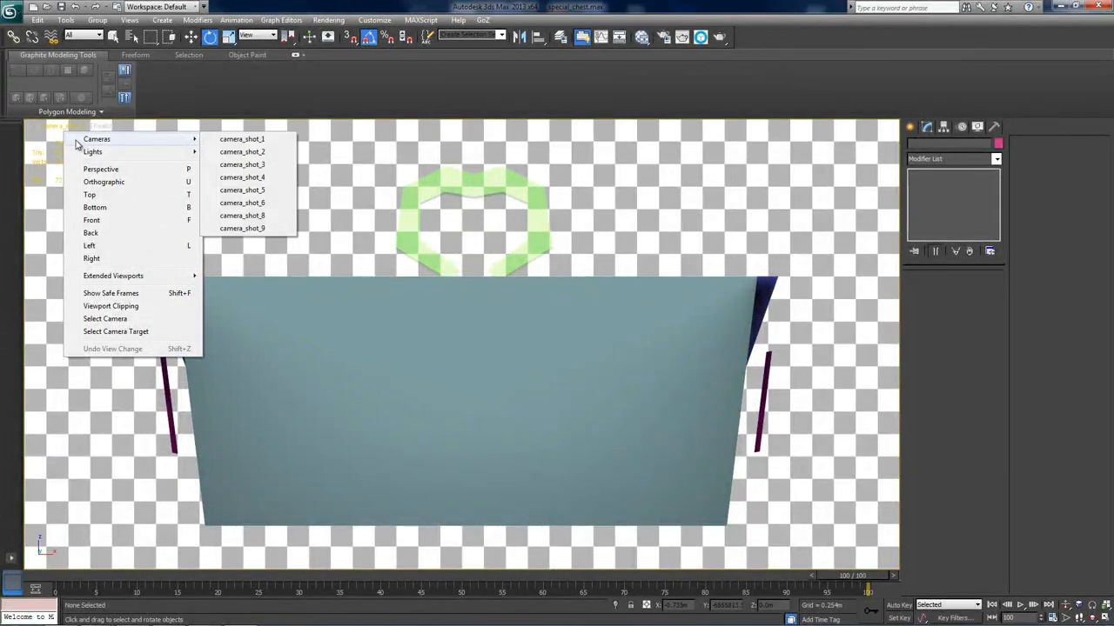
{"action": "mouse_move", "coordinate": [242, 164]}
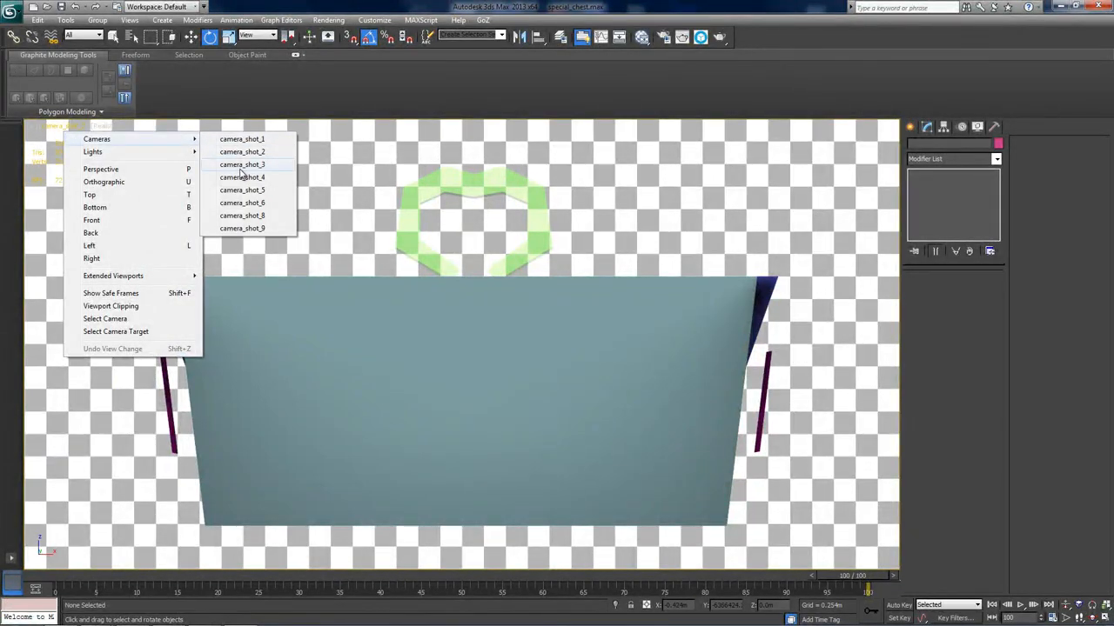
- Look through camera_shot_3, which frames the chest's inside side wall
{"action": "left_click", "coordinate": [242, 164]}
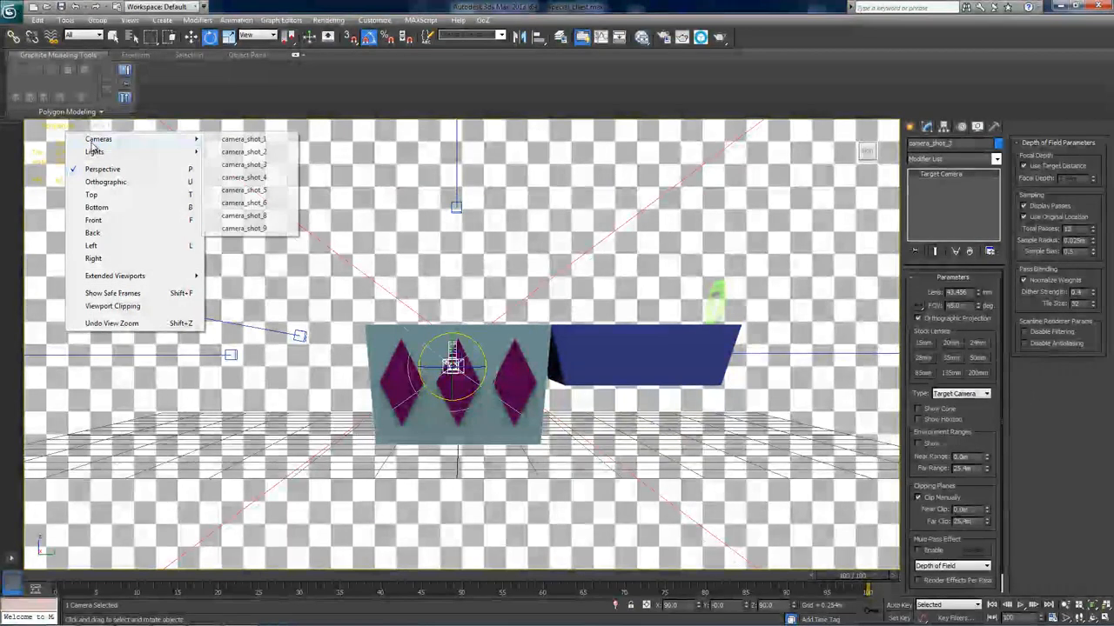
{"action": "left_click", "coordinate": [244, 165]}
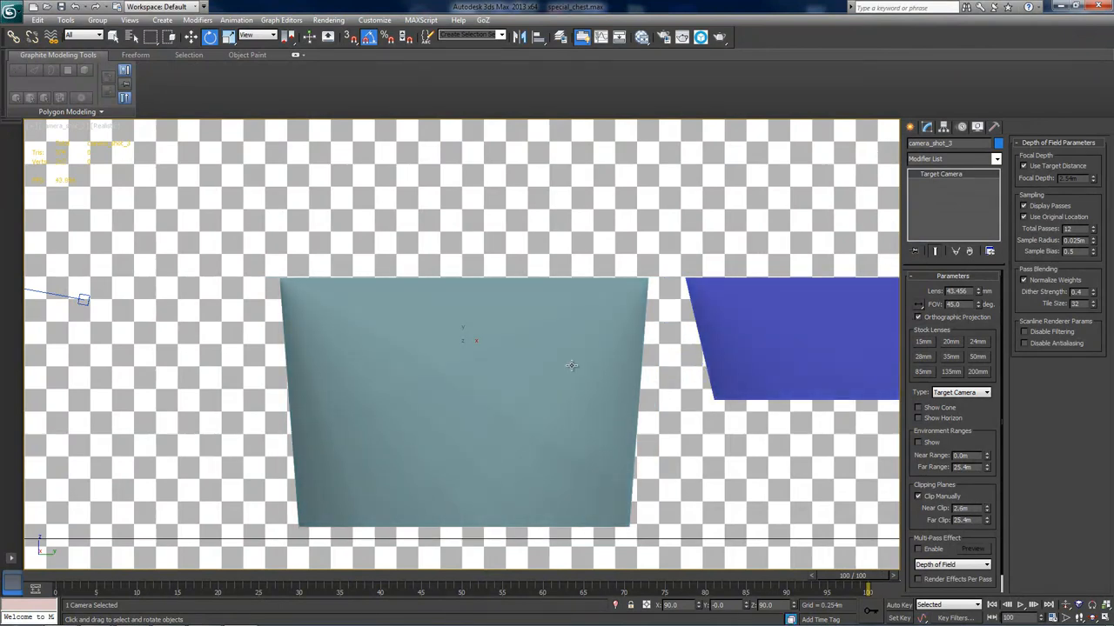
{"action": "mouse_move", "coordinate": [582, 451]}
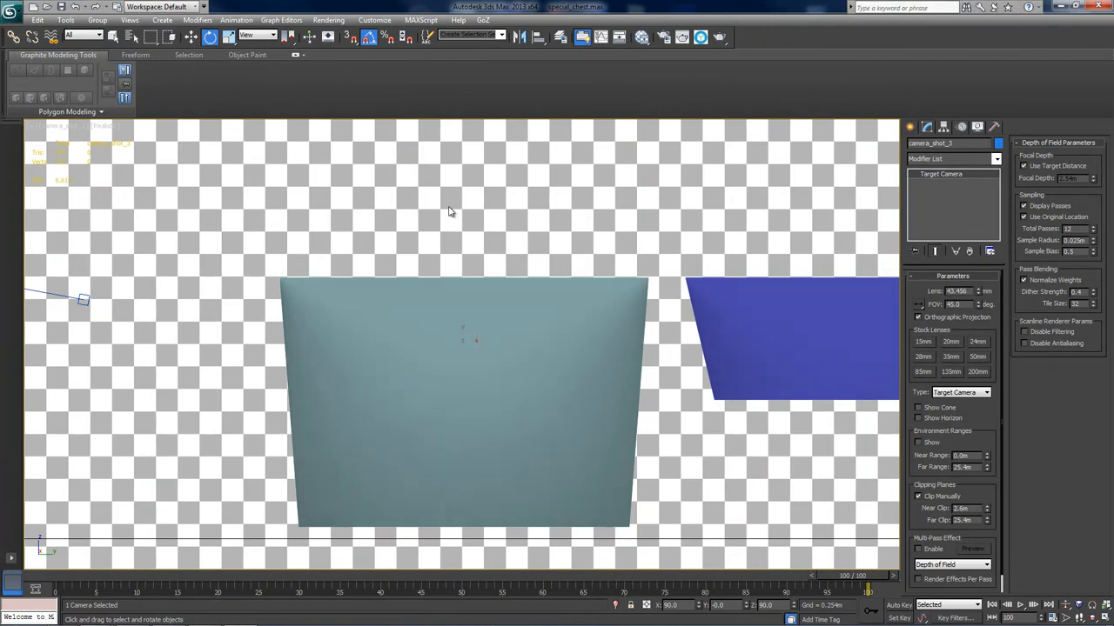
- Grab the side interior view labelled 'Shot 9' and save it as shot9
{"action": "left_click", "coordinate": [66, 19]}
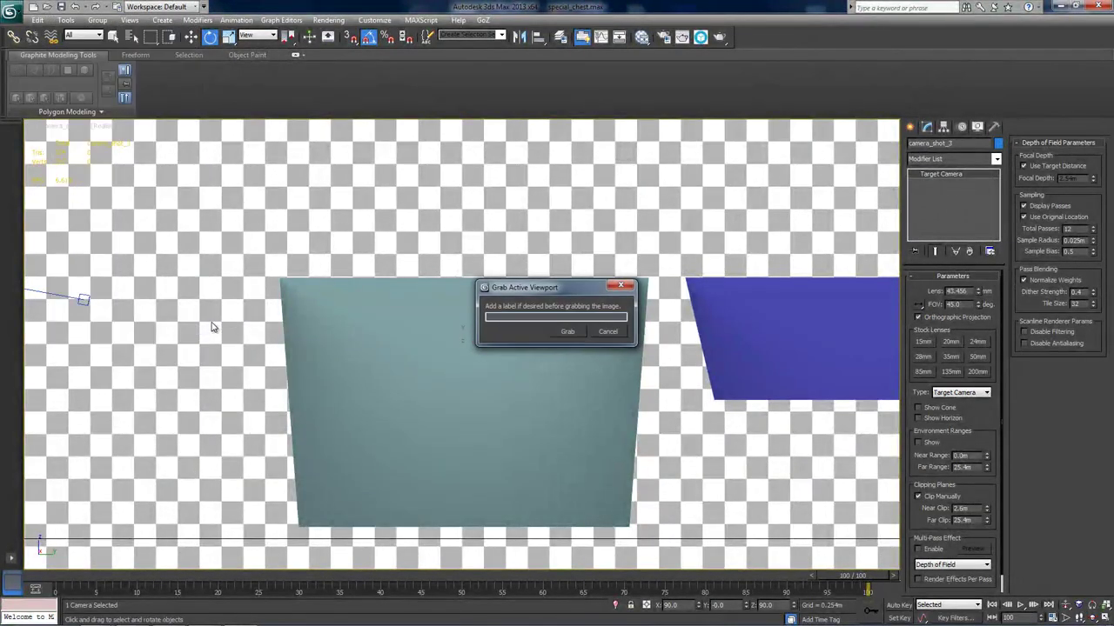
{"action": "type", "text": "Shot 9 - The Inside Of The Chest (Side"}
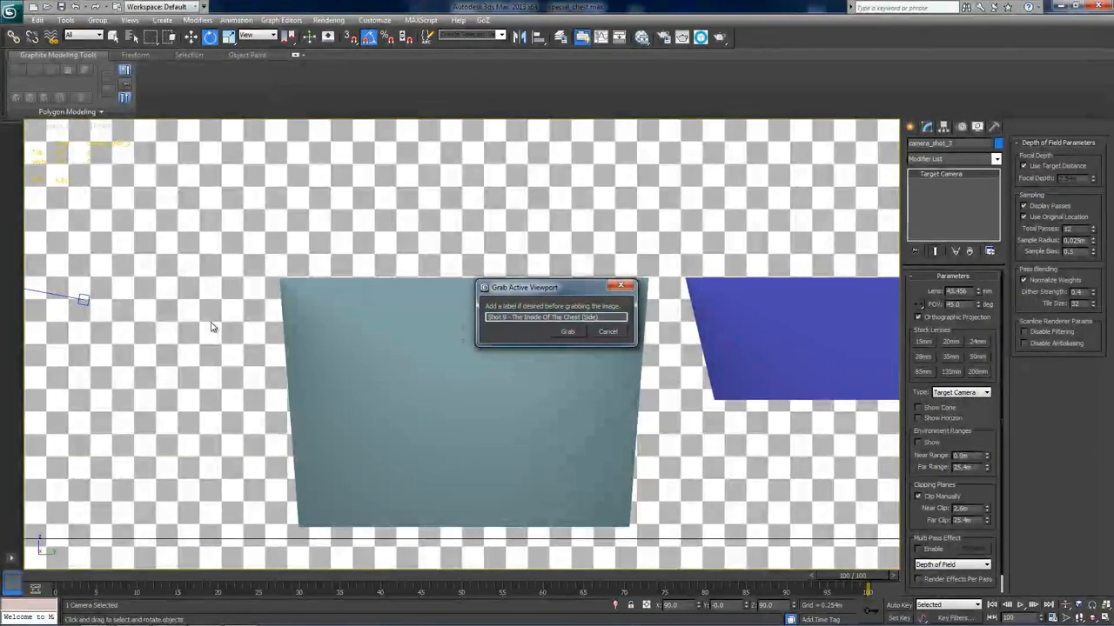
{"action": "left_click", "coordinate": [566, 332]}
{"action": "type", "text": "shot9.t"}
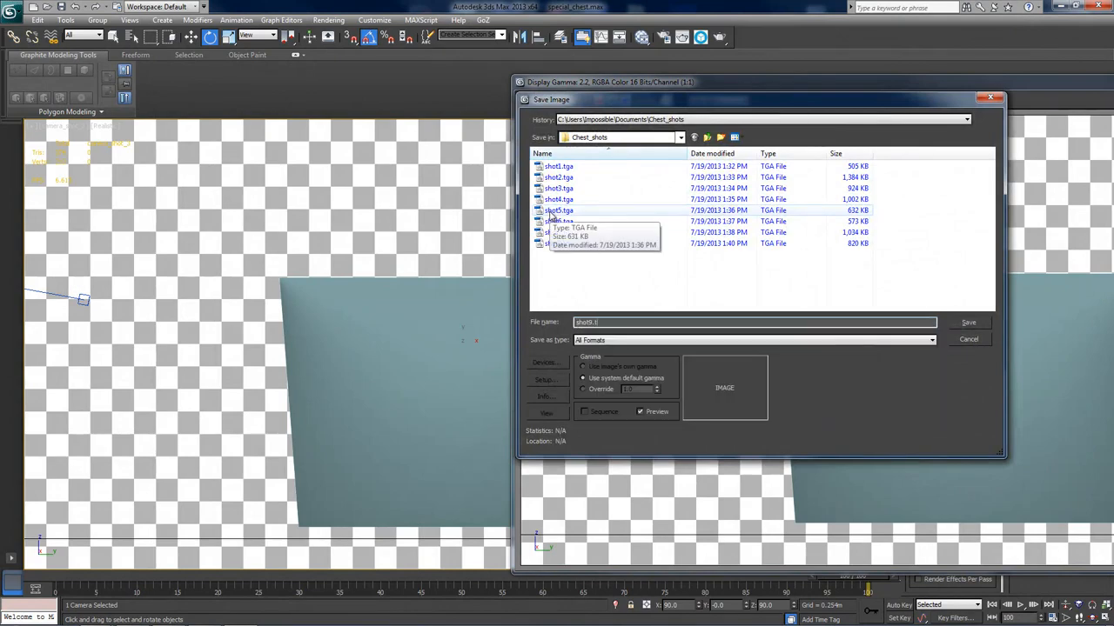
{"action": "left_click", "coordinate": [968, 322]}
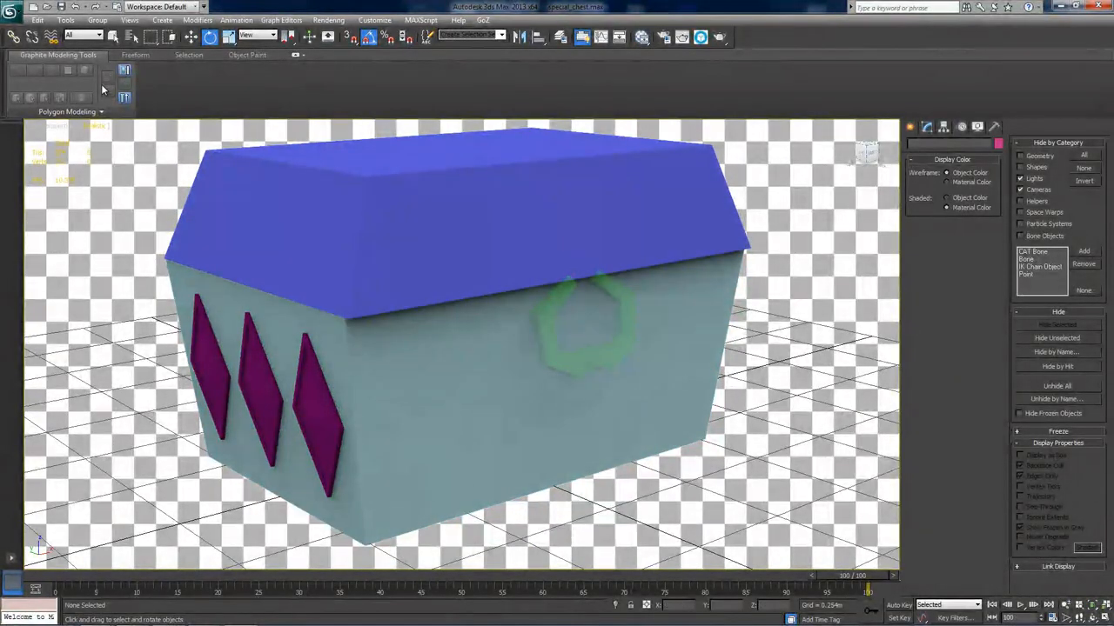
{"action": "left_click", "coordinate": [61, 19]}
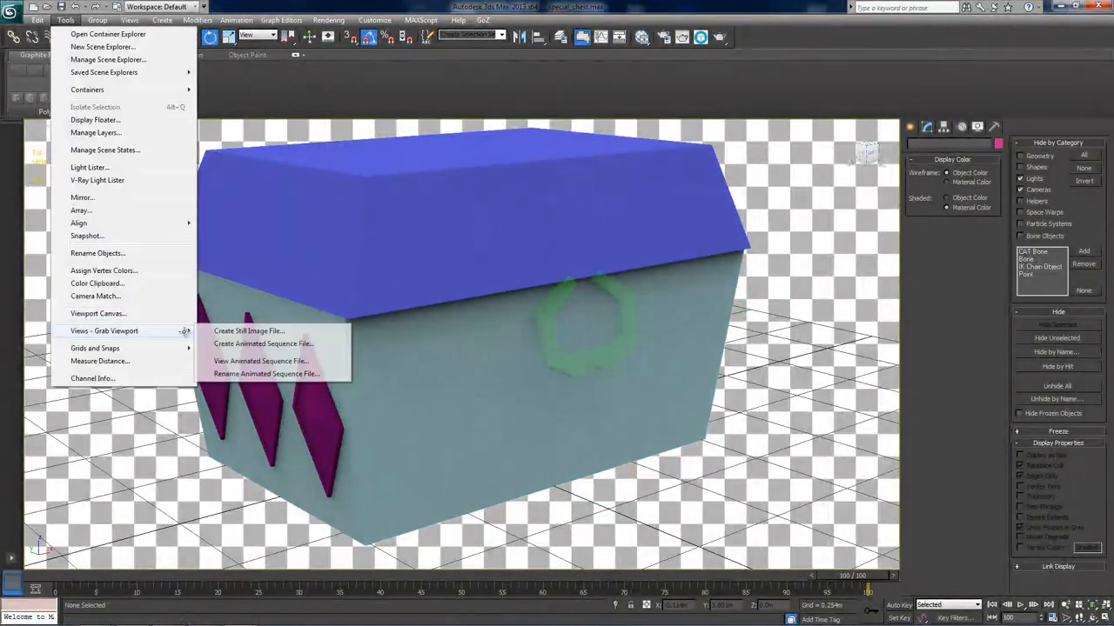
{"action": "left_click", "coordinate": [249, 330]}
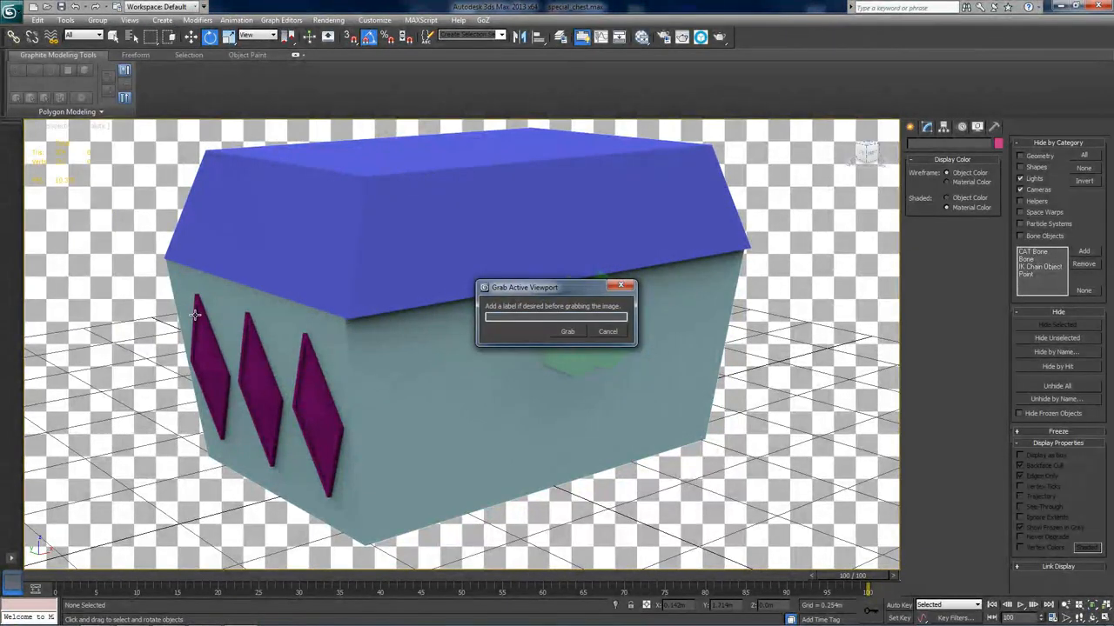
{"action": "type", "text": "REFERENCE ONLY!"}
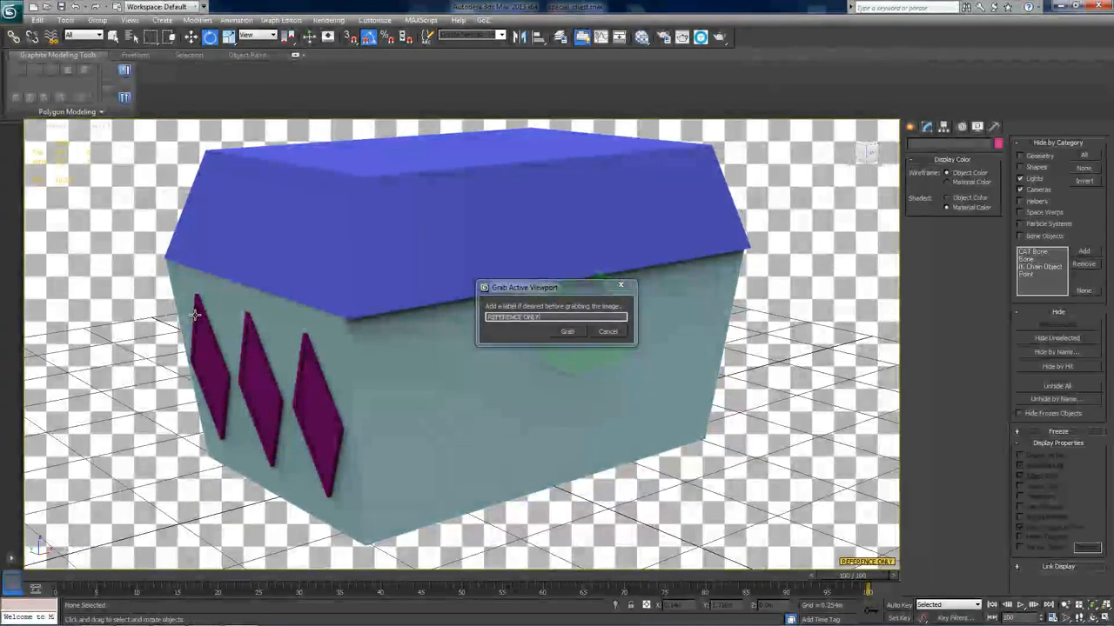
{"action": "left_click", "coordinate": [567, 330]}
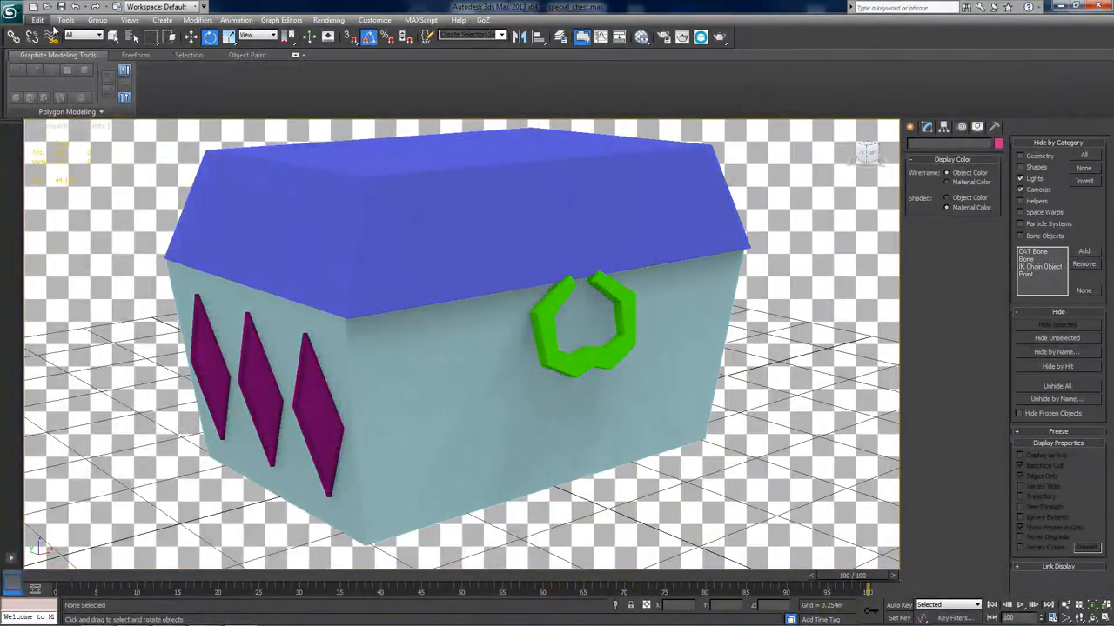
- Grab the chest view labelled 'REFERENCE ONLY!' and save it as reference
{"action": "left_click", "coordinate": [63, 19]}
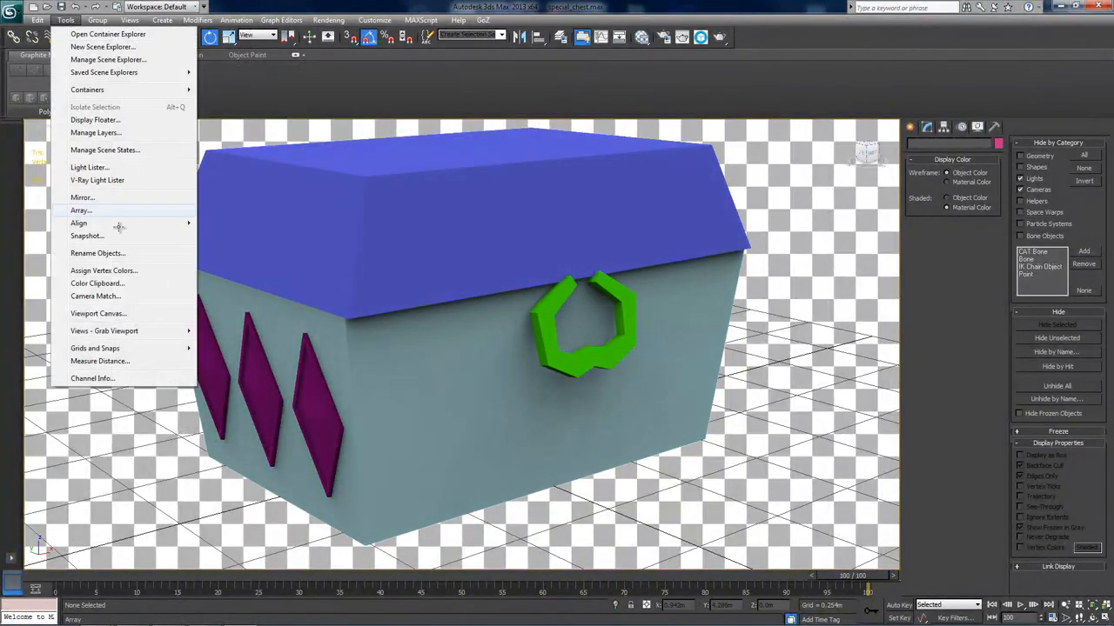
{"action": "left_click", "coordinate": [105, 331]}
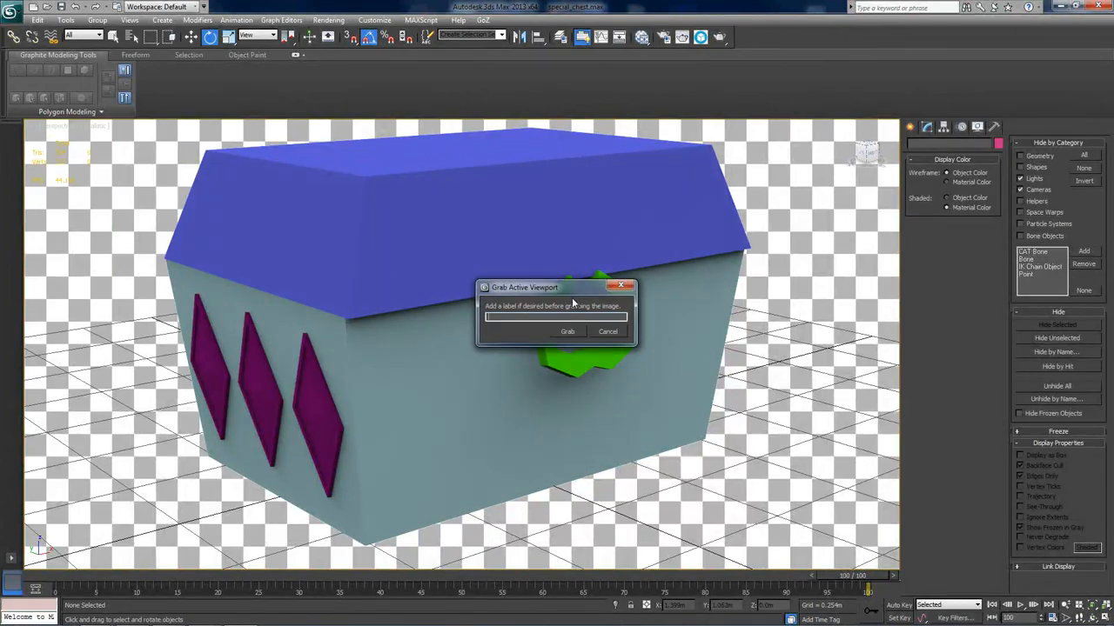
{"action": "type", "text": "REFERENCE ONLY!"}
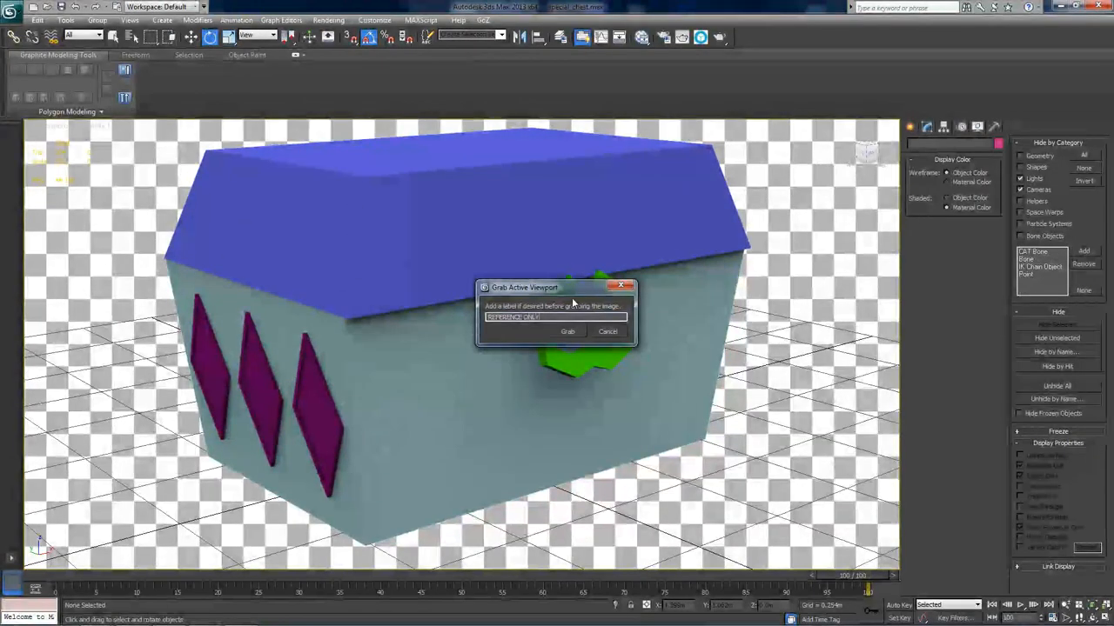
{"action": "left_click", "coordinate": [567, 331]}
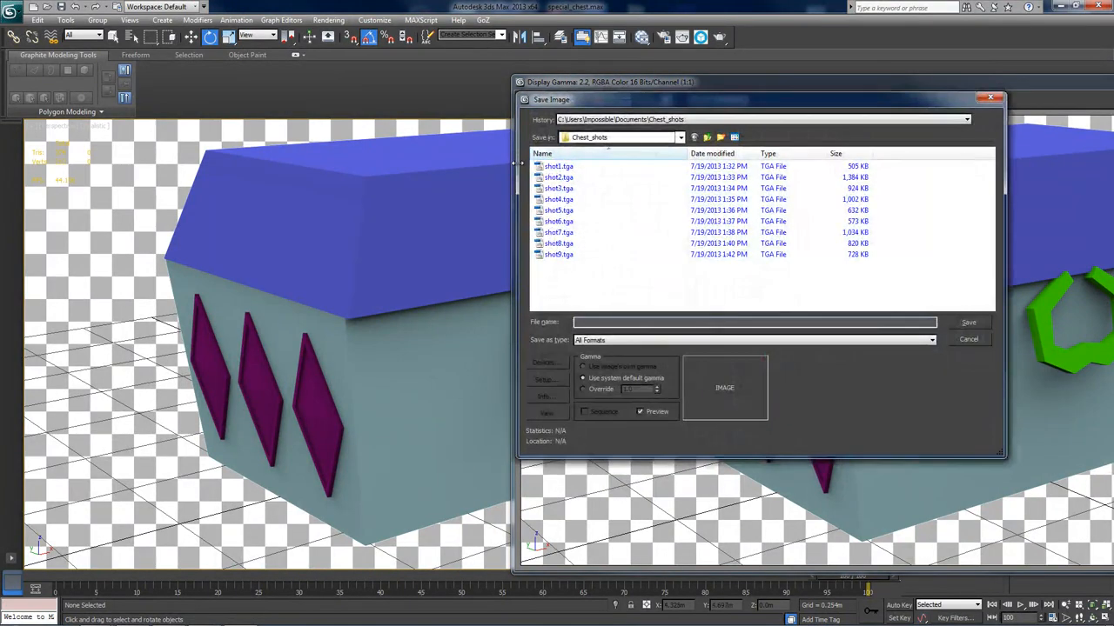
{"action": "type", "text": "reference"}
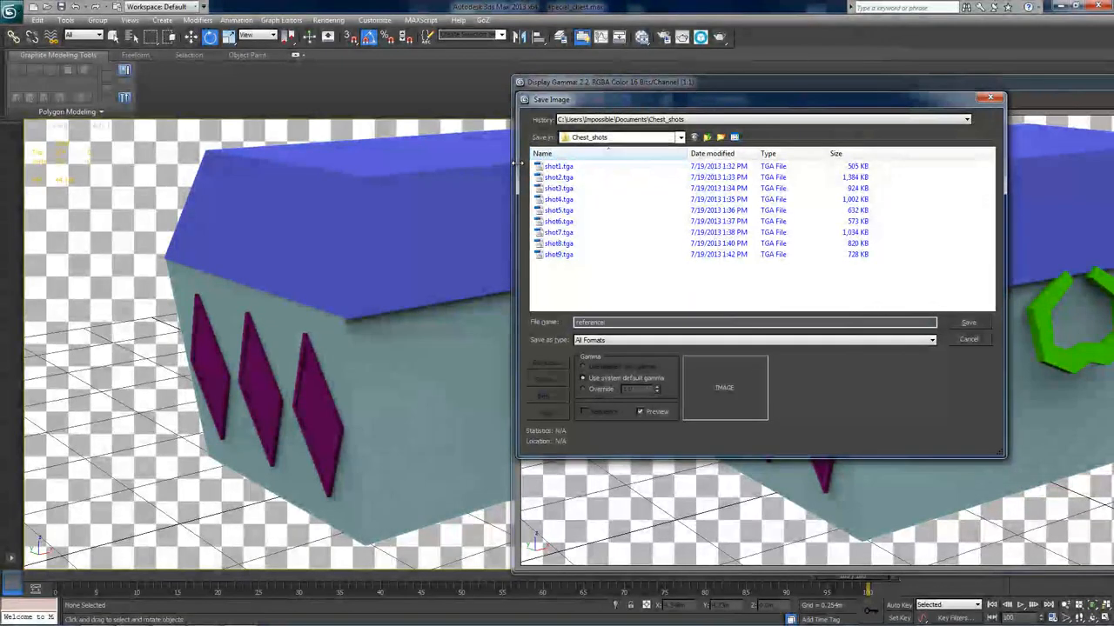
{"action": "left_click", "coordinate": [967, 322]}
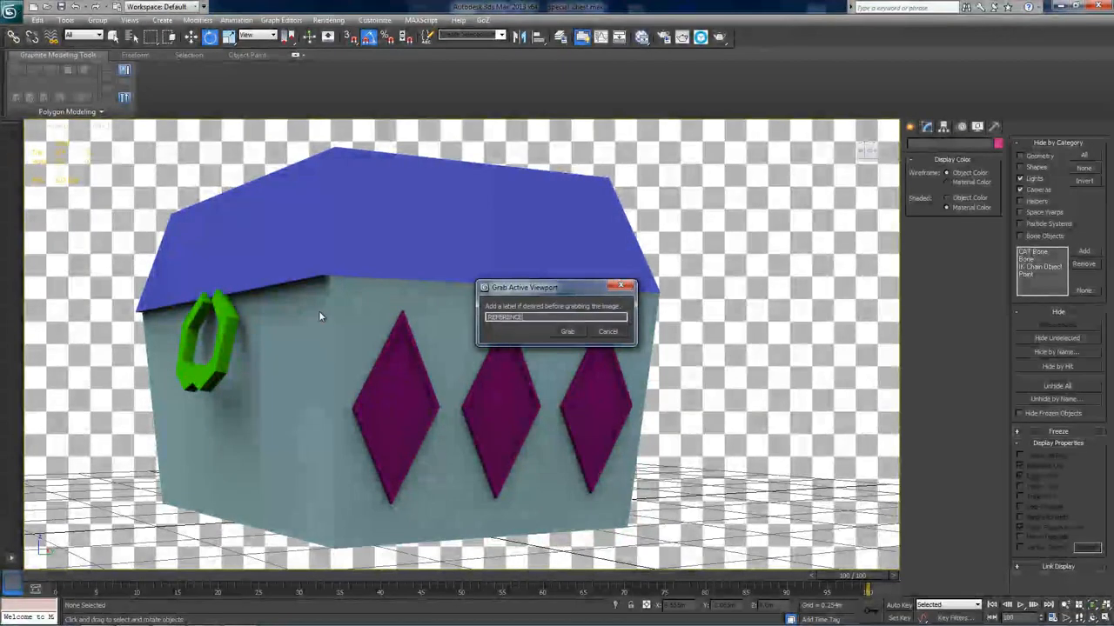
- Grab the handle-side view, save it as the next reference file, and close the frame buffer
{"action": "left_click", "coordinate": [566, 332]}
{"action": "type", "text": "refe"}
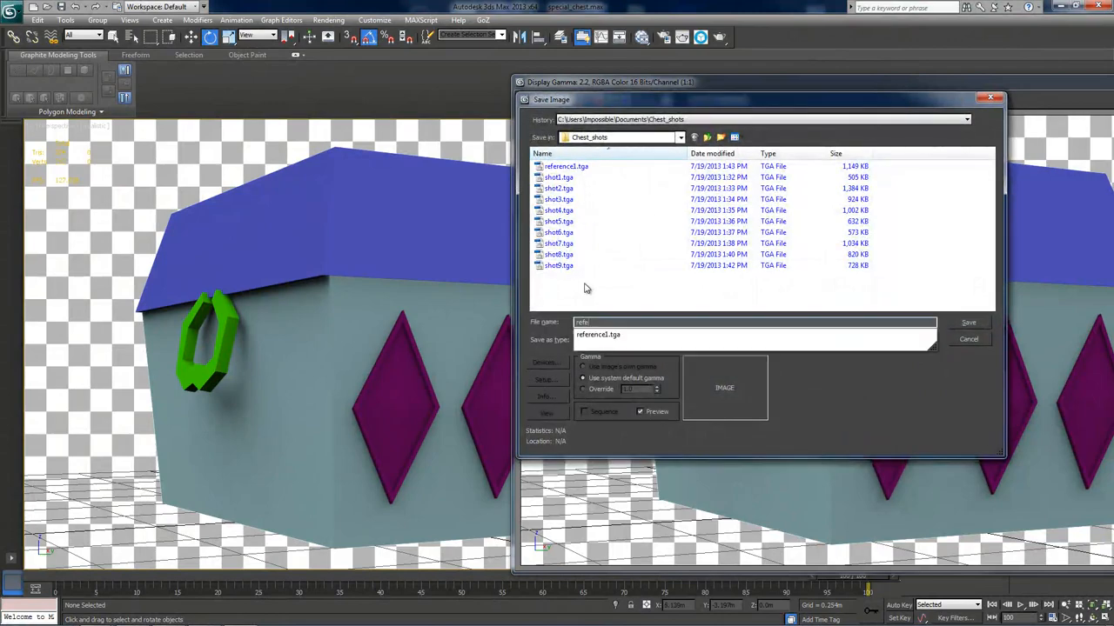
{"action": "left_click", "coordinate": [968, 322]}
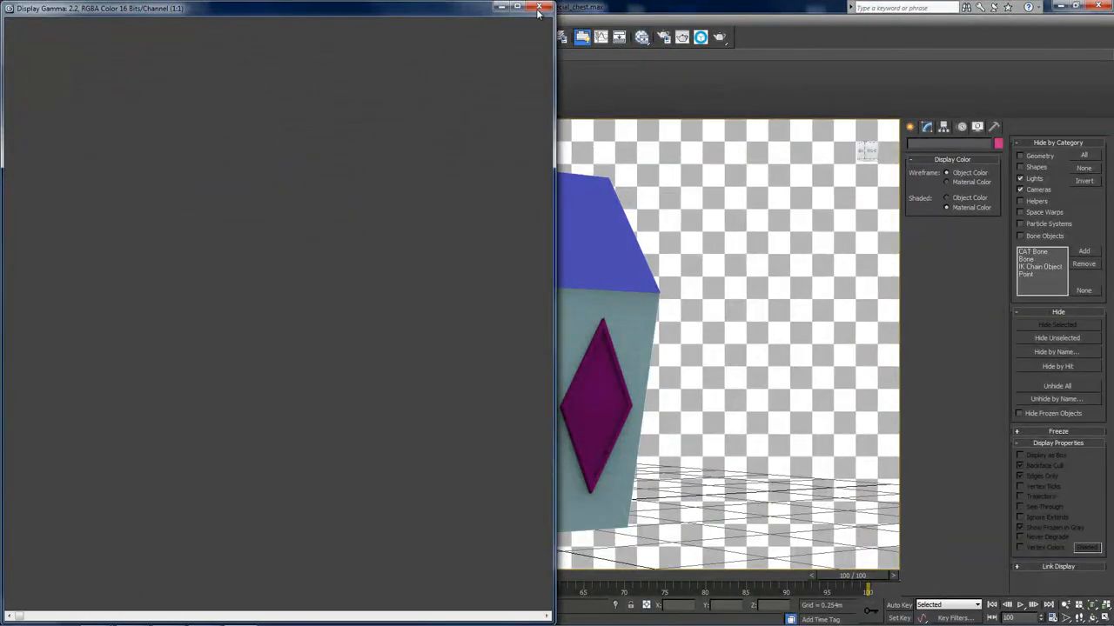
{"action": "left_click", "coordinate": [536, 11]}
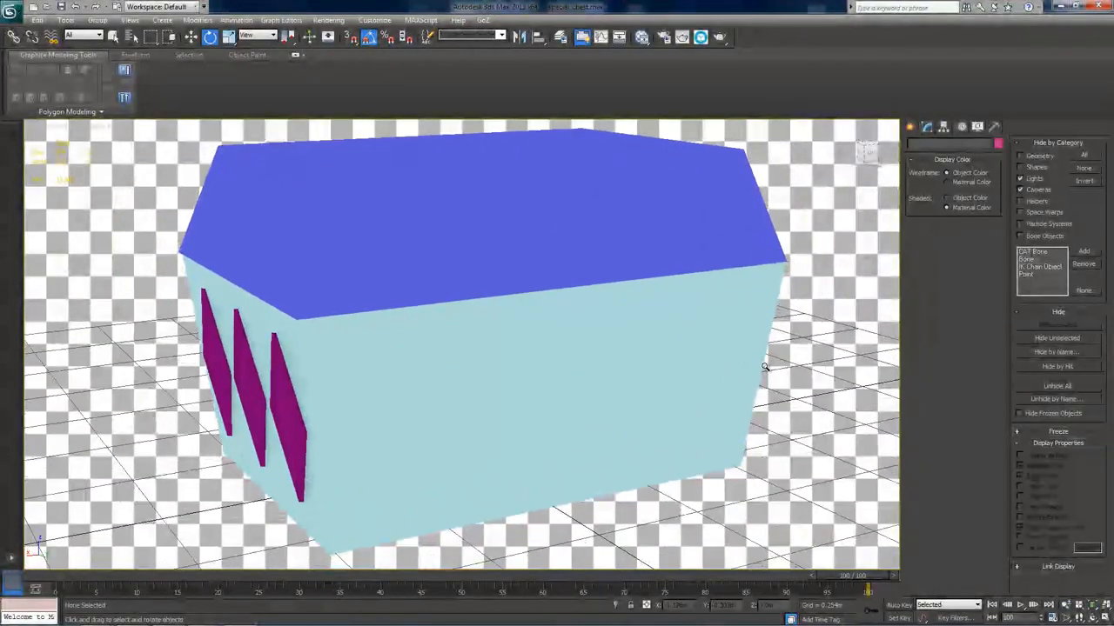
- Grab the labelled back side of the chest and save it as reference3
{"action": "left_click", "coordinate": [66, 20]}
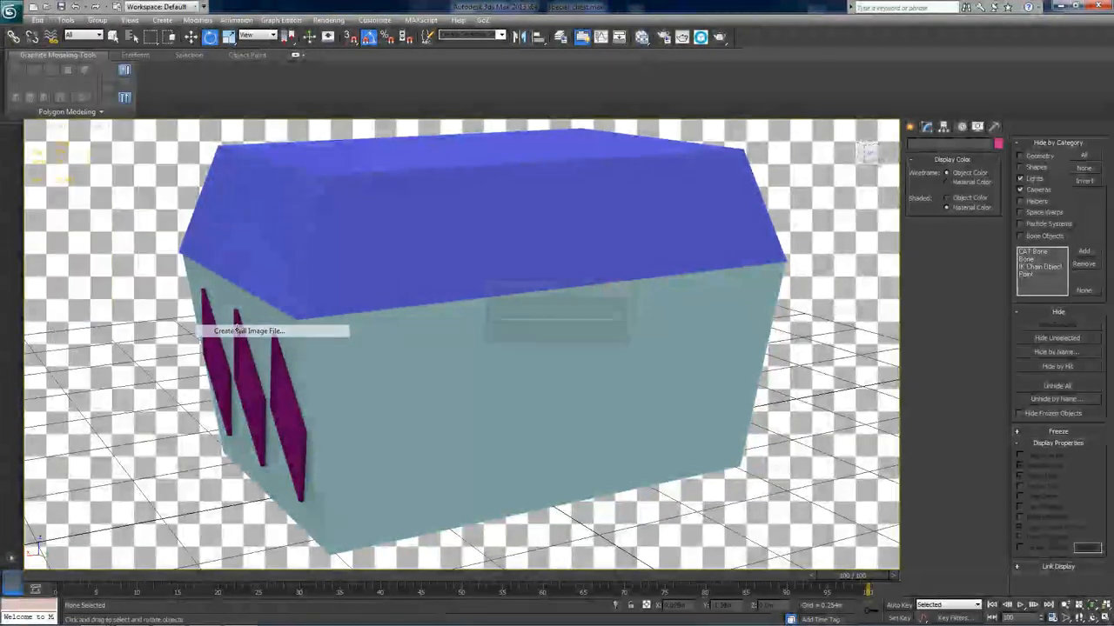
{"action": "left_click", "coordinate": [248, 331]}
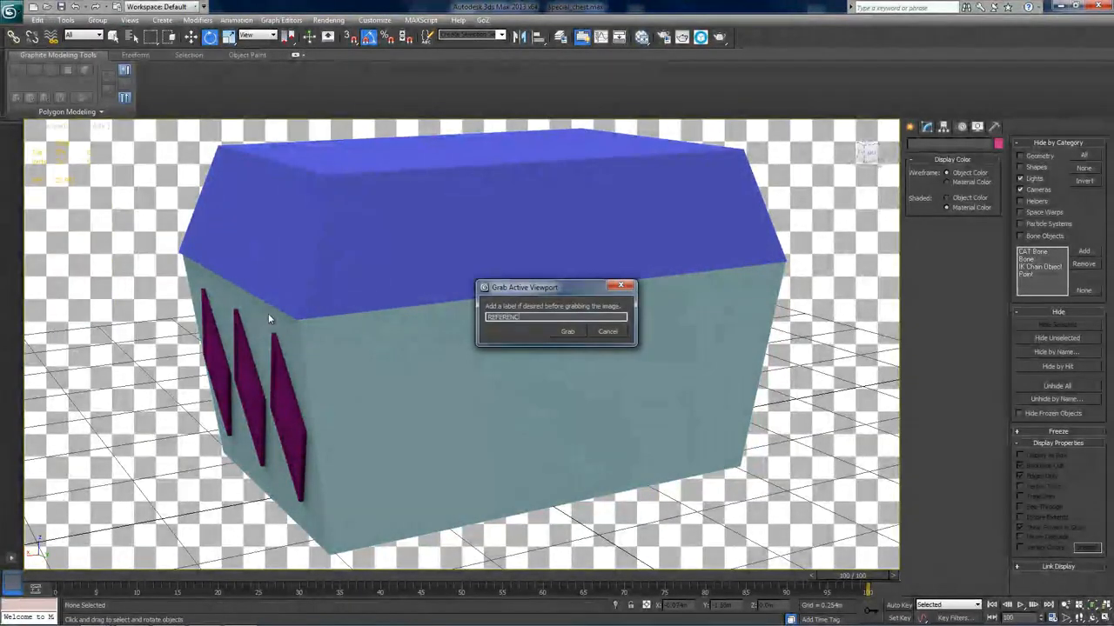
{"action": "left_click", "coordinate": [567, 332]}
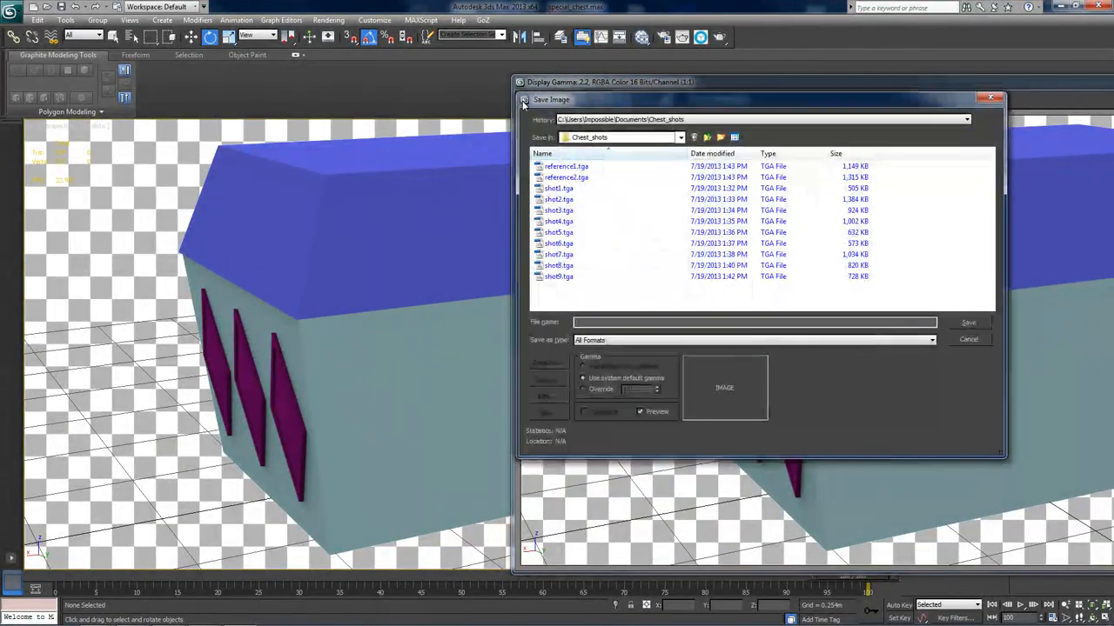
{"action": "type", "text": "reference3"}
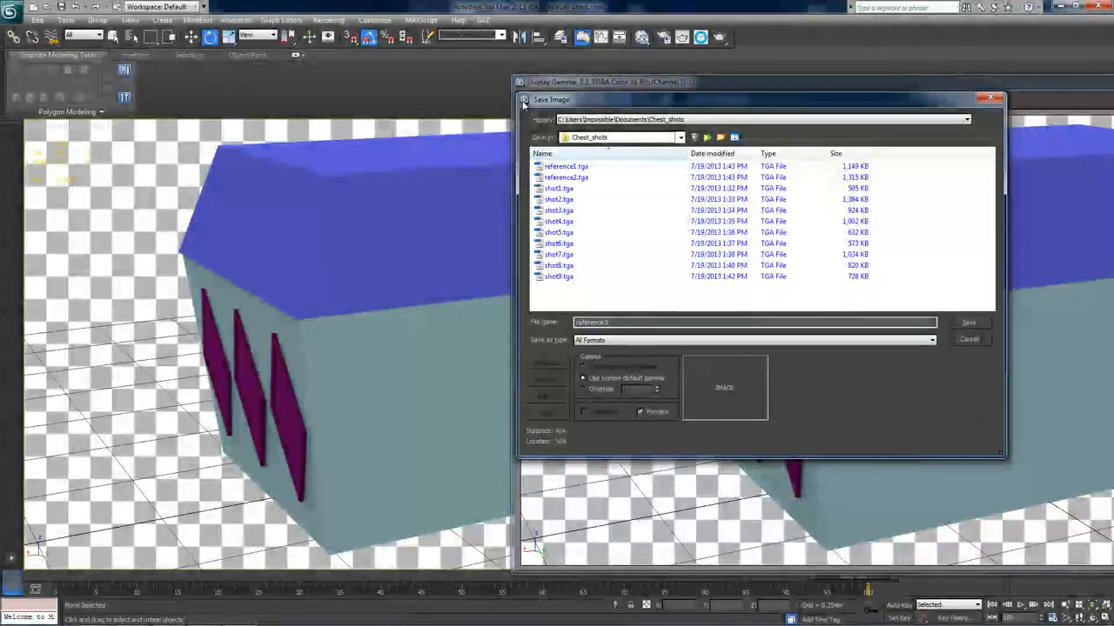
{"action": "left_click", "coordinate": [968, 322]}
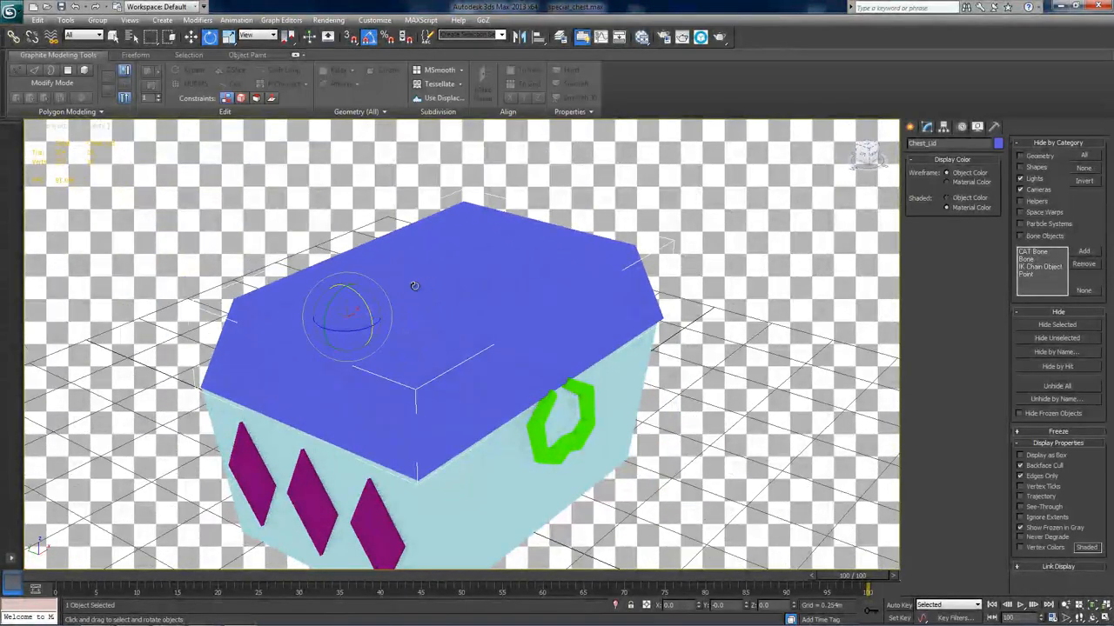
- Open the lid, grab the interior labelled 'REFERENCE ONLY', and save the next reference image
{"action": "left_click_drag", "start_coordinate": [348, 313], "coordinate": [313, 261]}
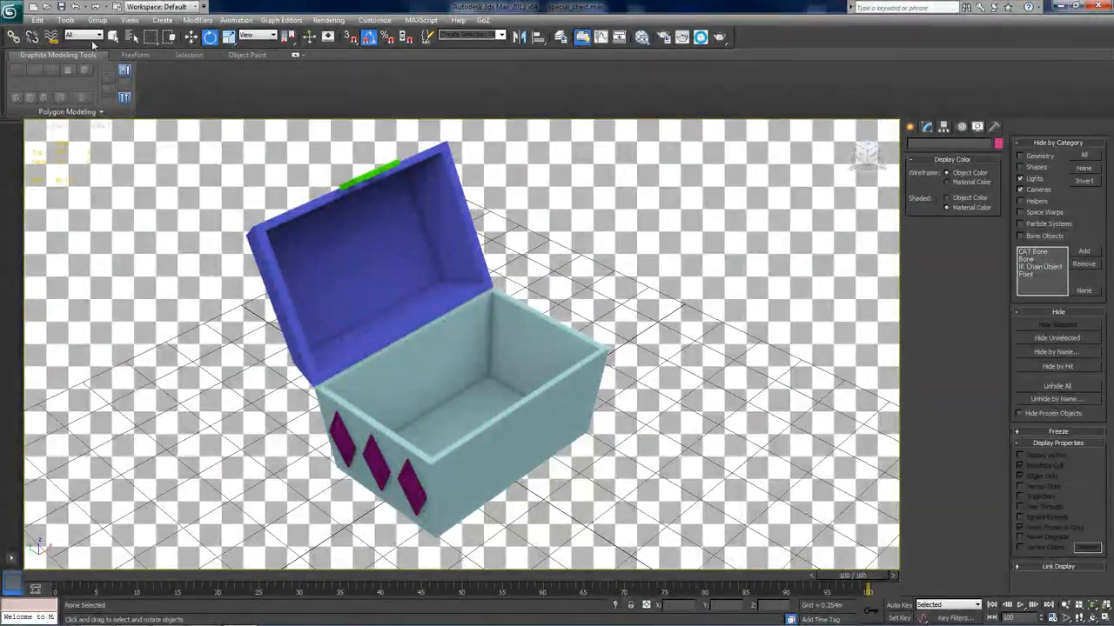
{"action": "left_click", "coordinate": [64, 20]}
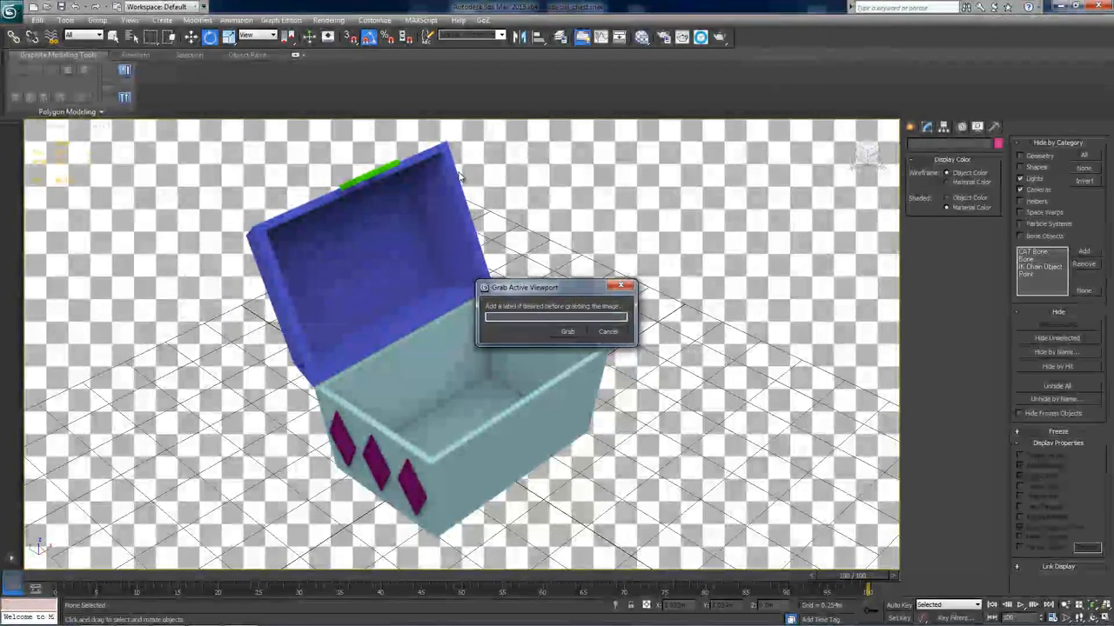
{"action": "type", "text": "REFERENCE ONL"}
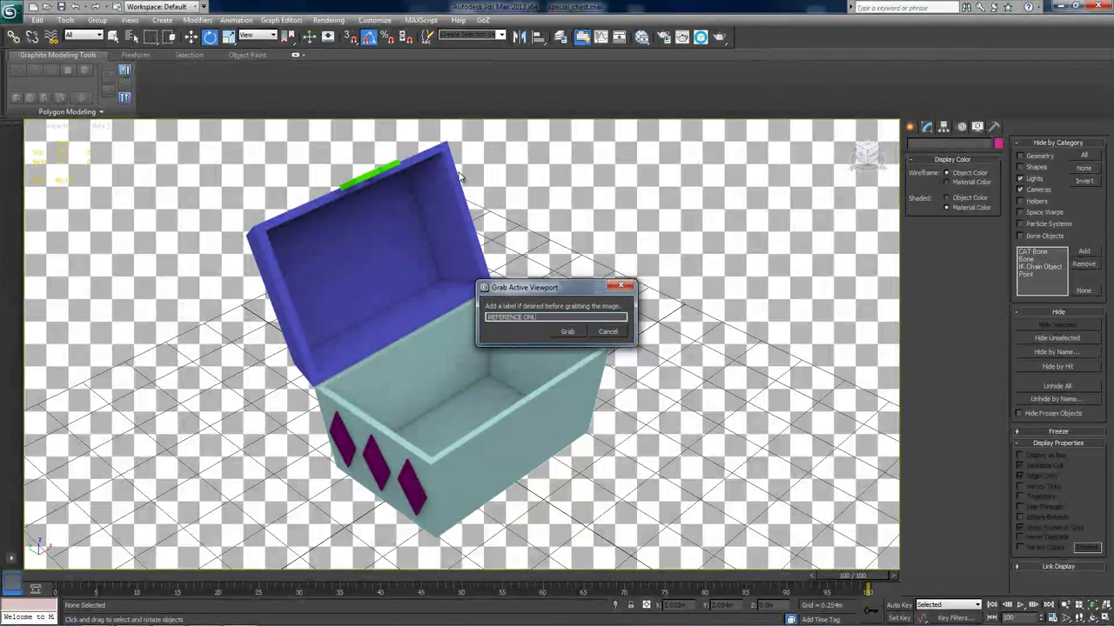
{"action": "left_click", "coordinate": [566, 332]}
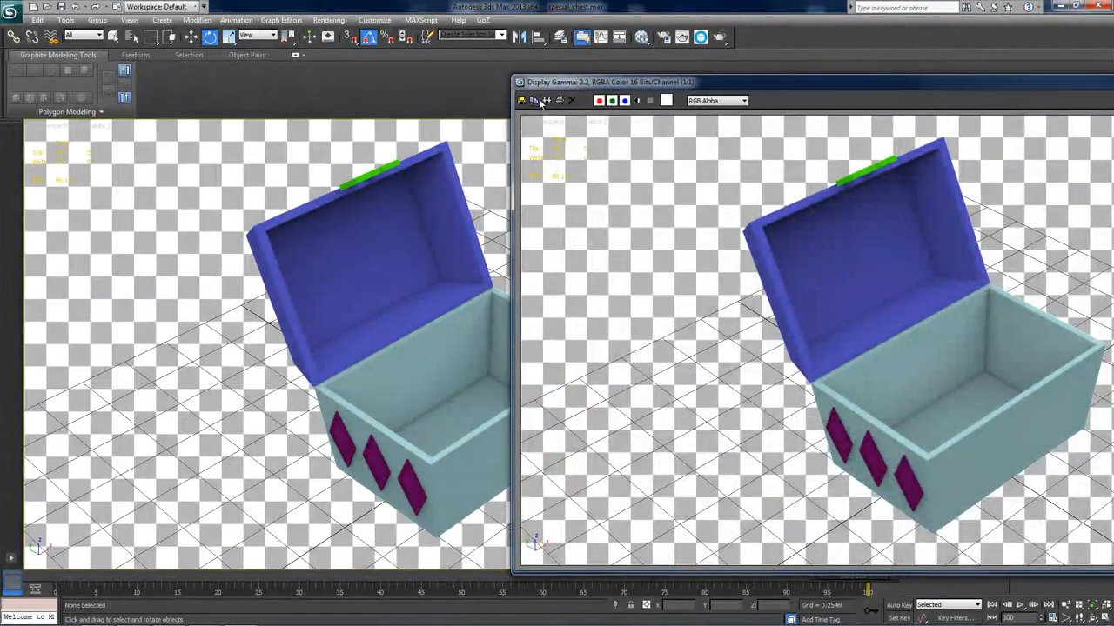
{"action": "left_click", "coordinate": [523, 100]}
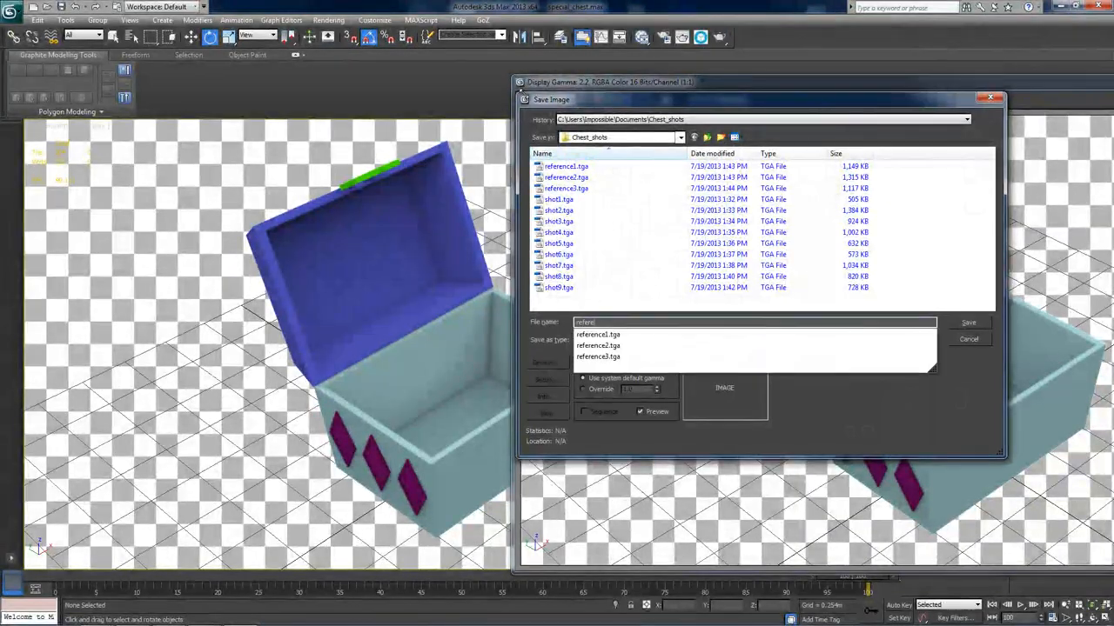
{"action": "left_click", "coordinate": [968, 321]}
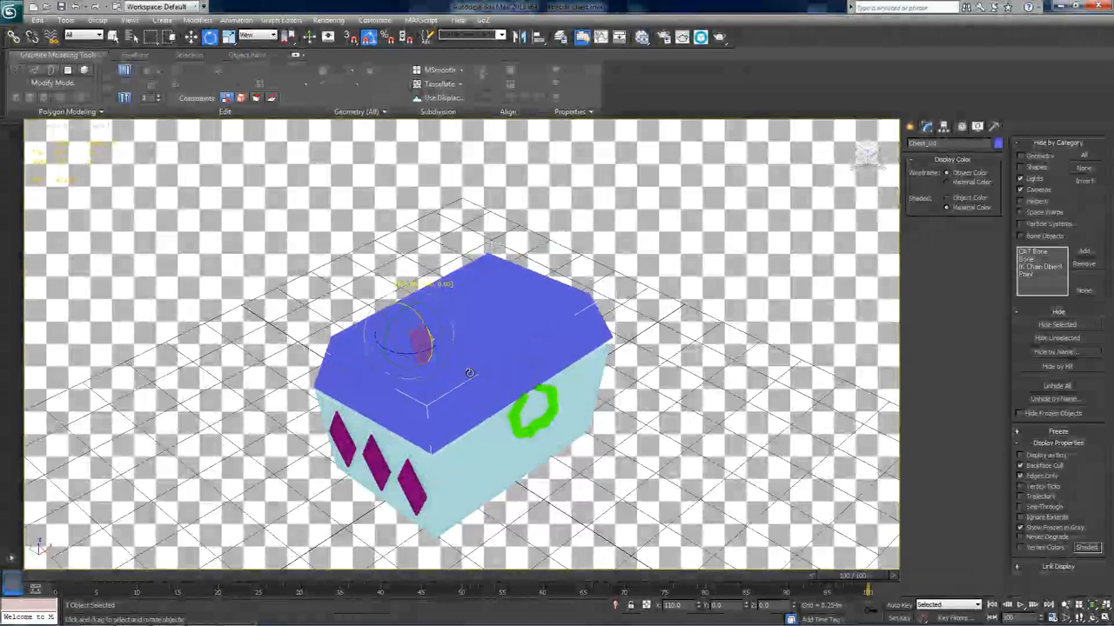
- Adjust the viewport to show the cameras arranged around the closed chest
{"action": "left_click_drag", "start_coordinate": [470, 374], "coordinate": [469, 365]}
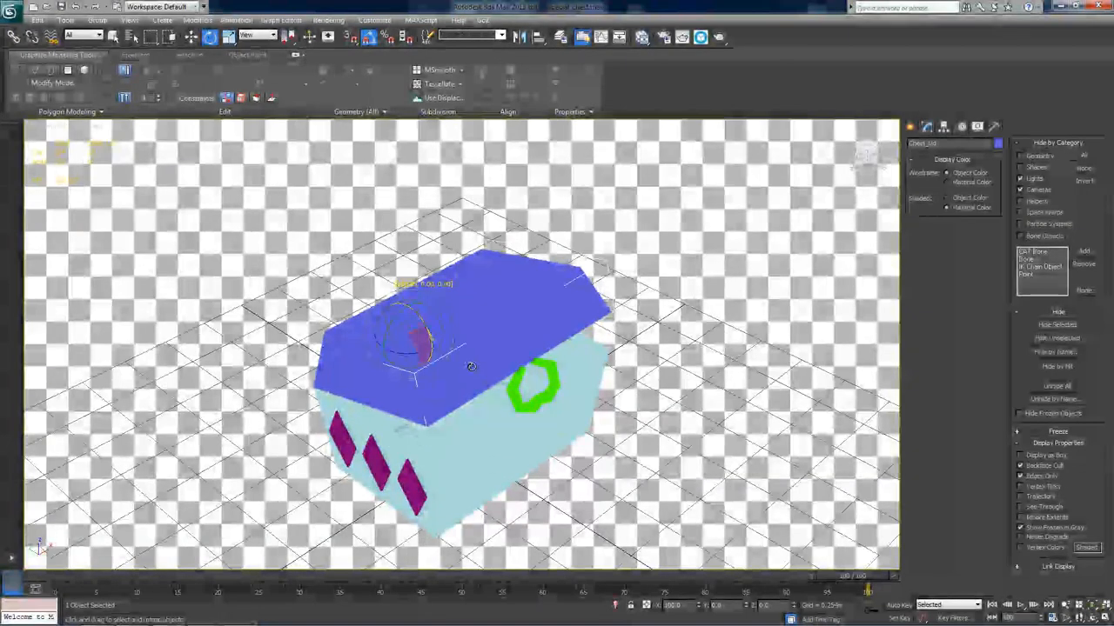
{"action": "left_click_drag", "start_coordinate": [470, 366], "coordinate": [477, 375]}
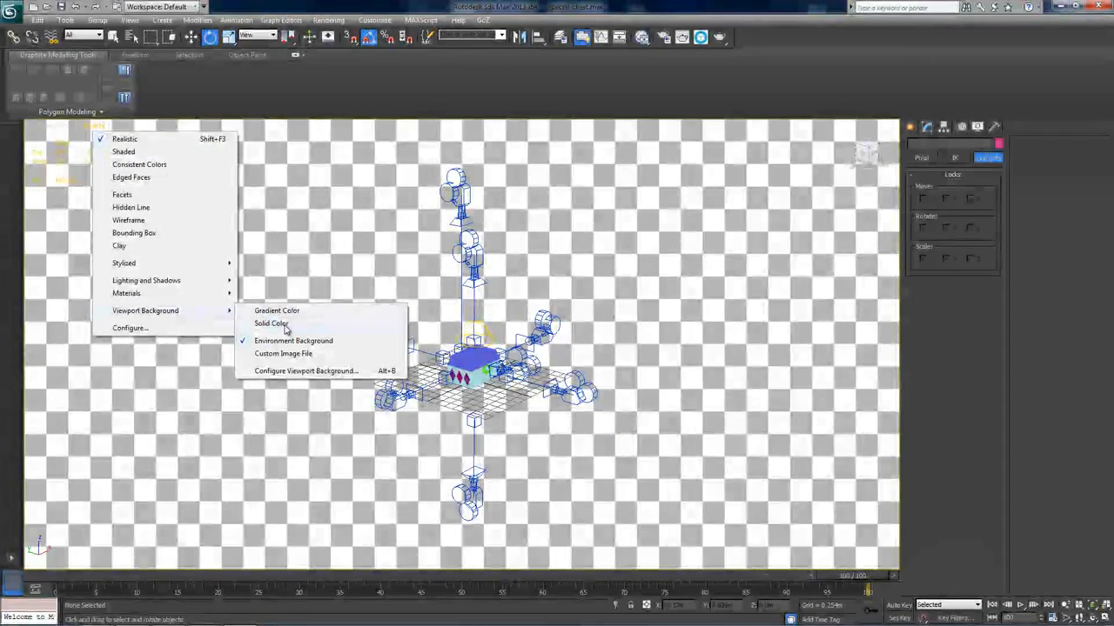
- Set Viewport Background to Solid Color
{"action": "left_click", "coordinate": [271, 323]}
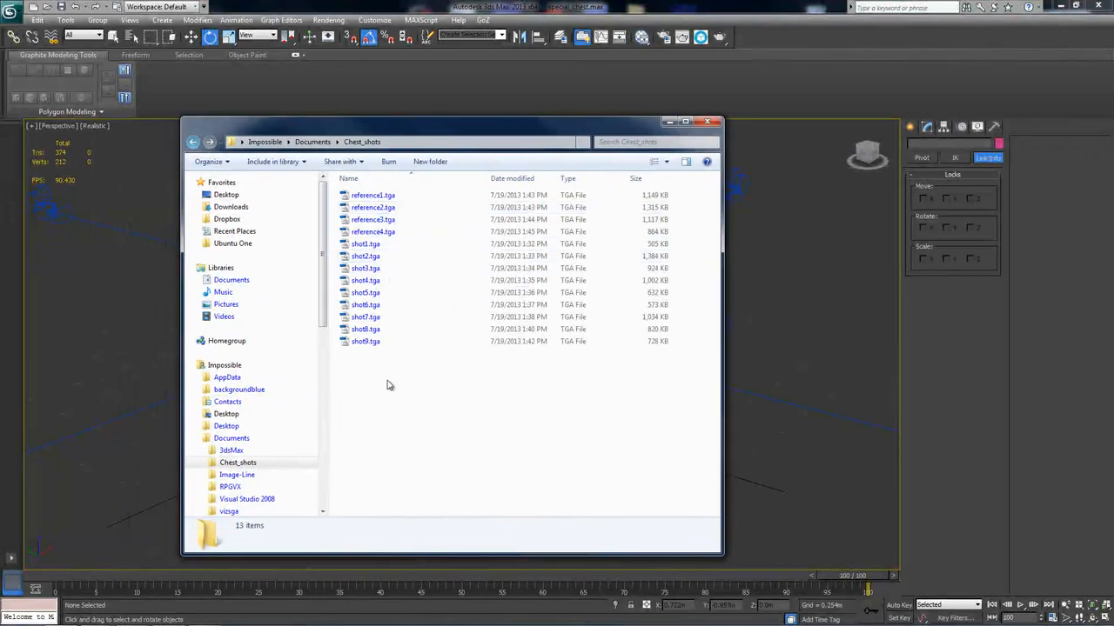
{"action": "mouse_move", "coordinate": [502, 425]}
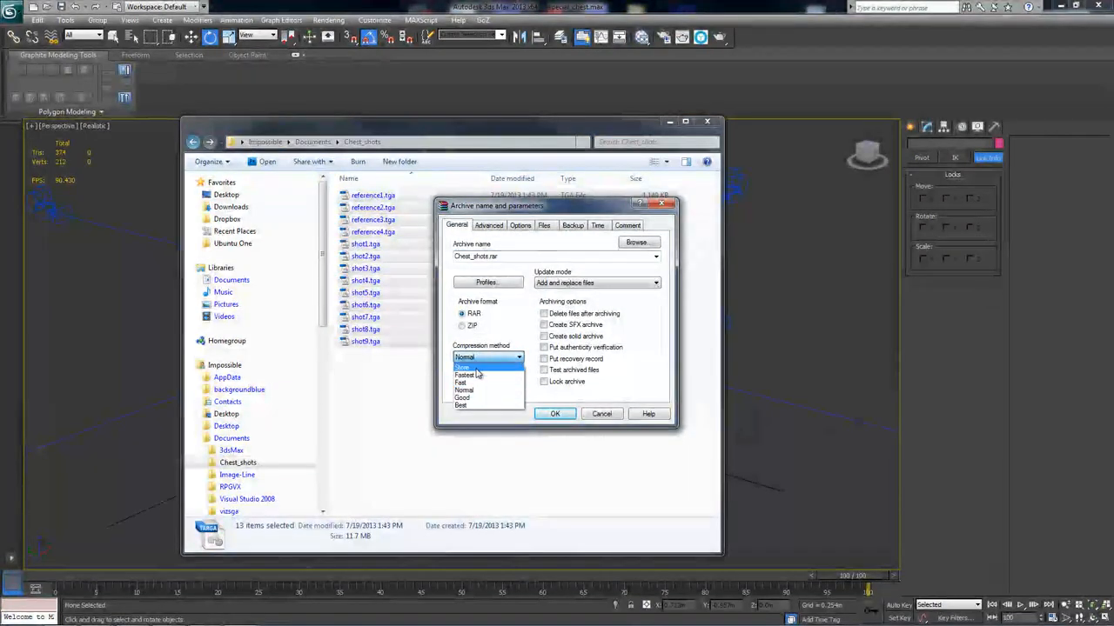
- Create Chest_shots.rar from the 13 images and select the new archive
{"action": "left_click", "coordinate": [554, 414]}
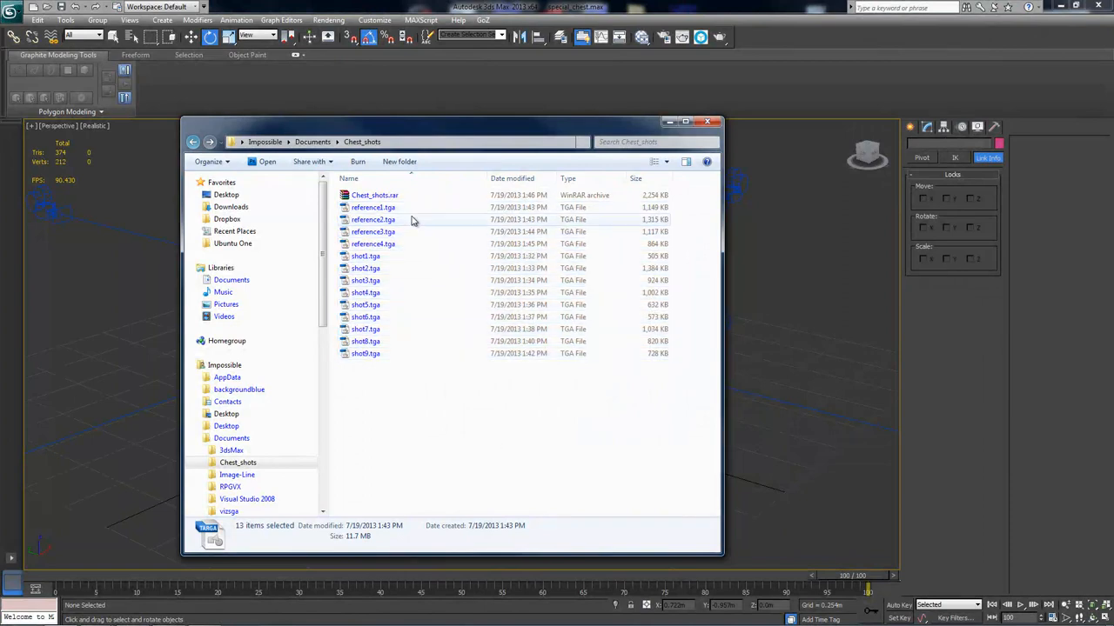
{"action": "left_click", "coordinate": [374, 195]}
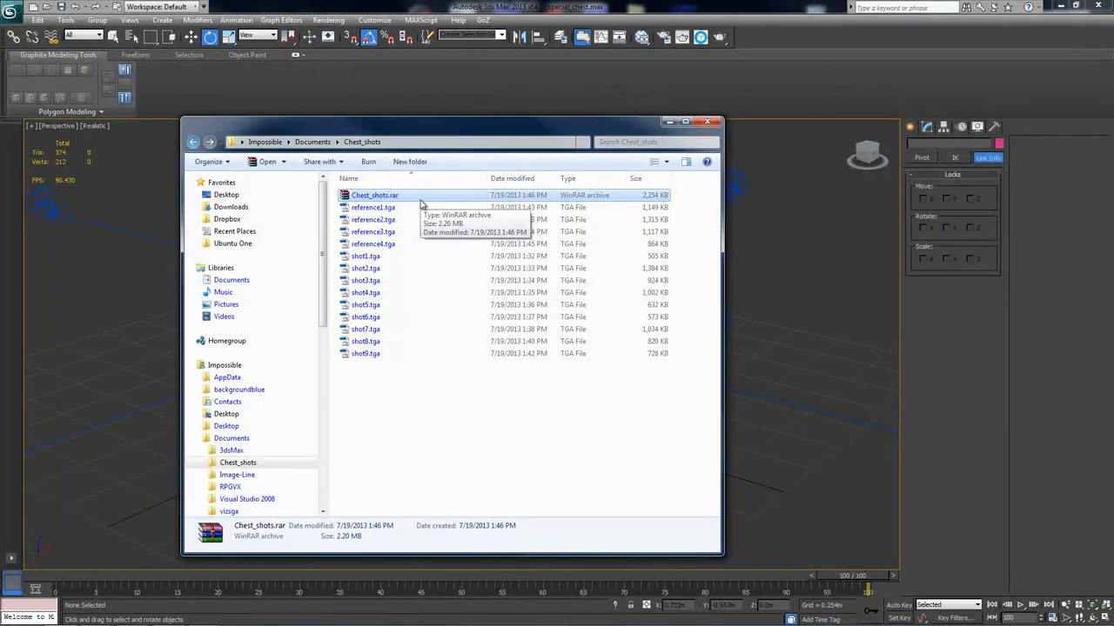
{"action": "mouse_move", "coordinate": [396, 196]}
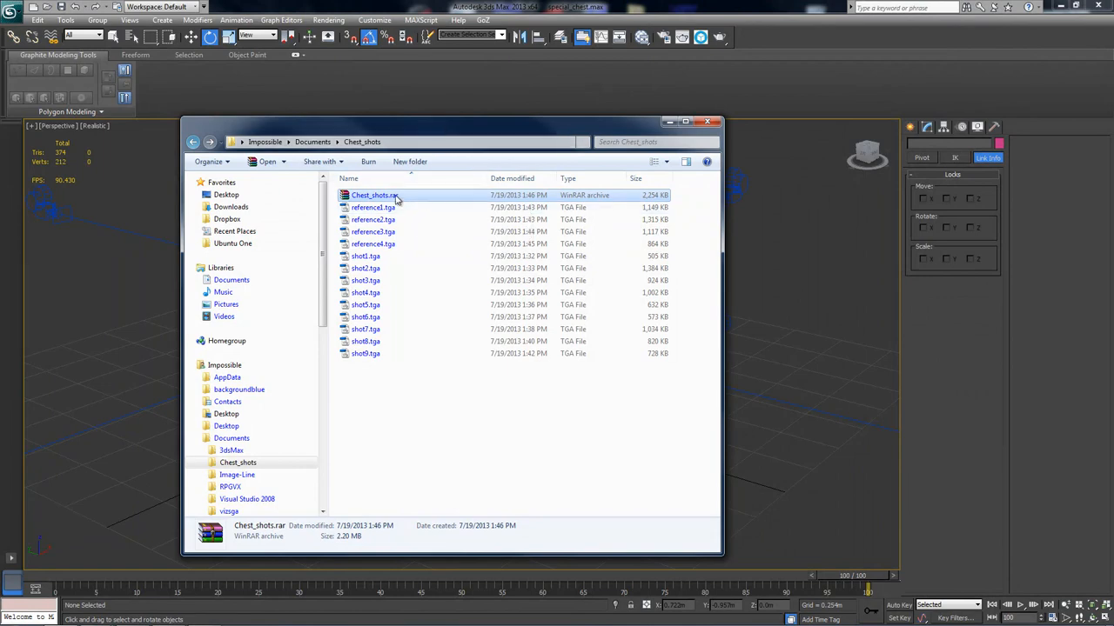